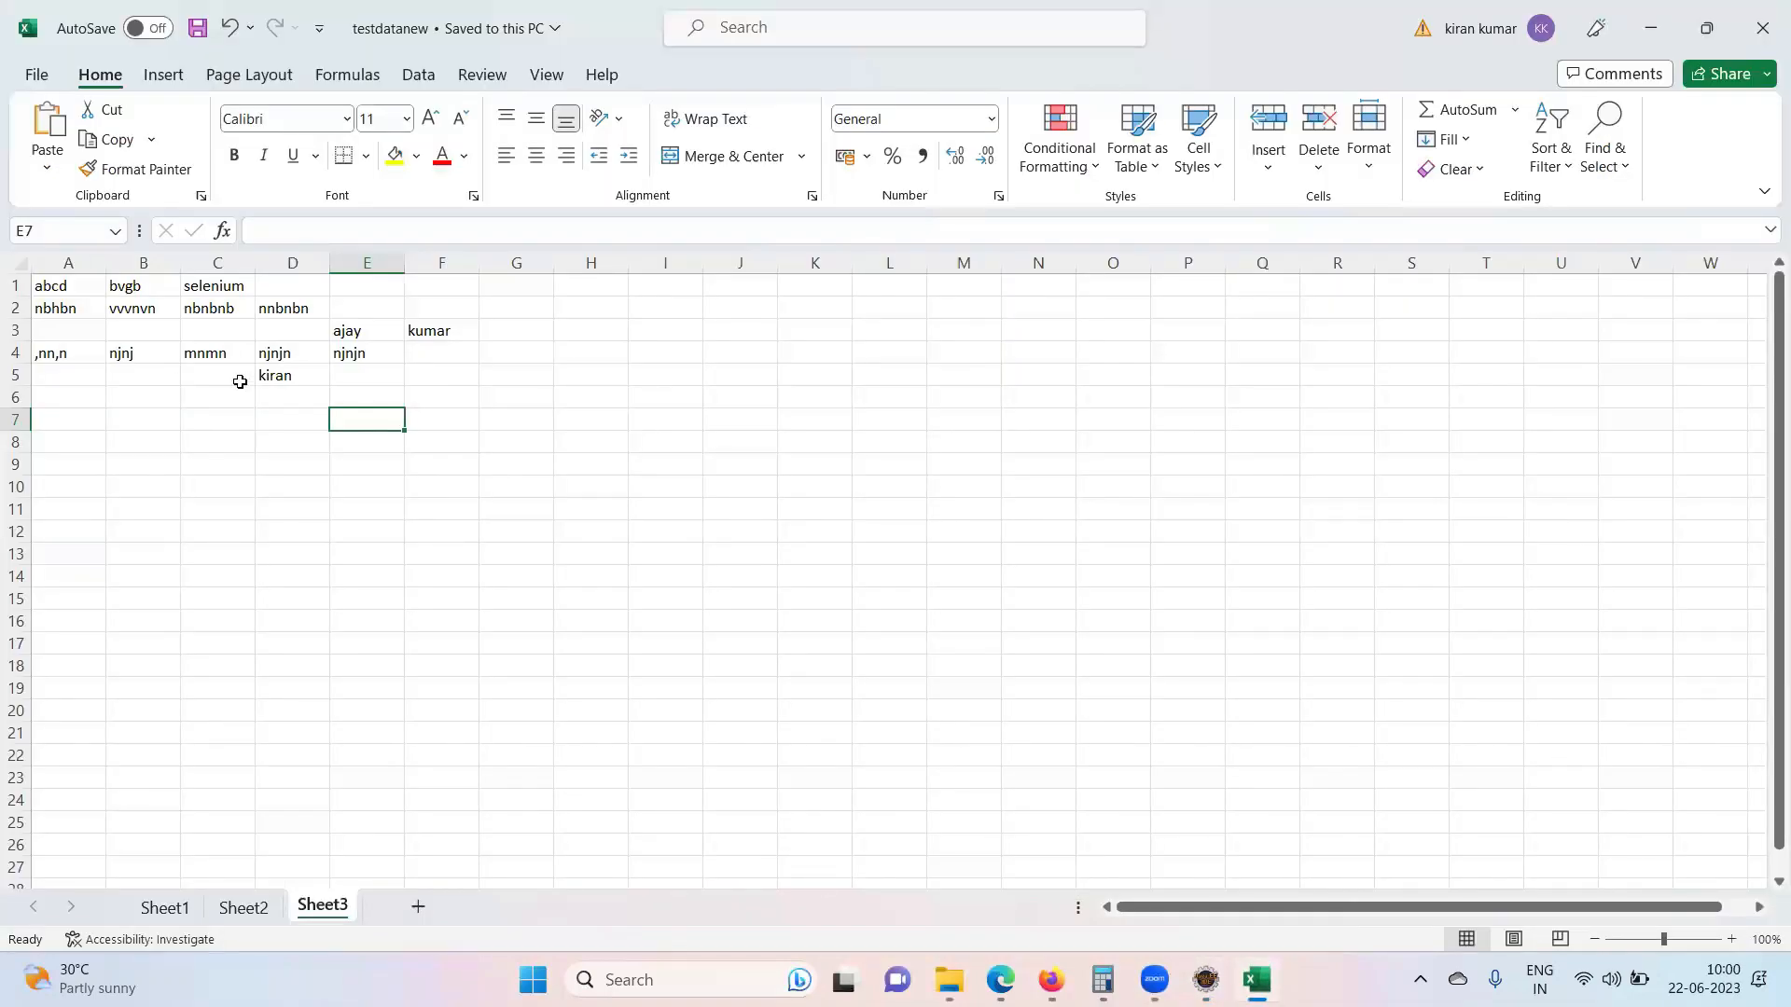
mouse_move(242, 537)
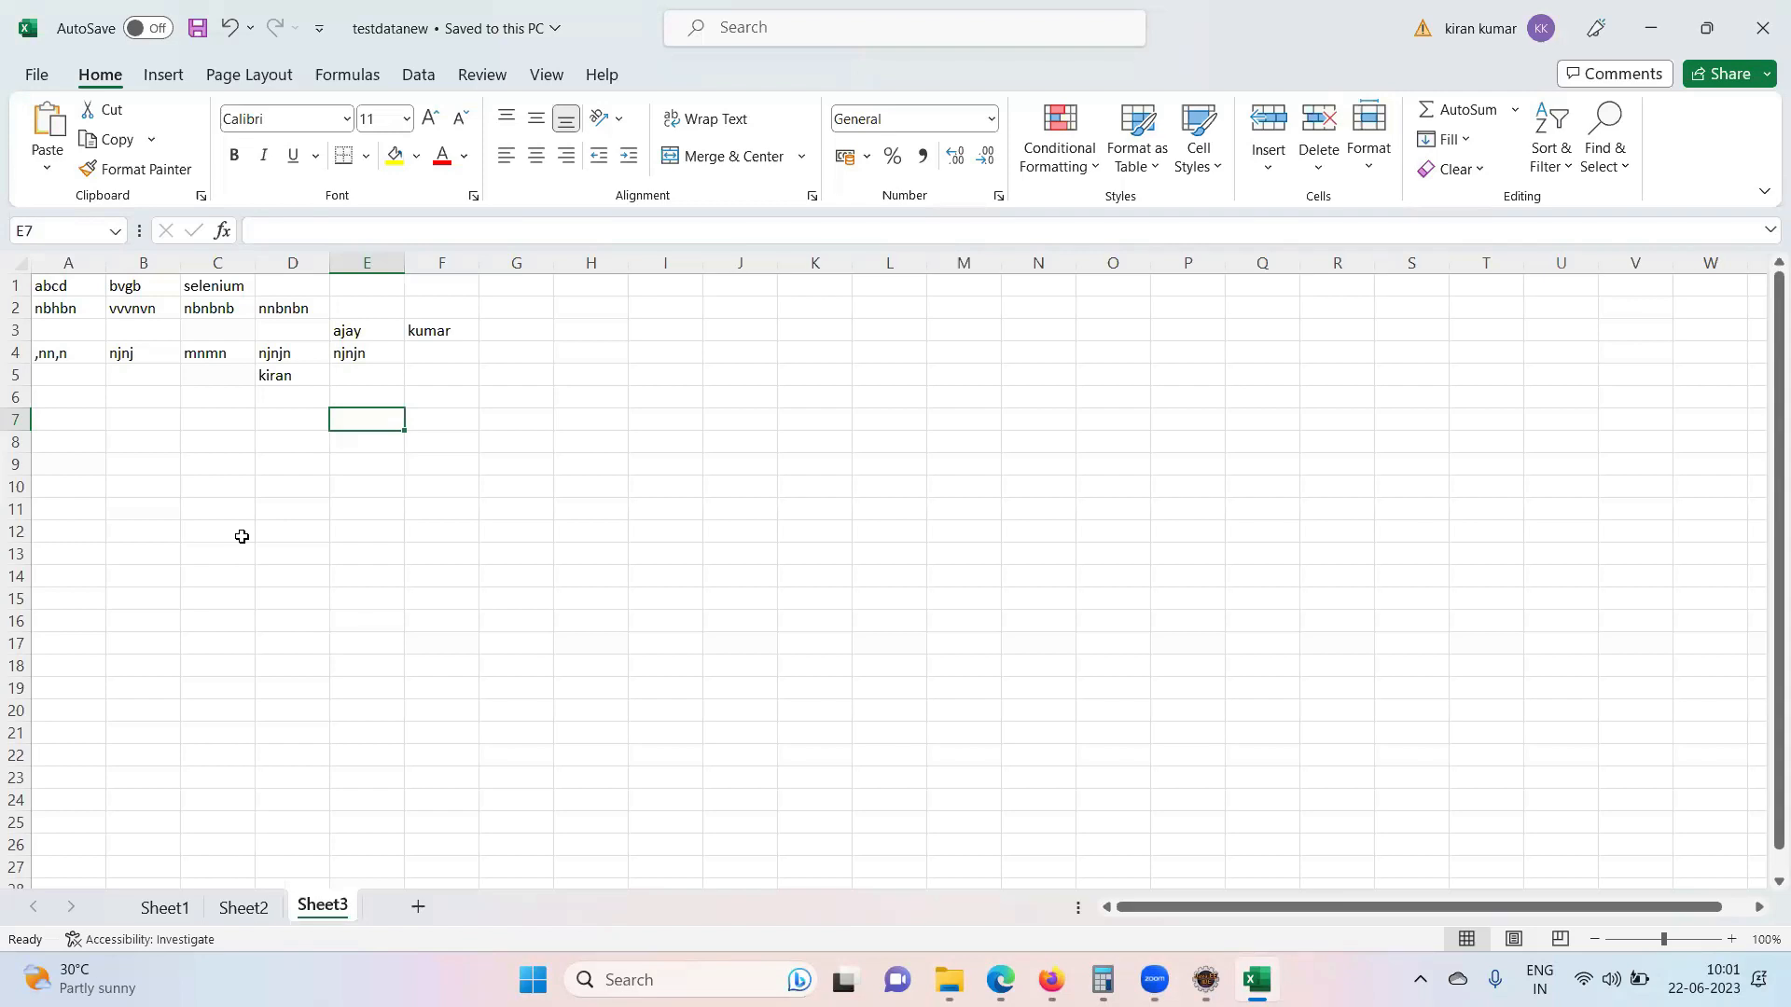
mouse_move(1680, 18)
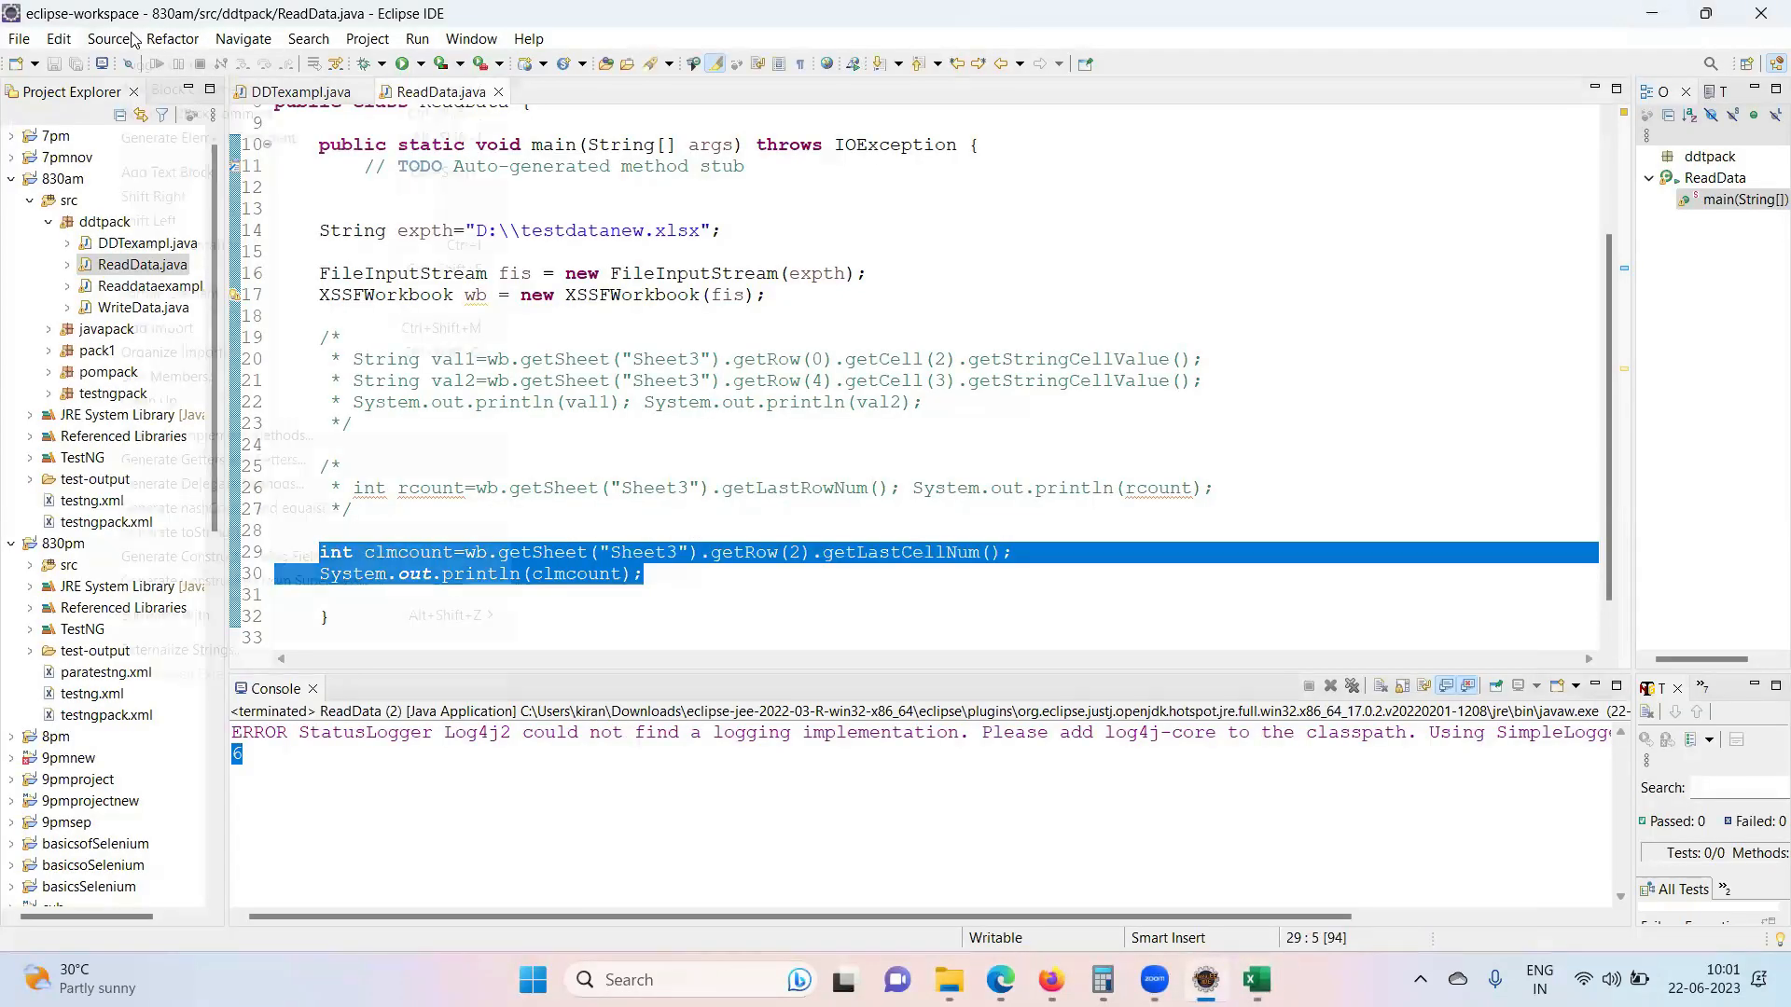
- Comment out the column-count block and store Sheet3's getLastRowNum() in int rcount
key(ctrl+shift+/)
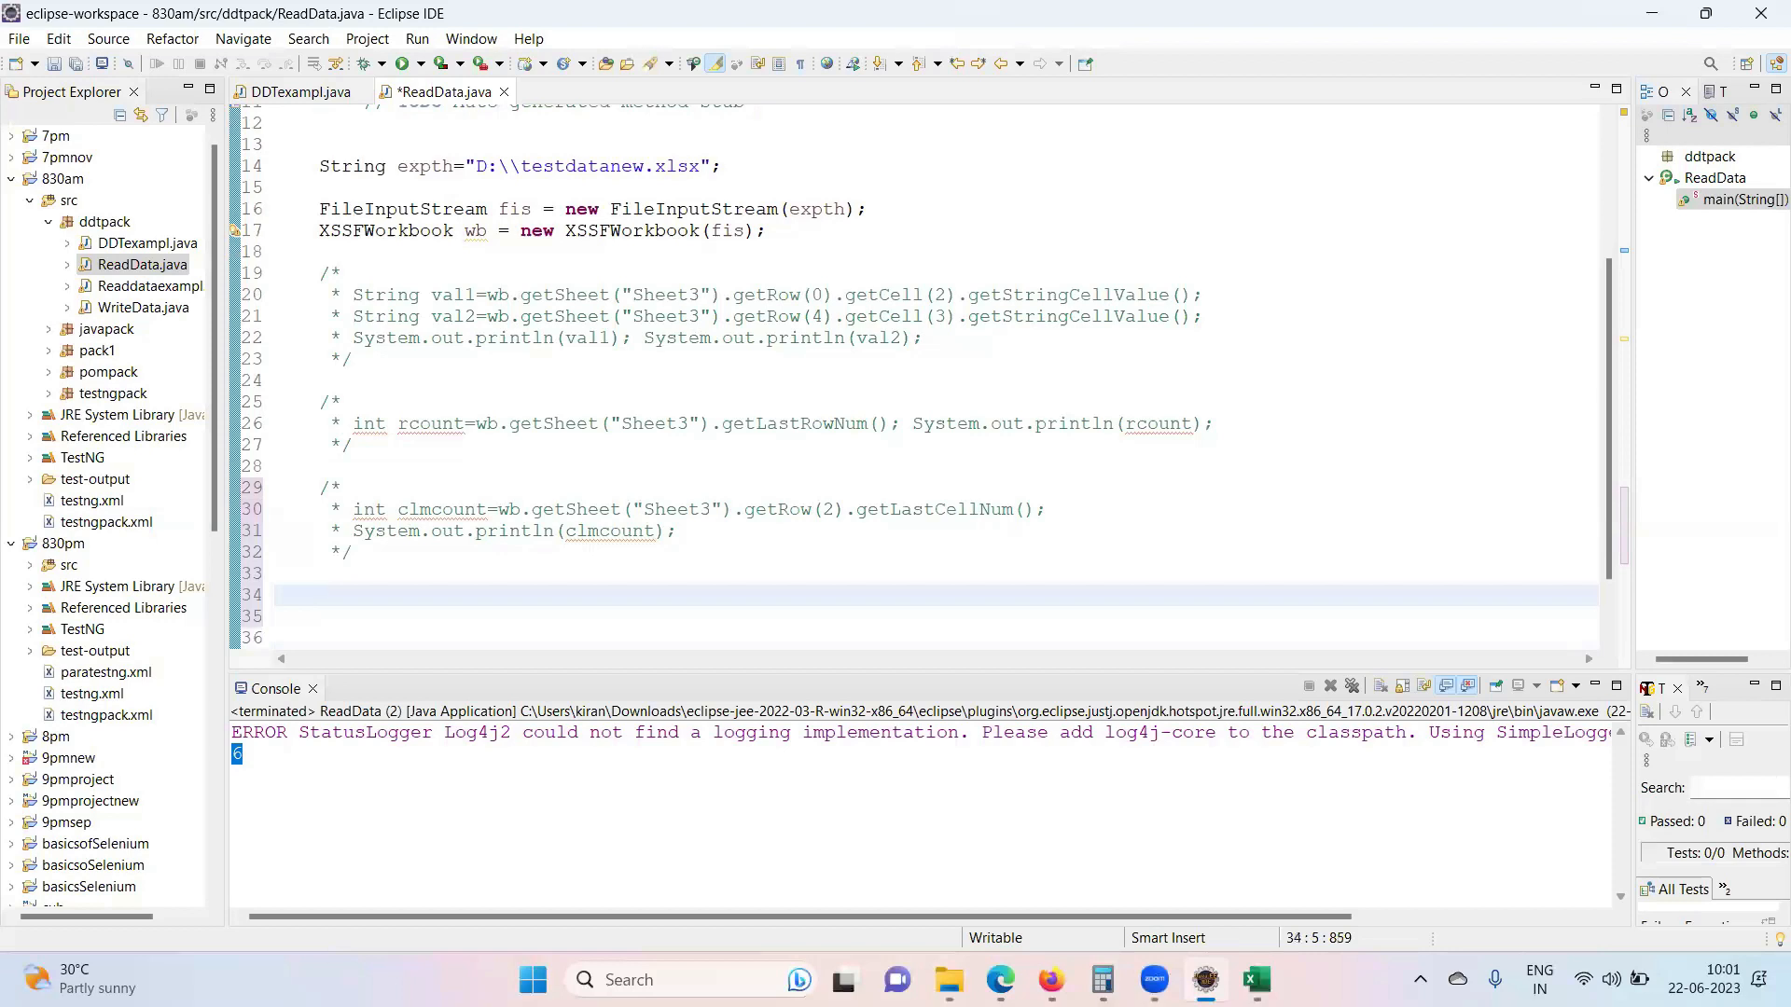
text(wb.getSheet("Sh)
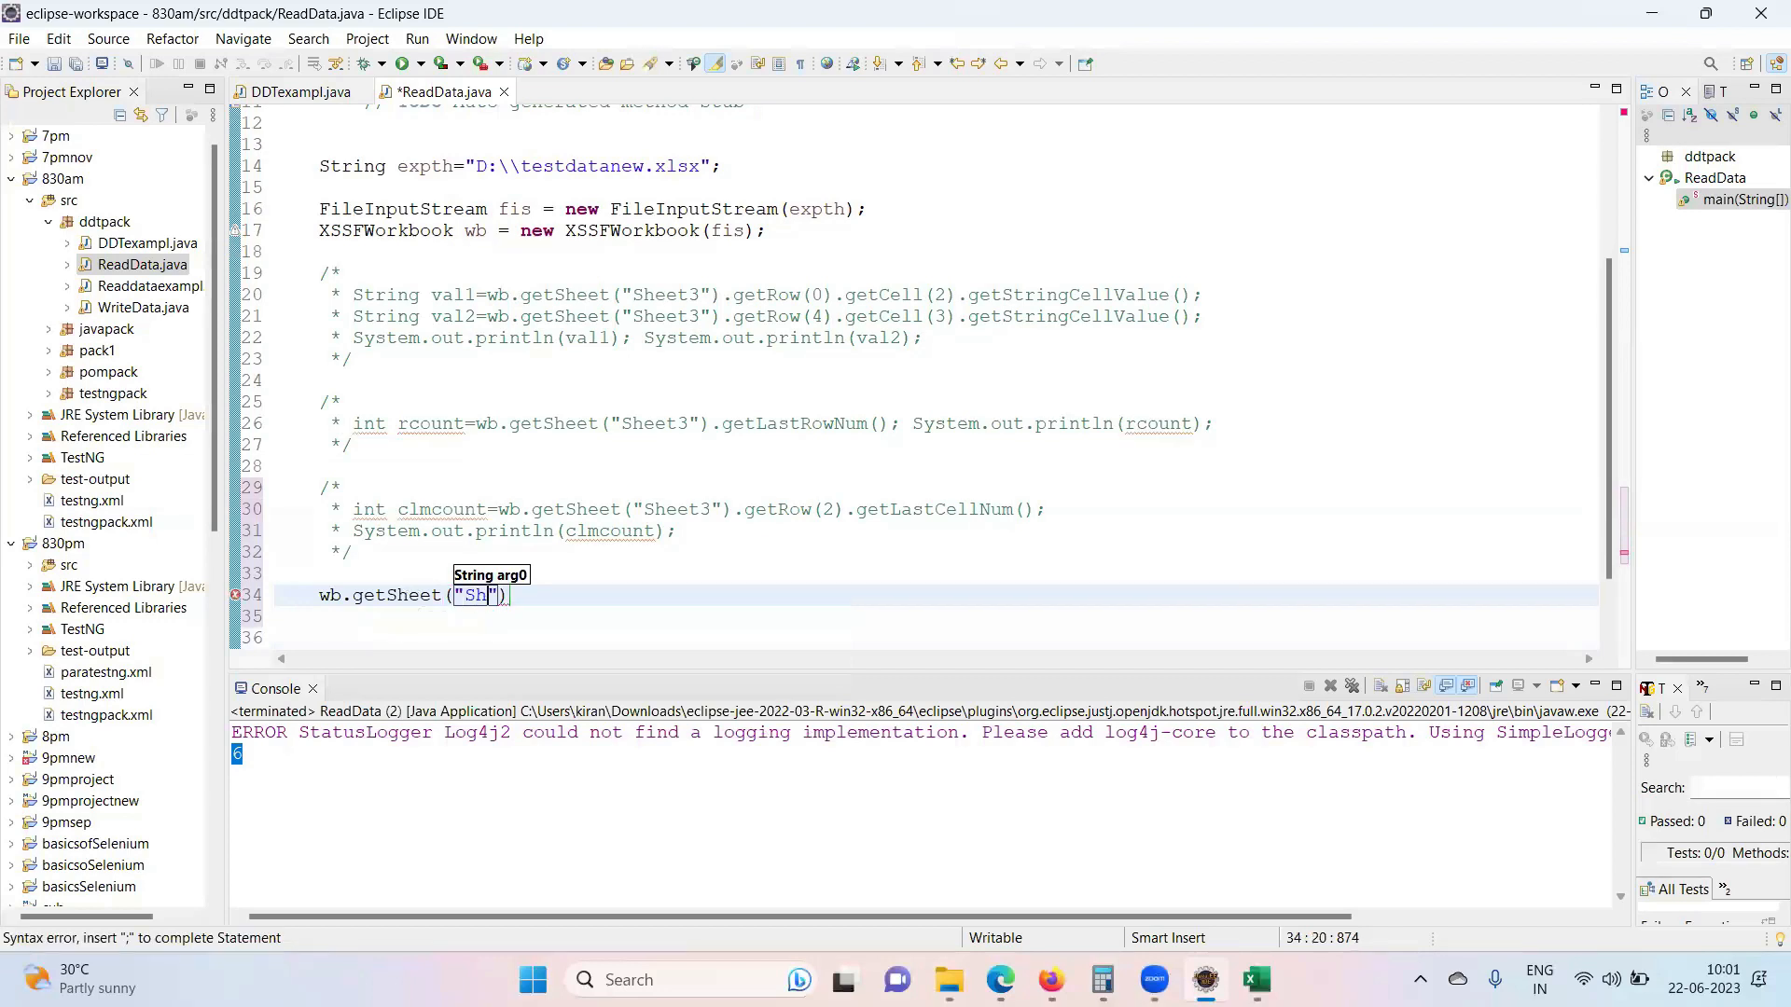
text(eet3)
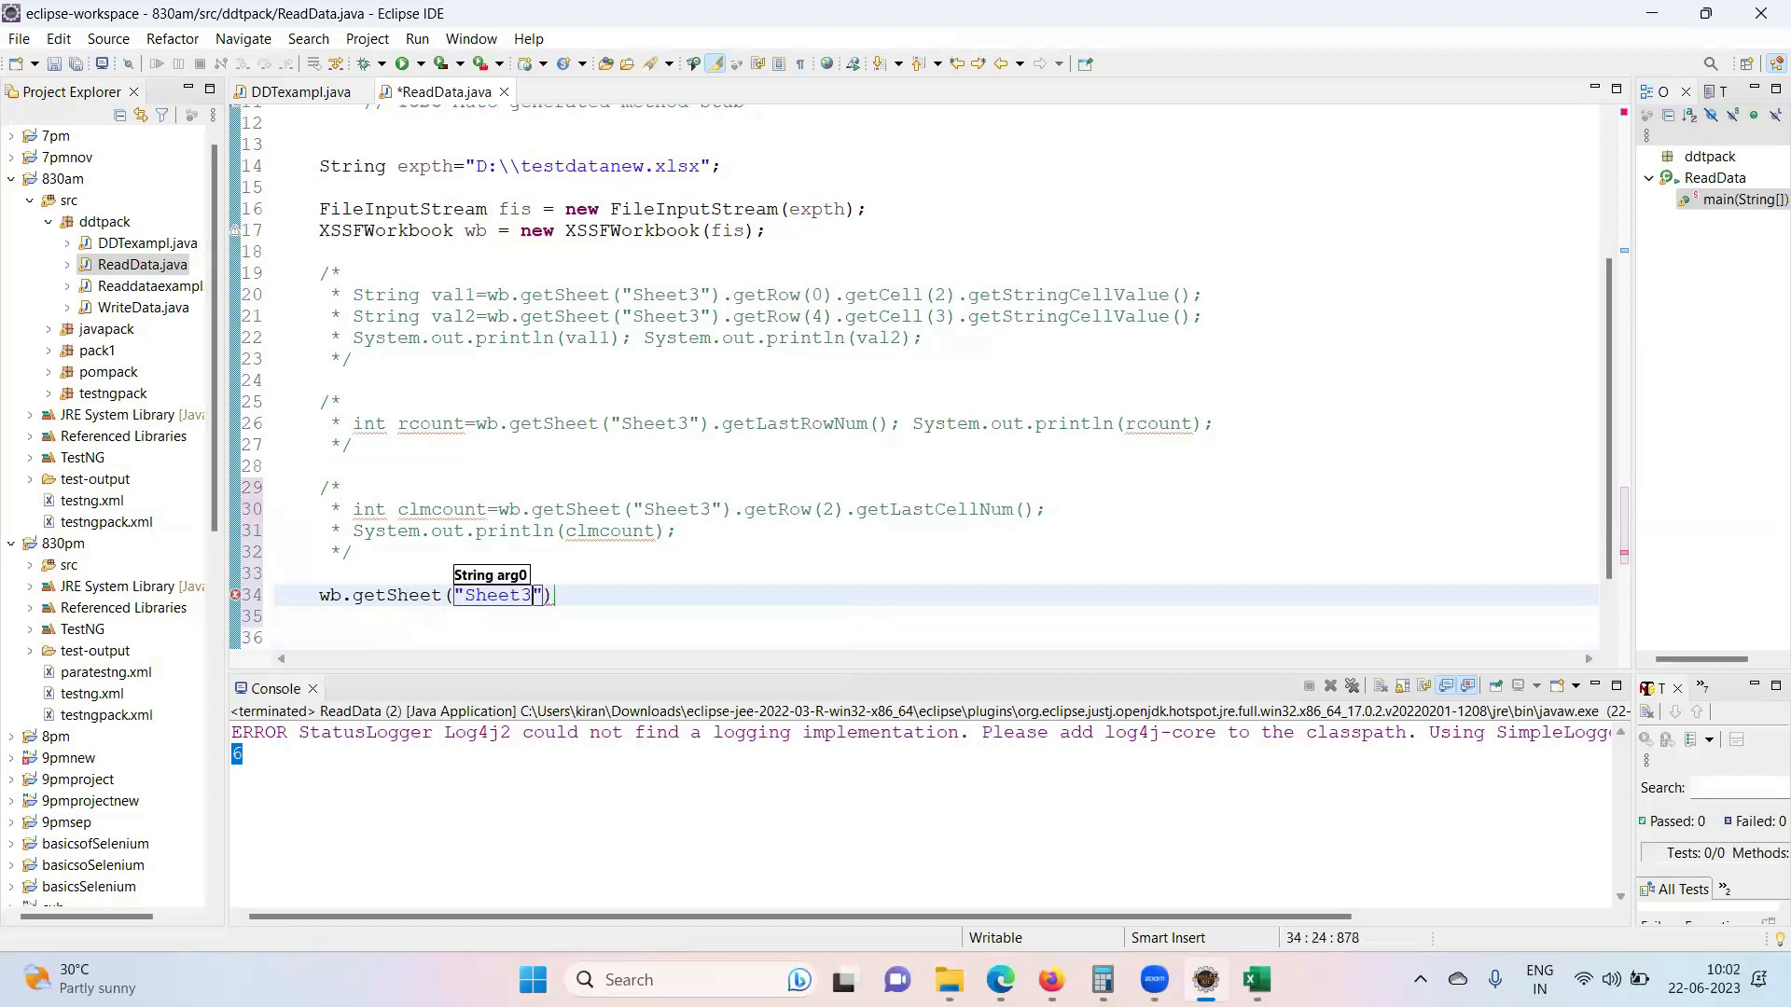
text(.getLastRowNum();)
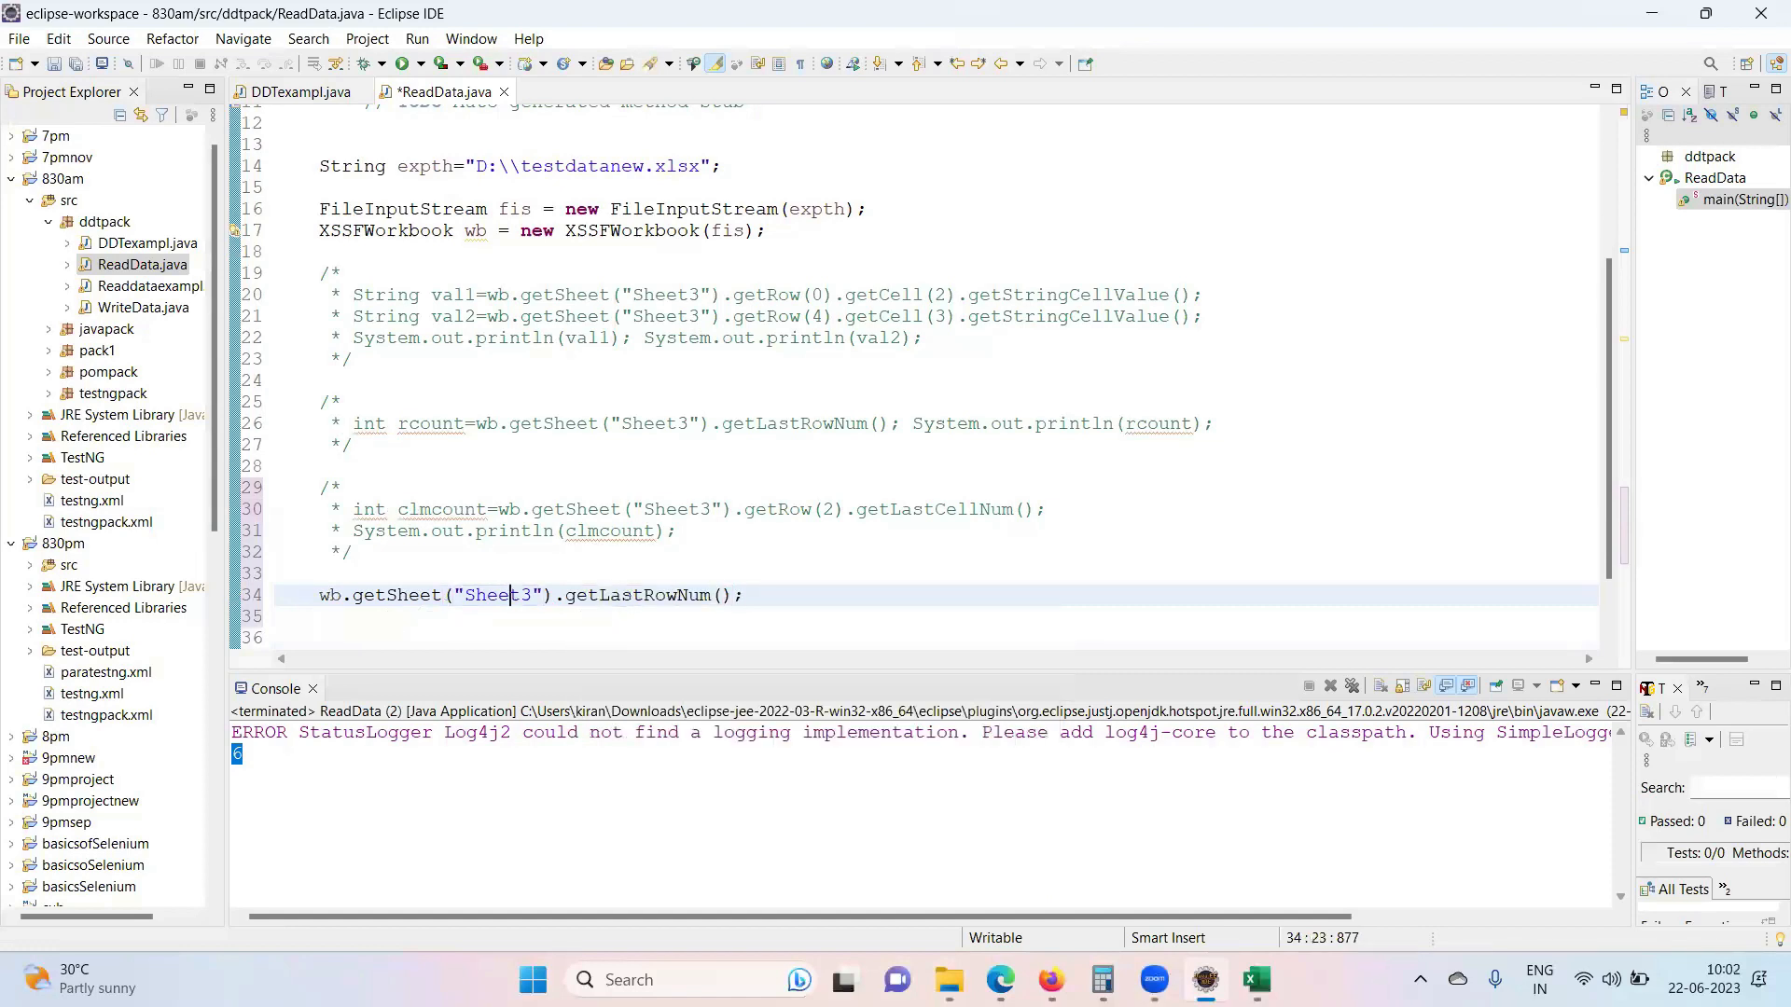
text(i)
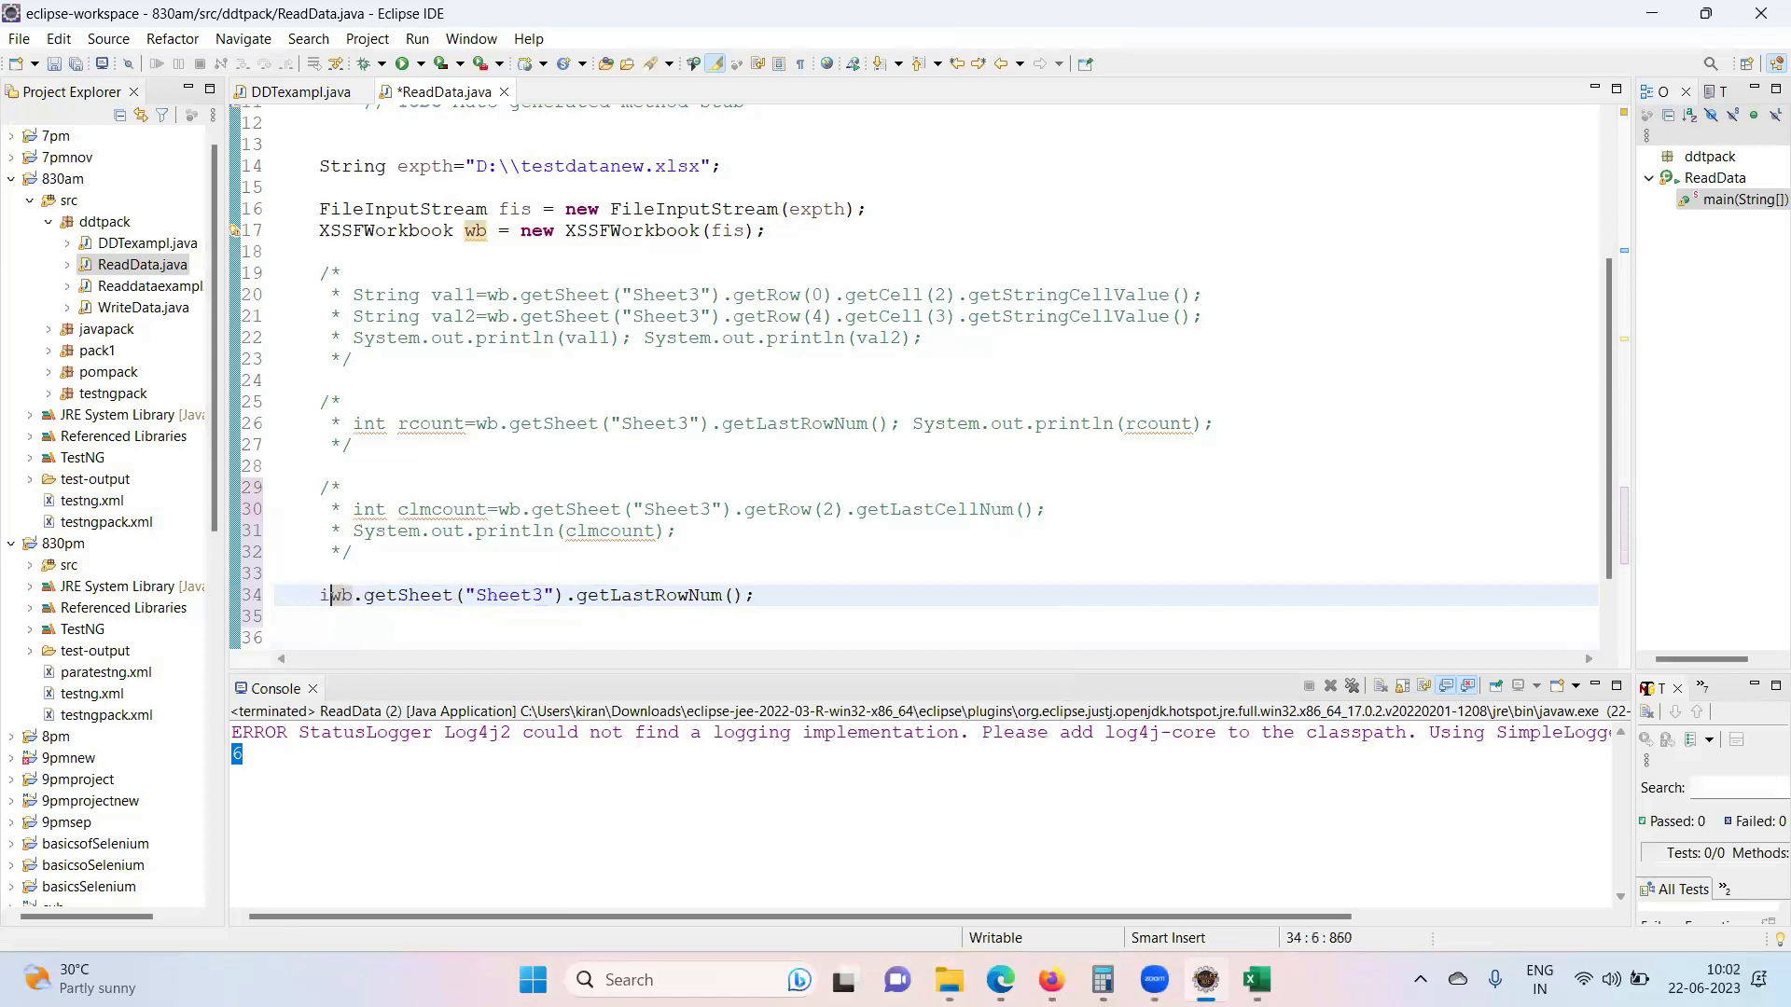
text(nt =)
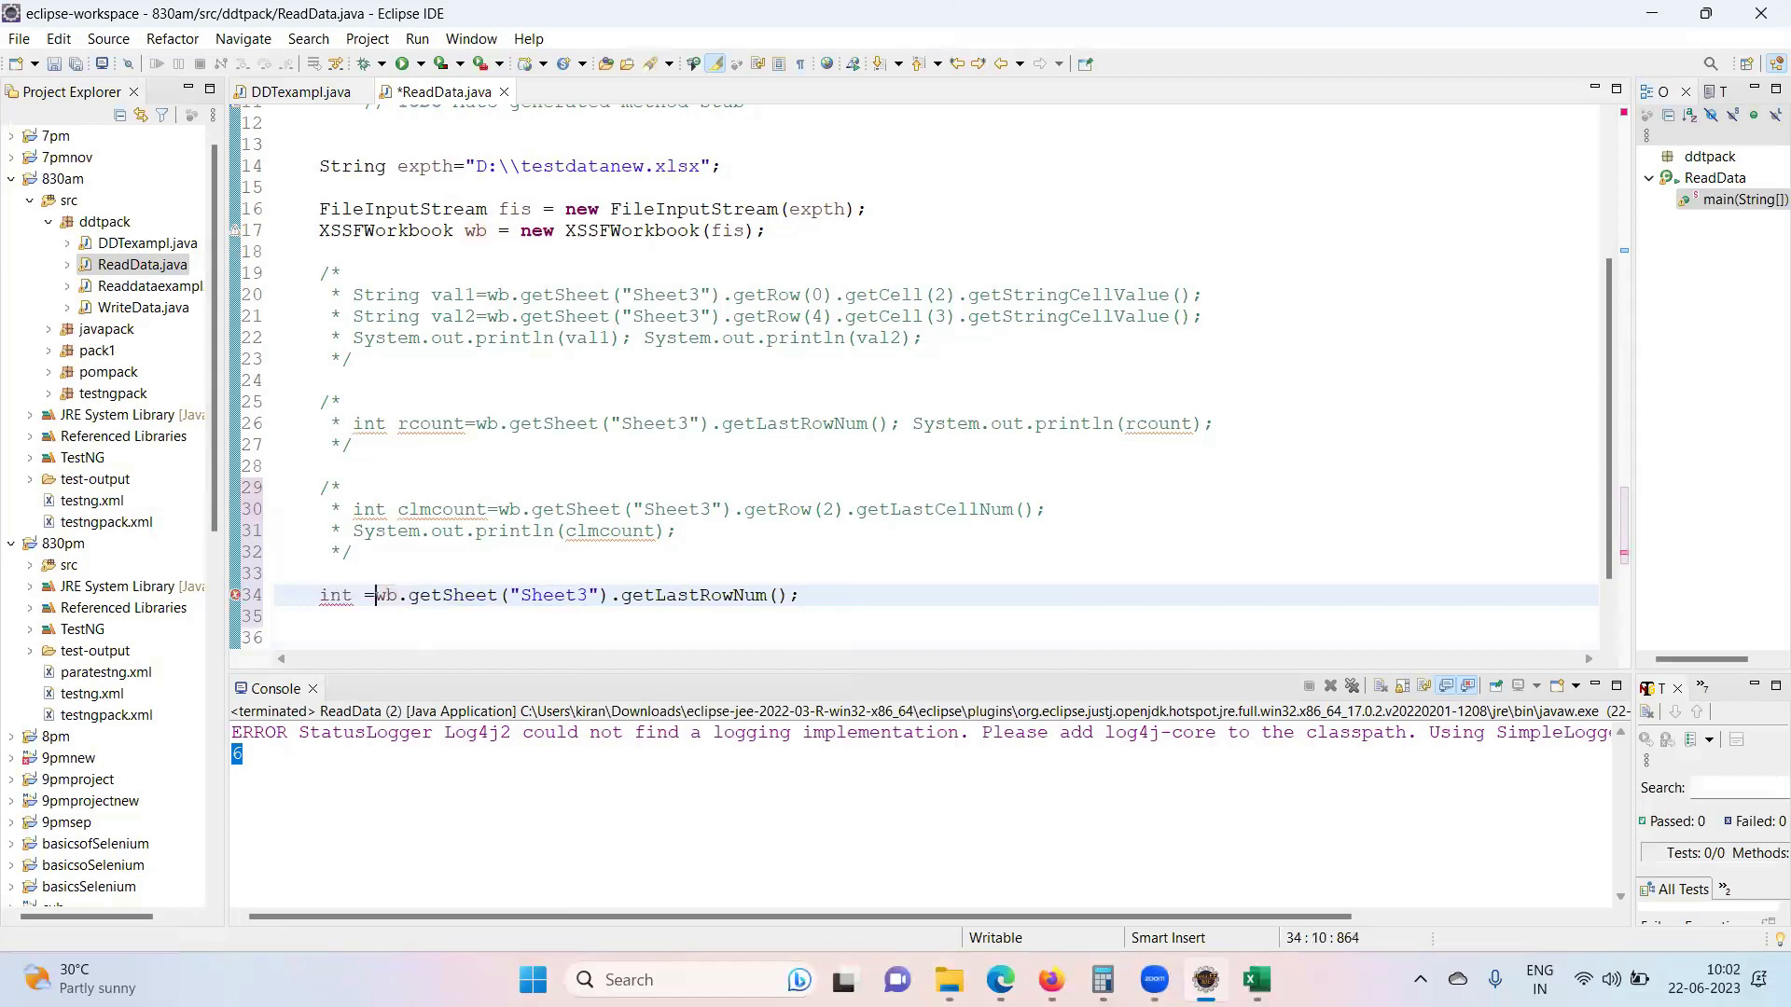
text(rcount)
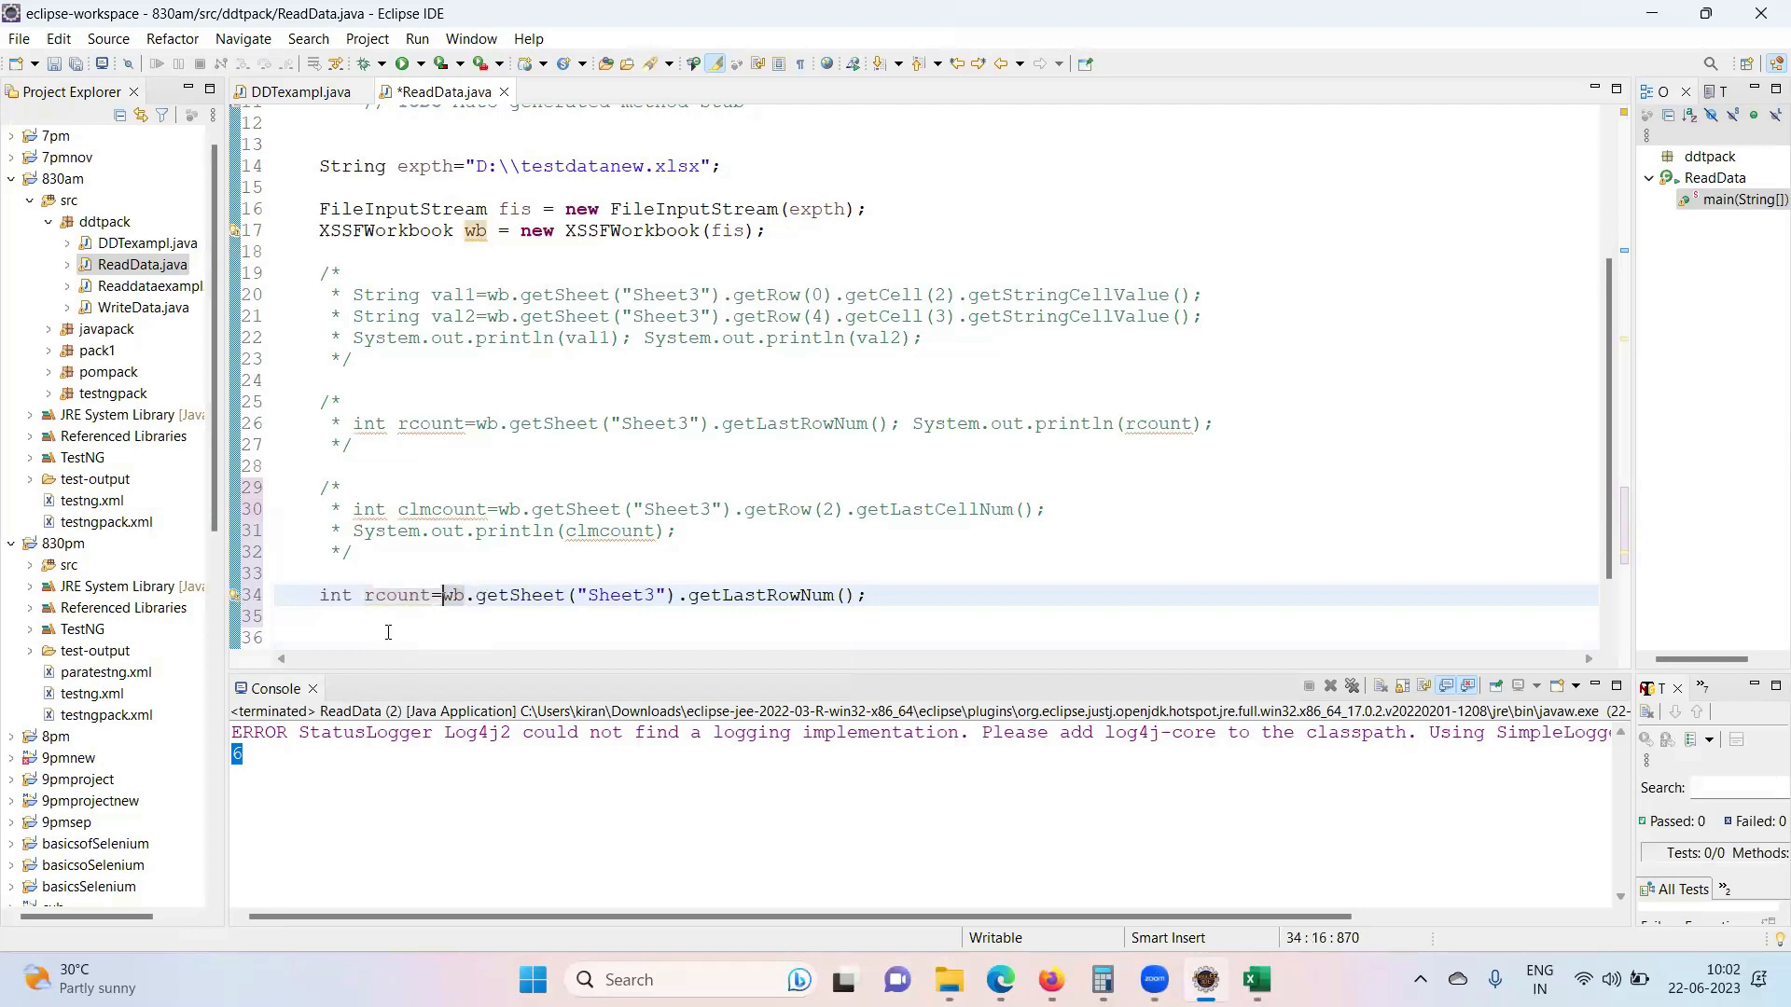
- Print rcount labelled "Total number of row = " via a syso println
text(syso)
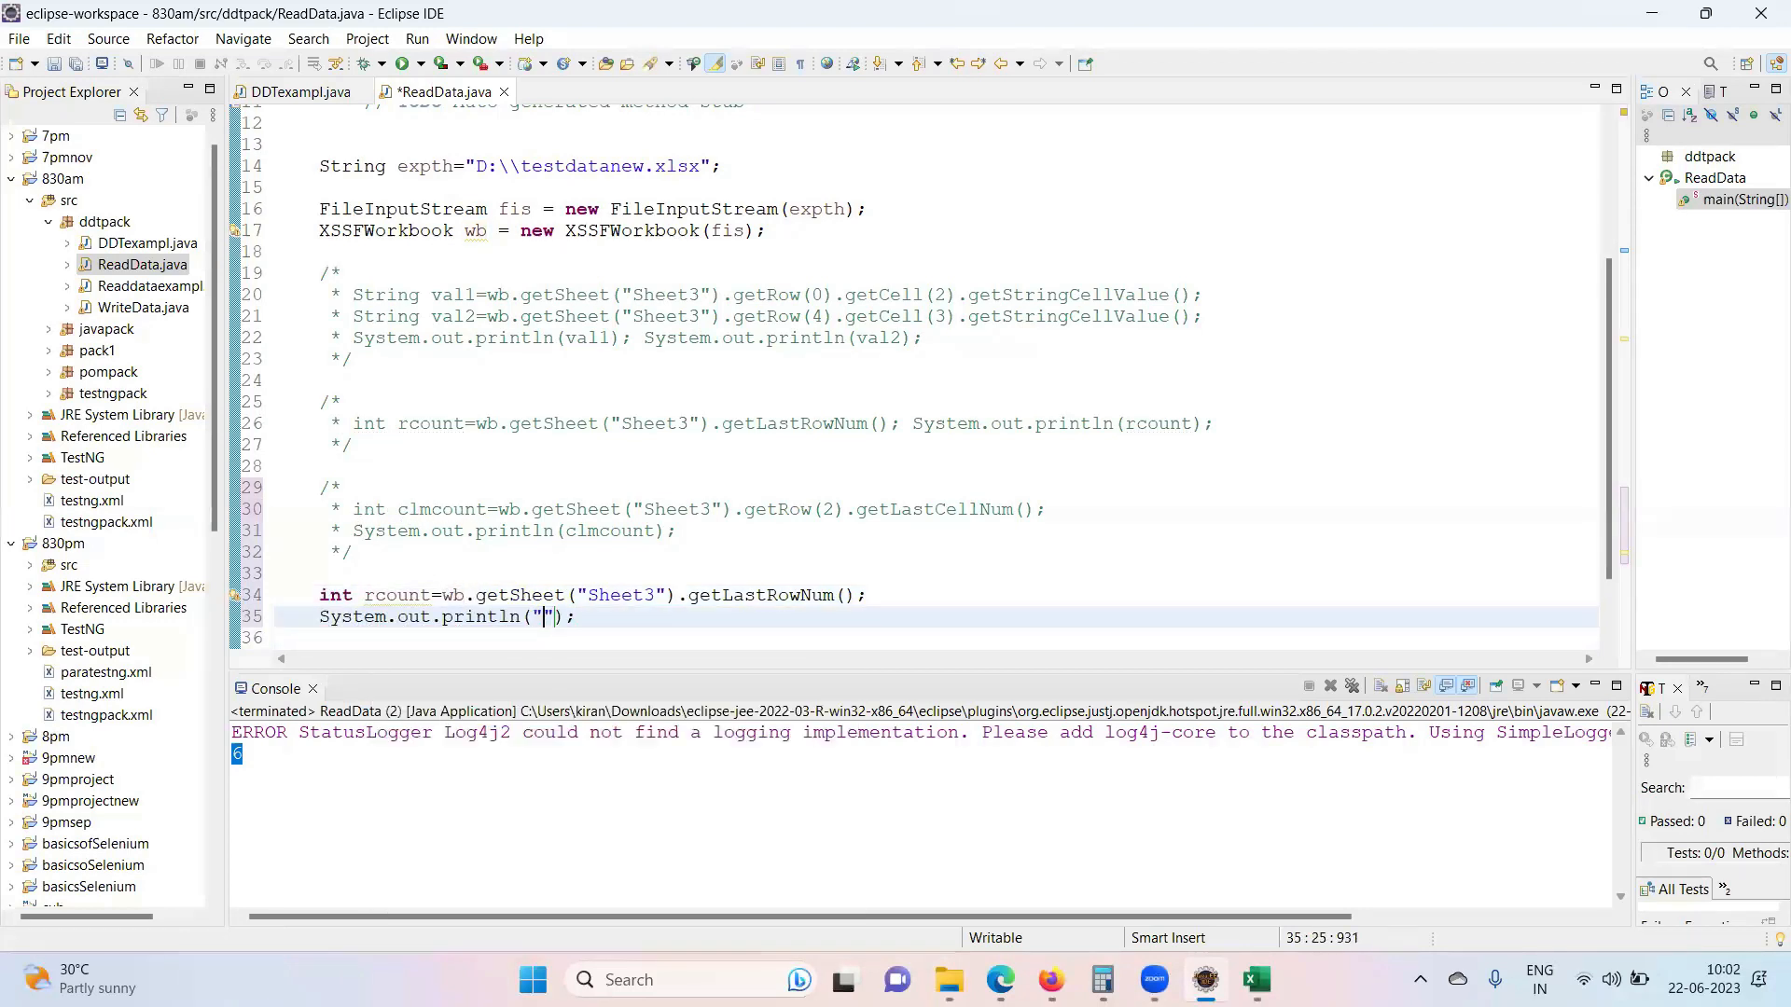
text(Total)
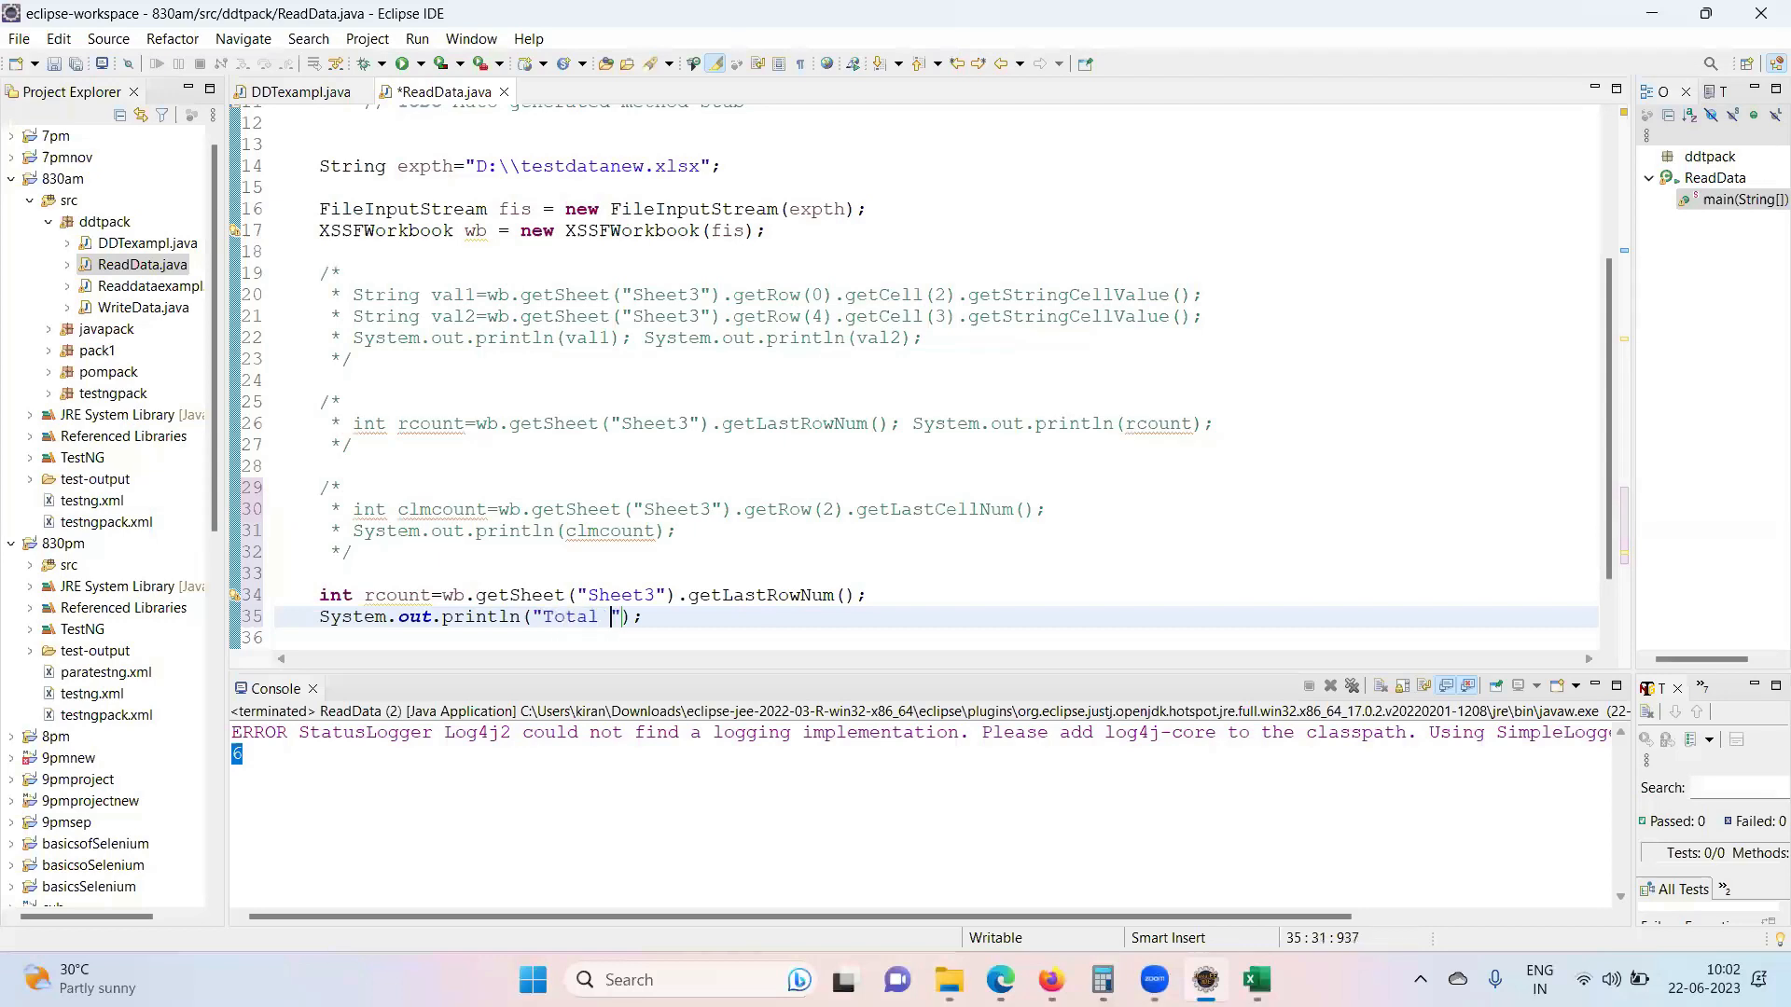
text(number)
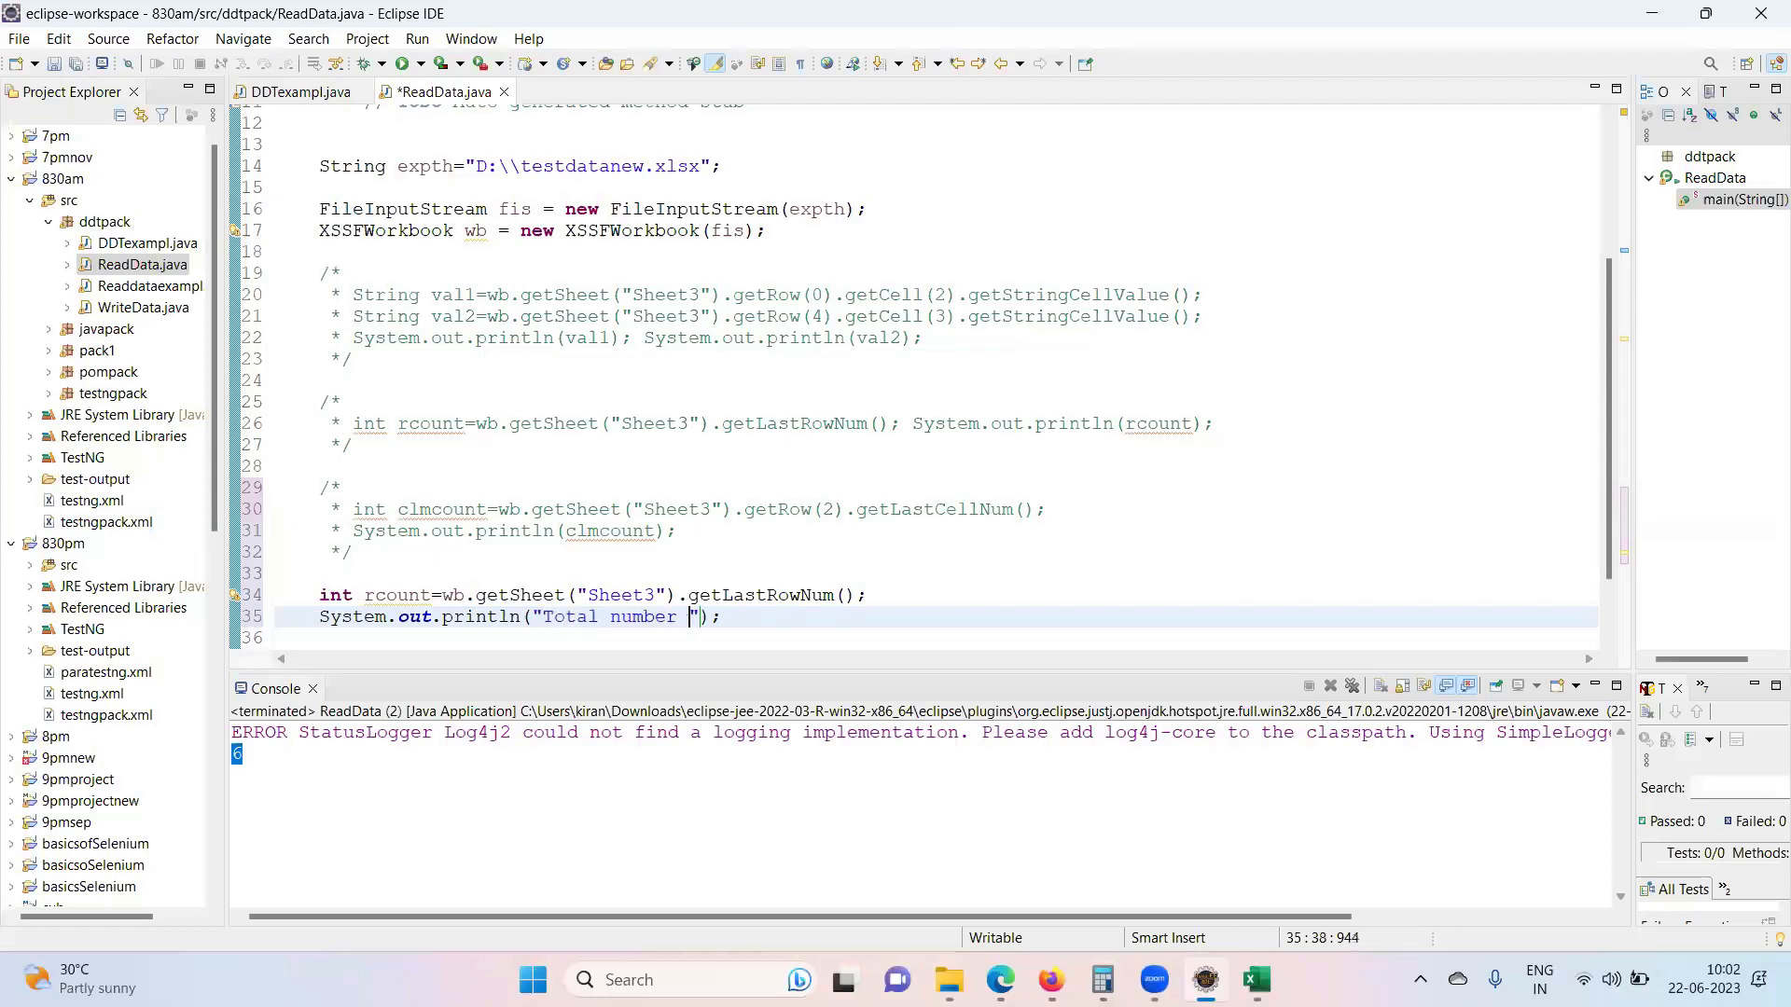
text(of)
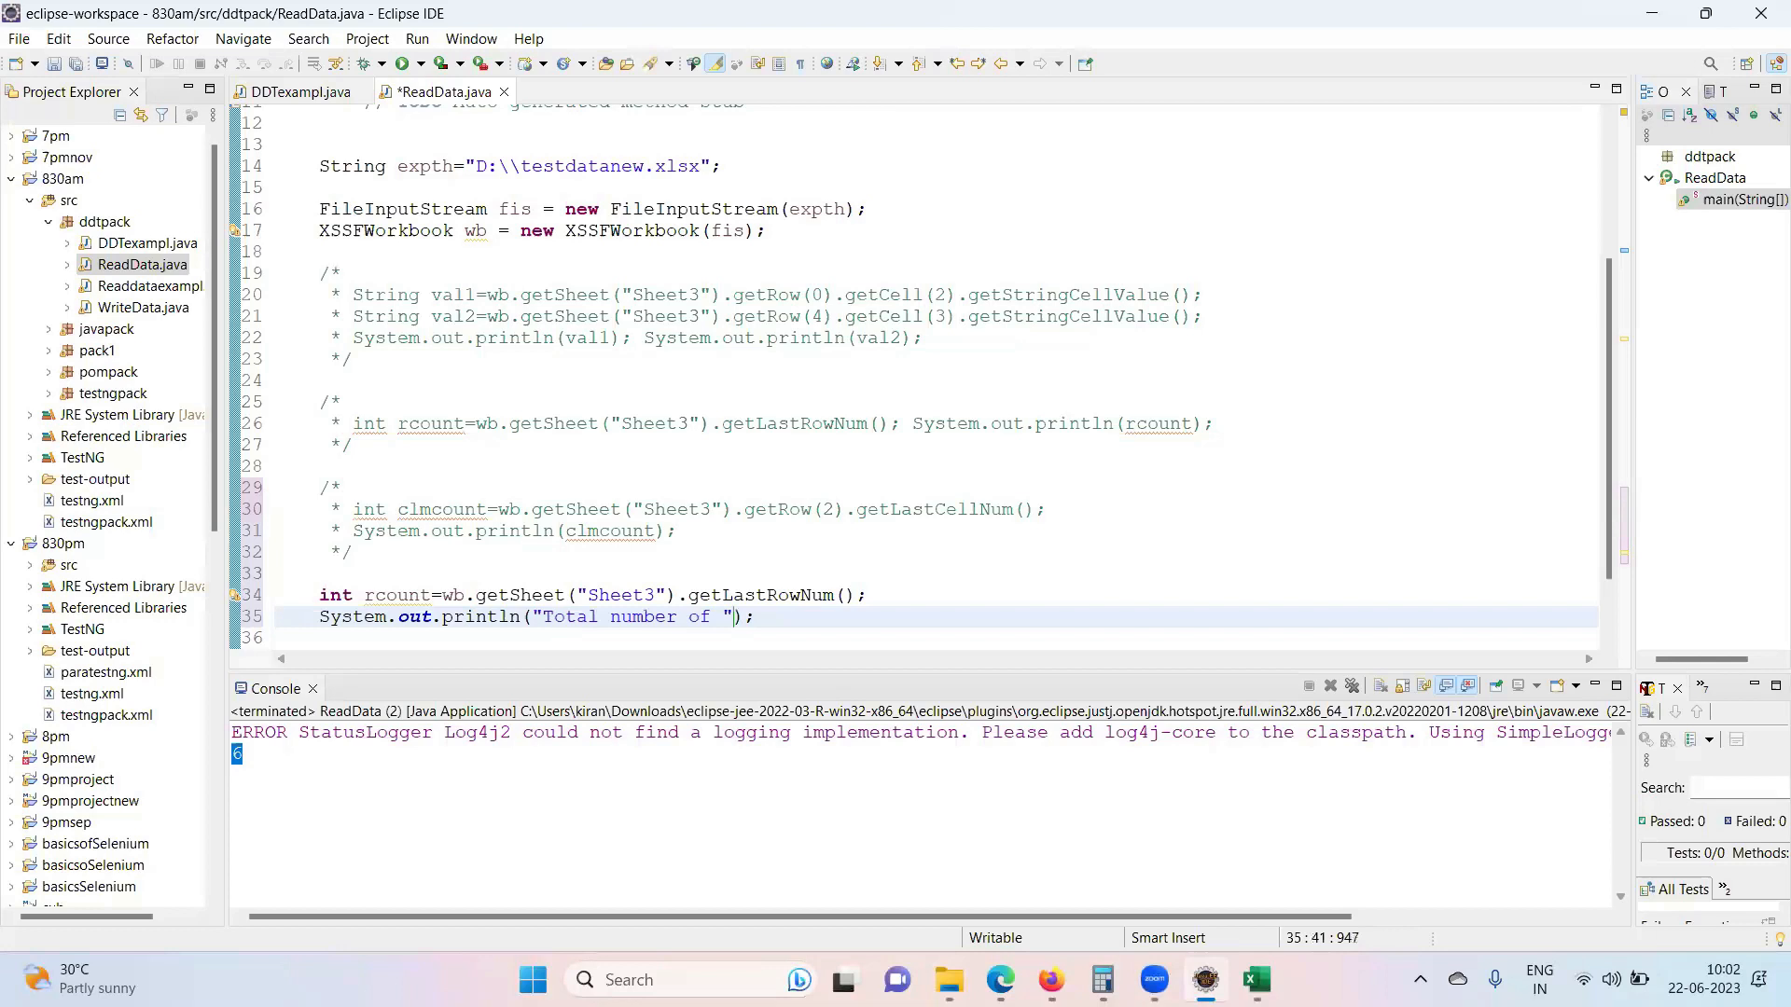
text(row)
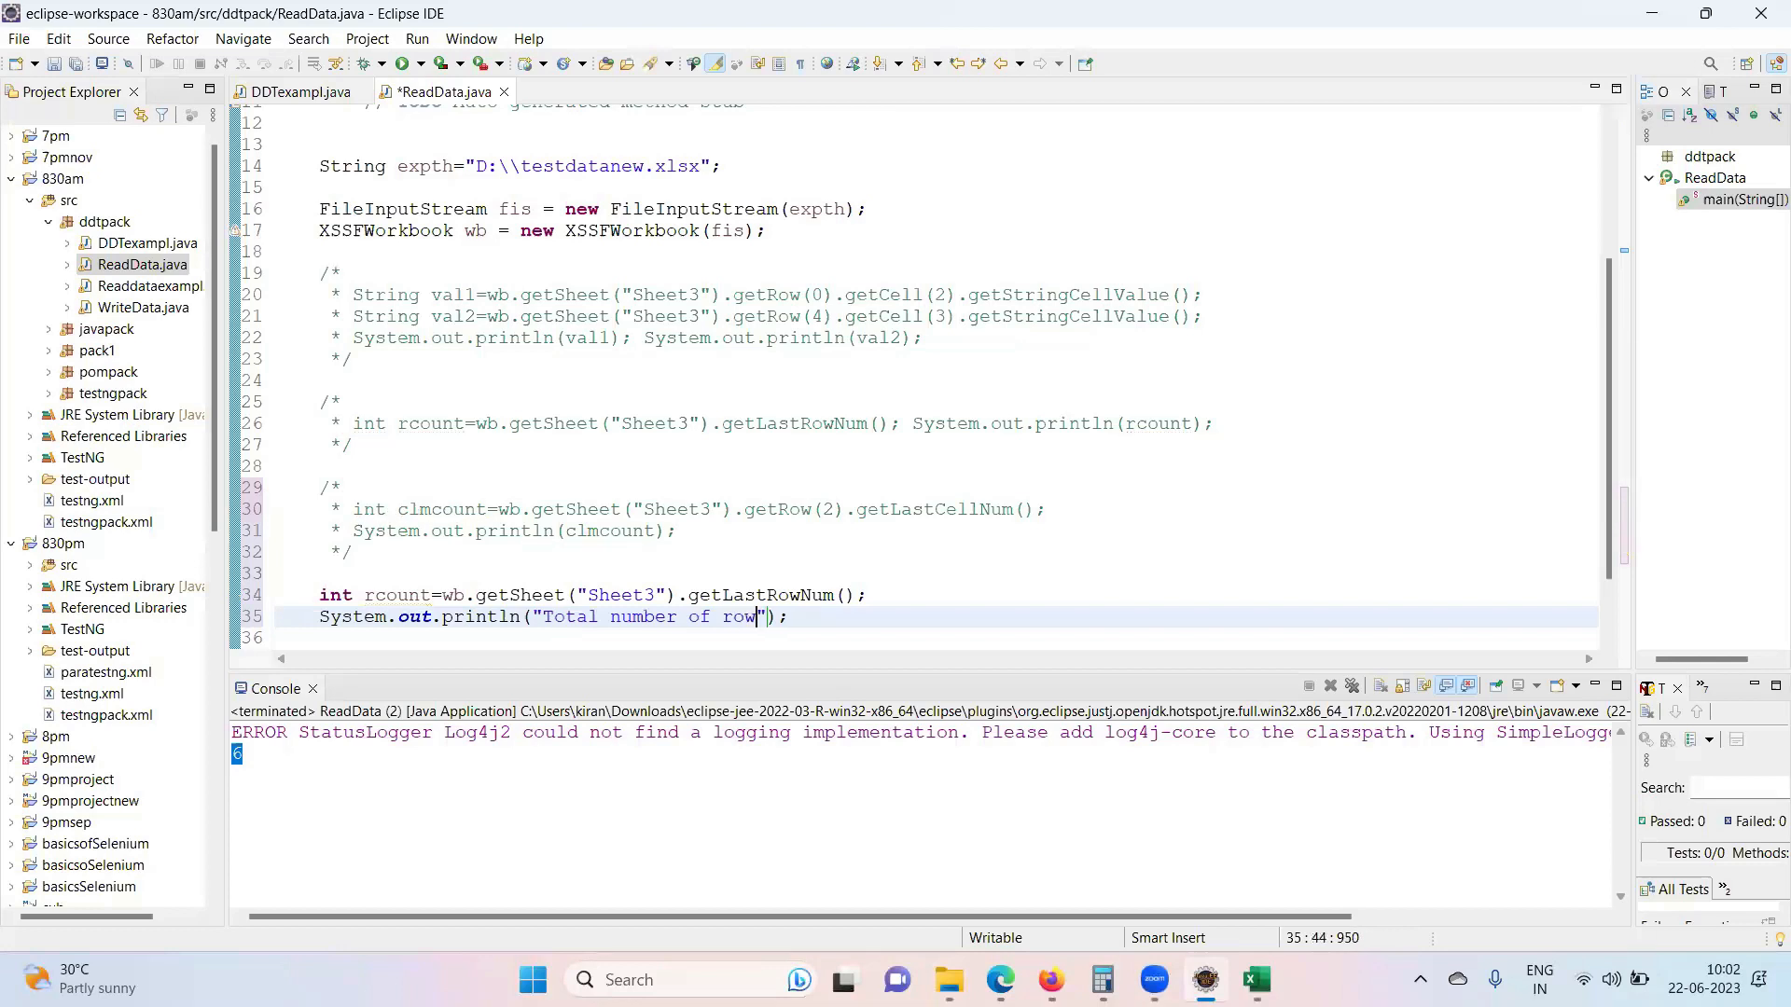
text(=)
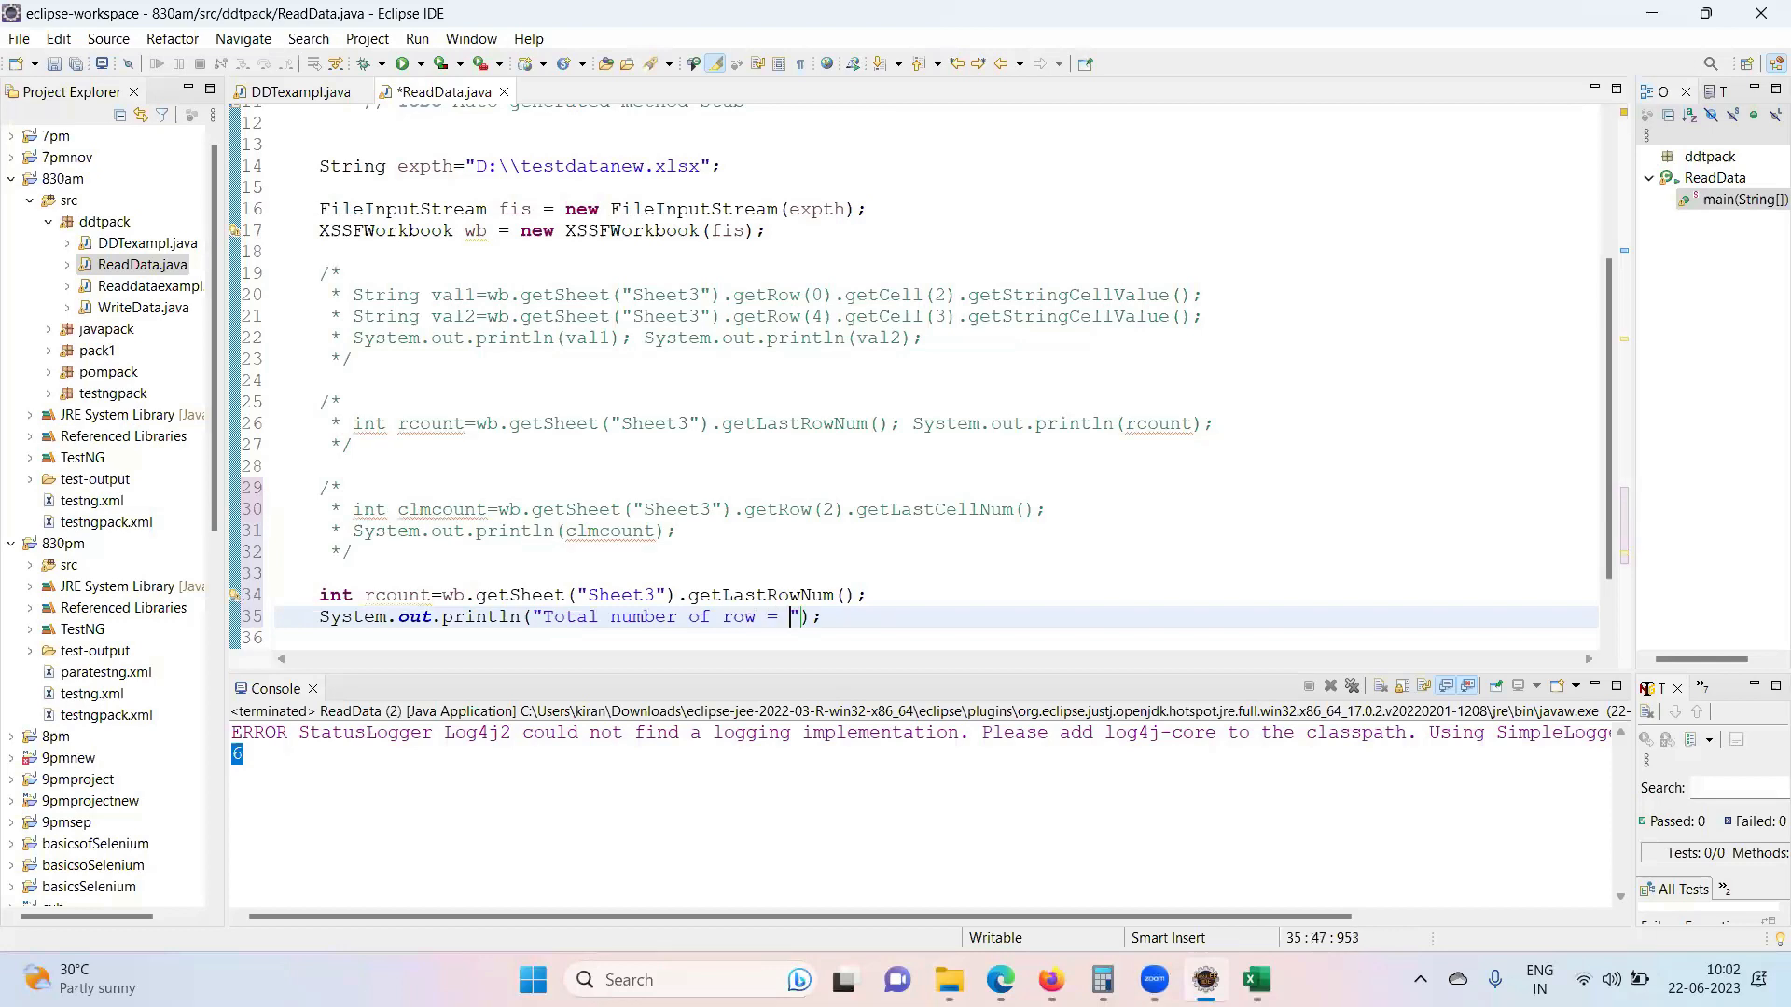
text(+rcou)
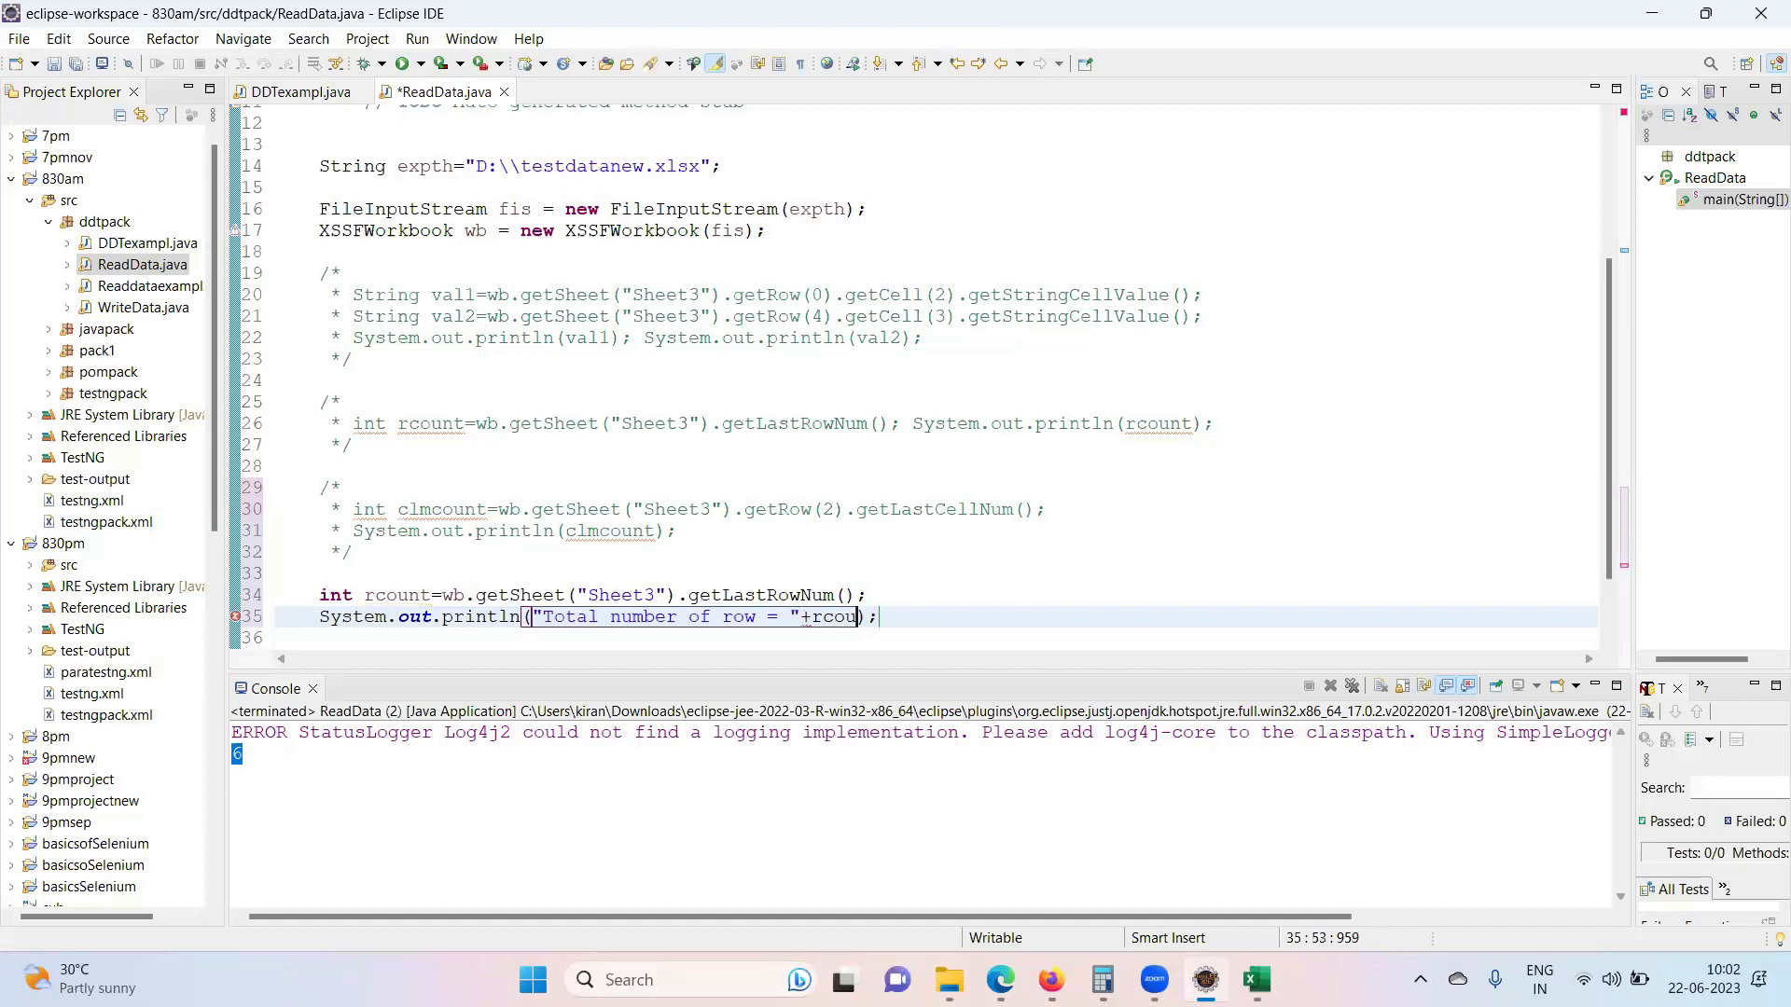
text(nt)
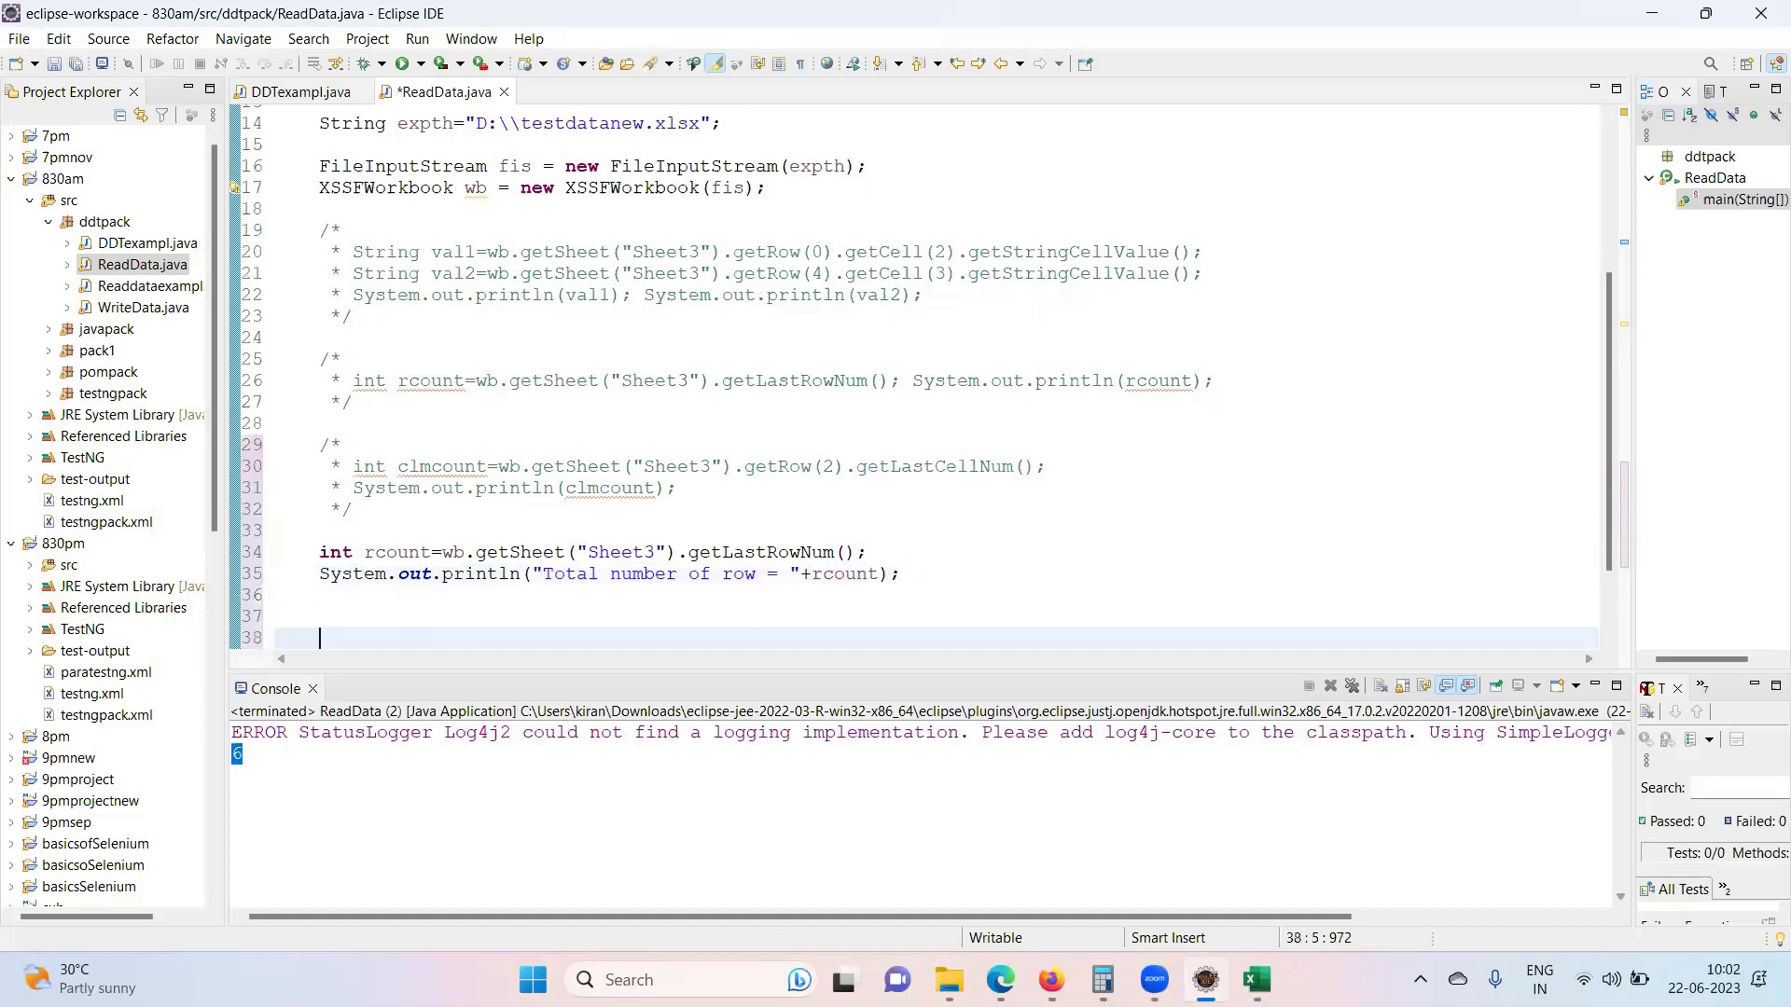
- Write the loop header for(int i=0;i<=rcount;i++) { with an empty body
key(Enter)
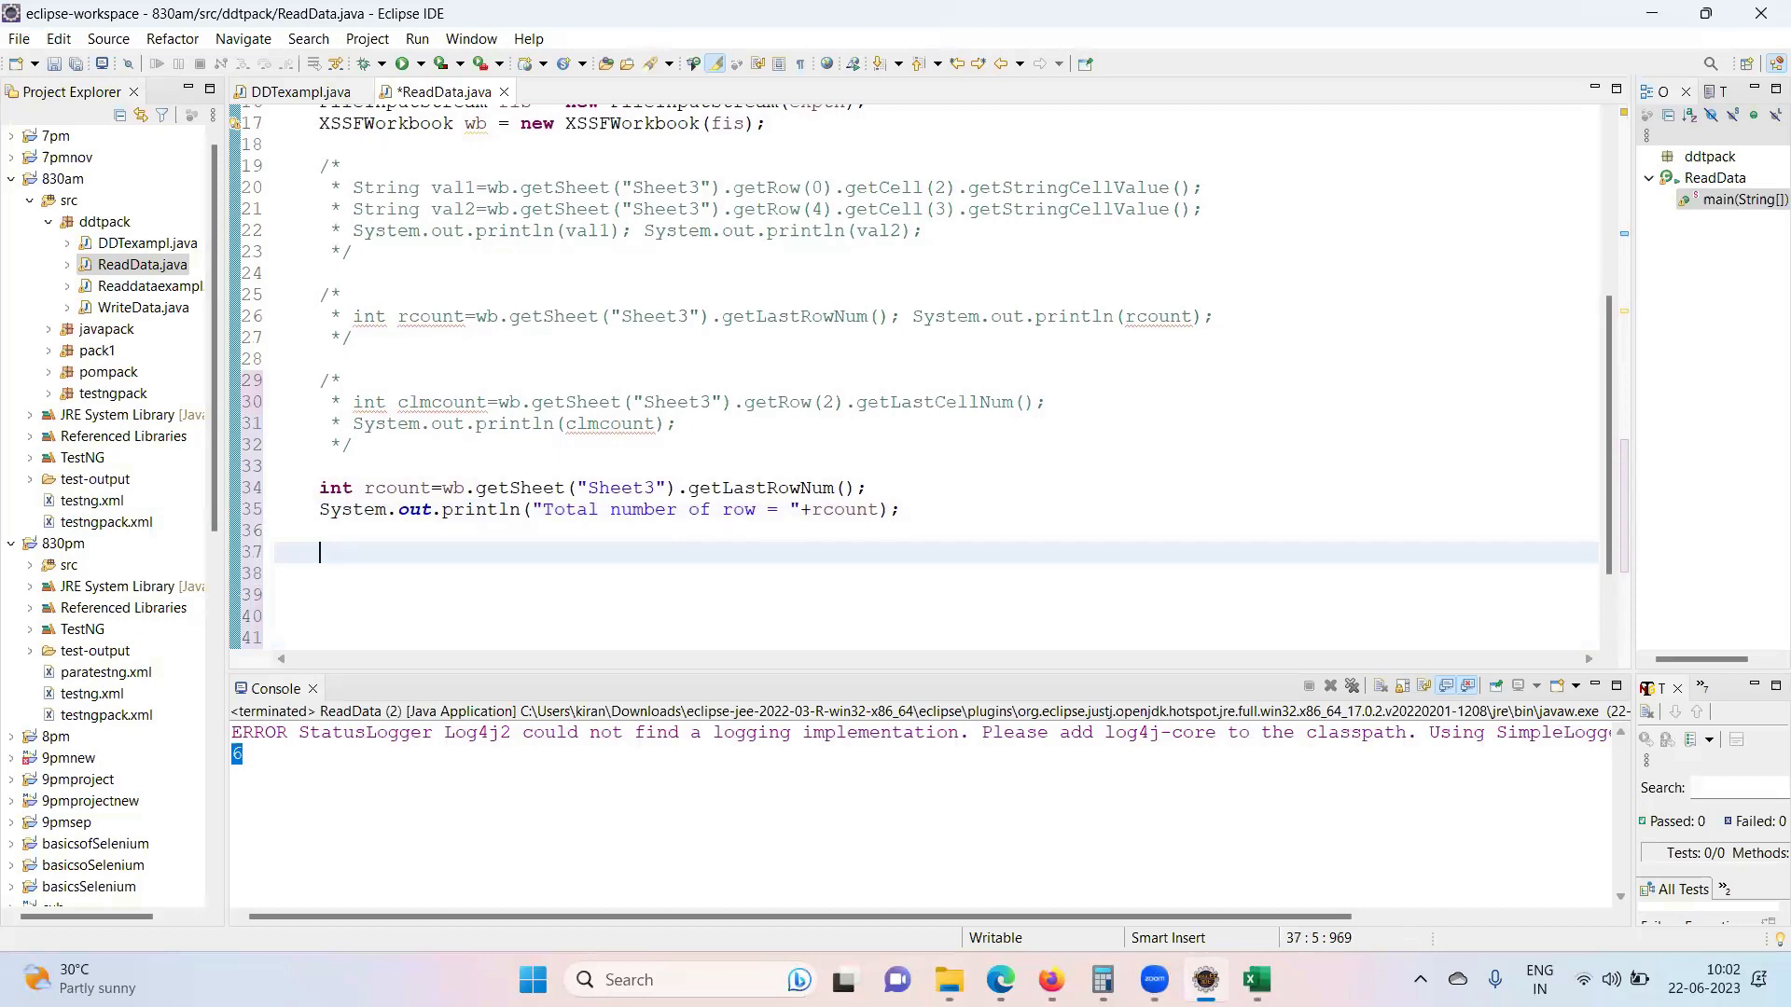
text(for)
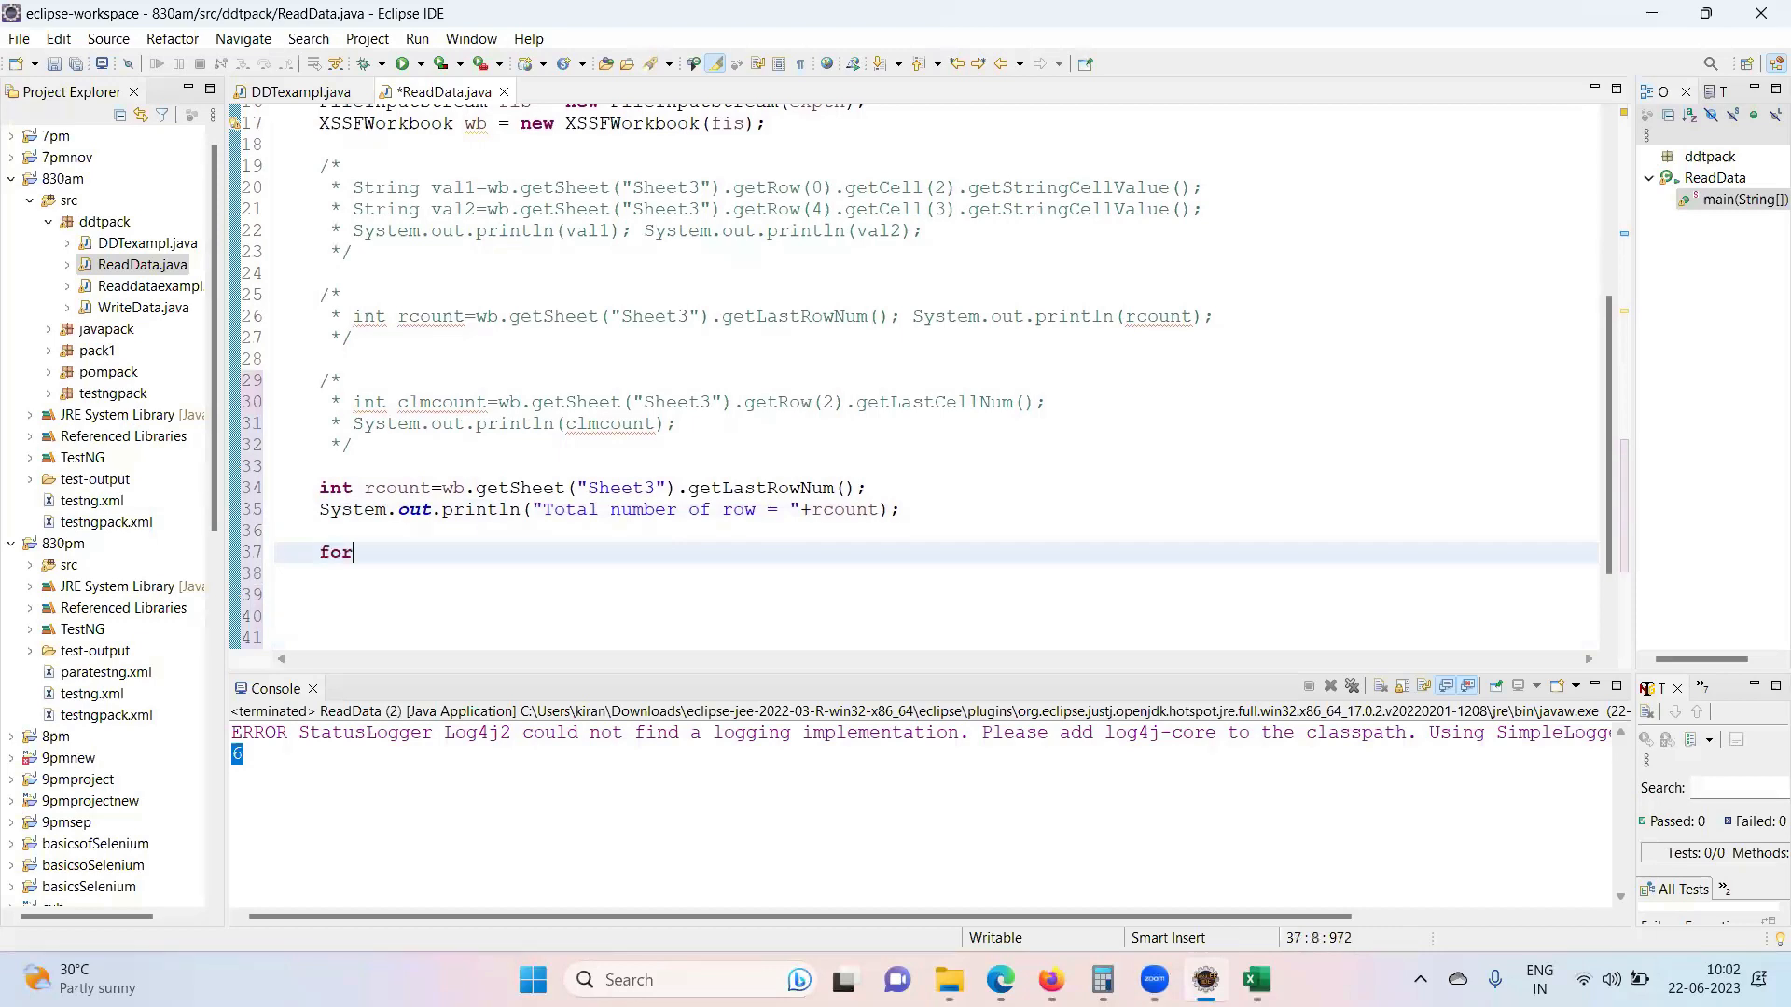
text((in))
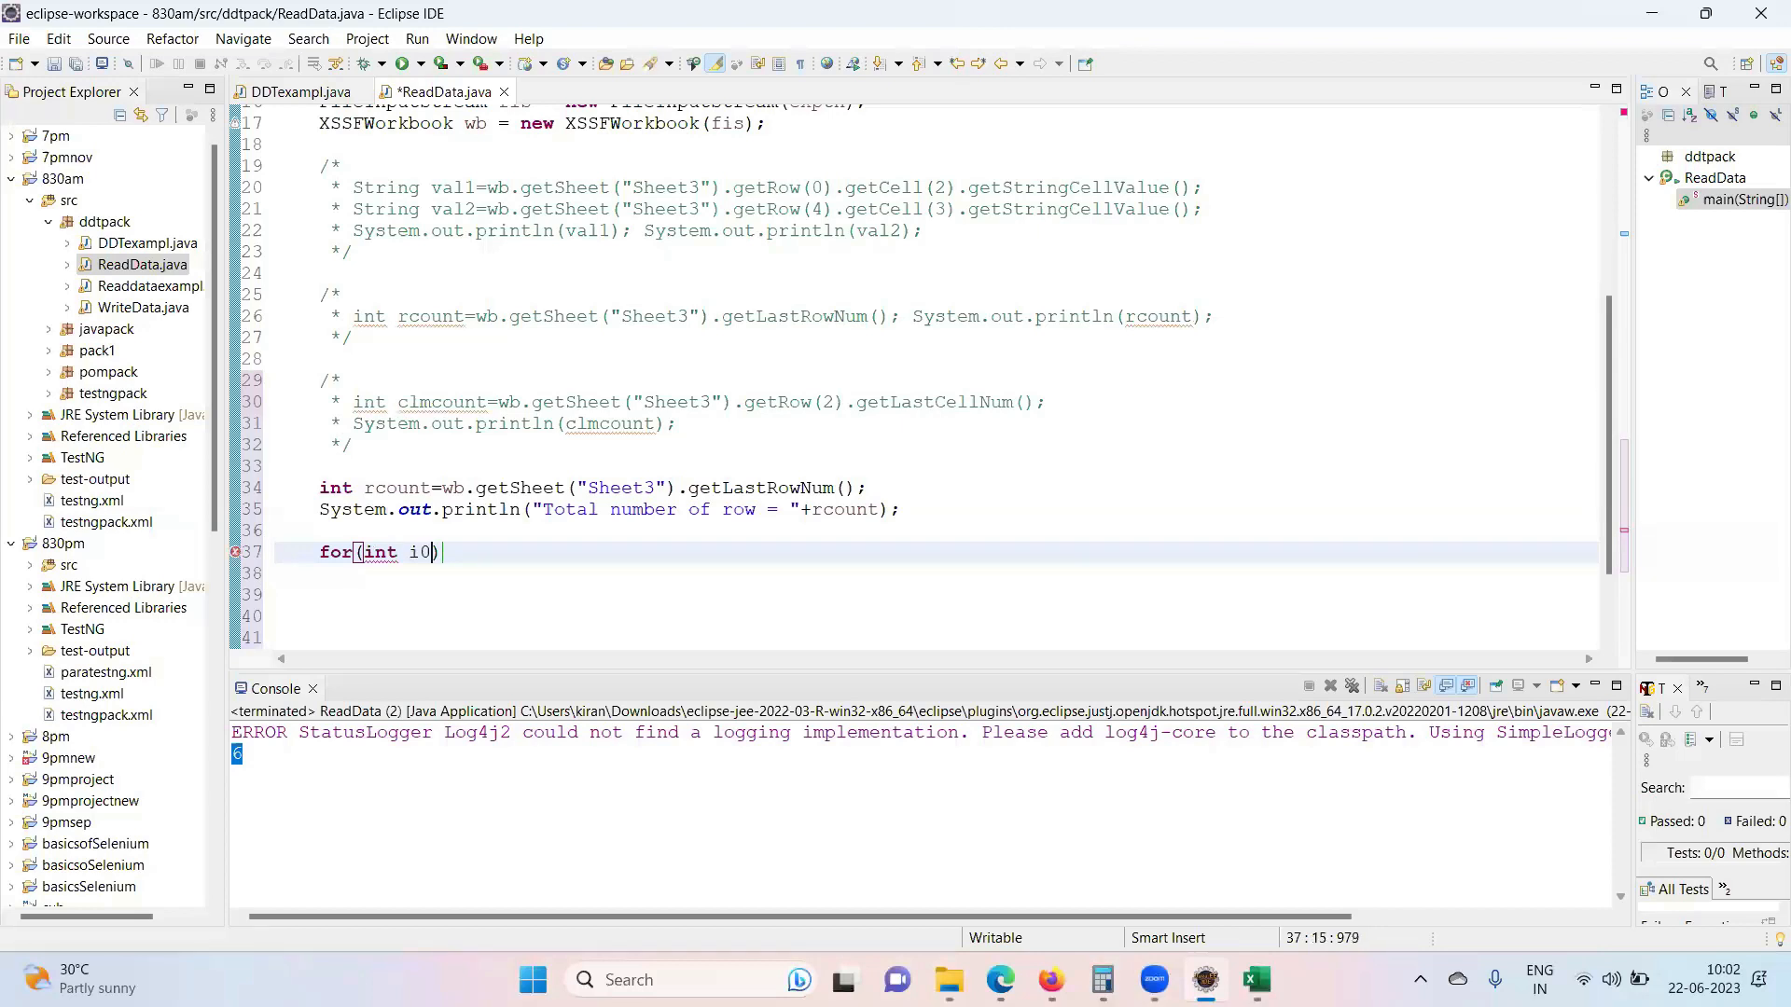
key(BackSpace)
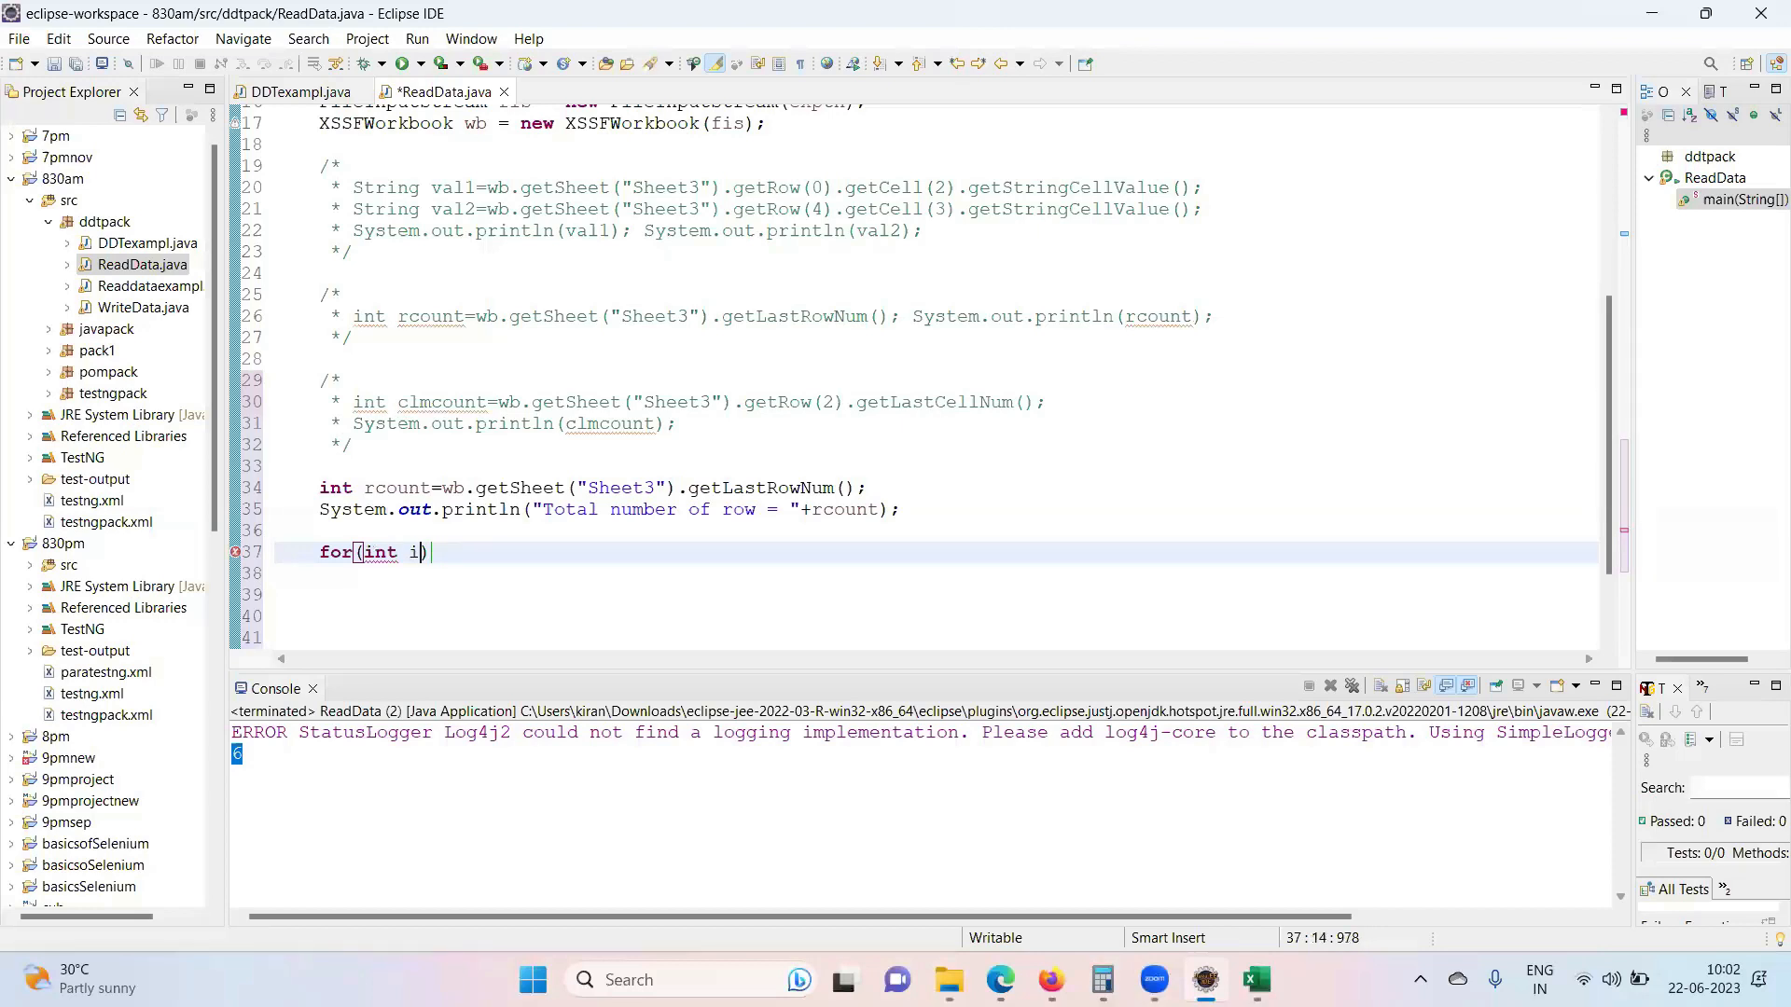
text(=;i)
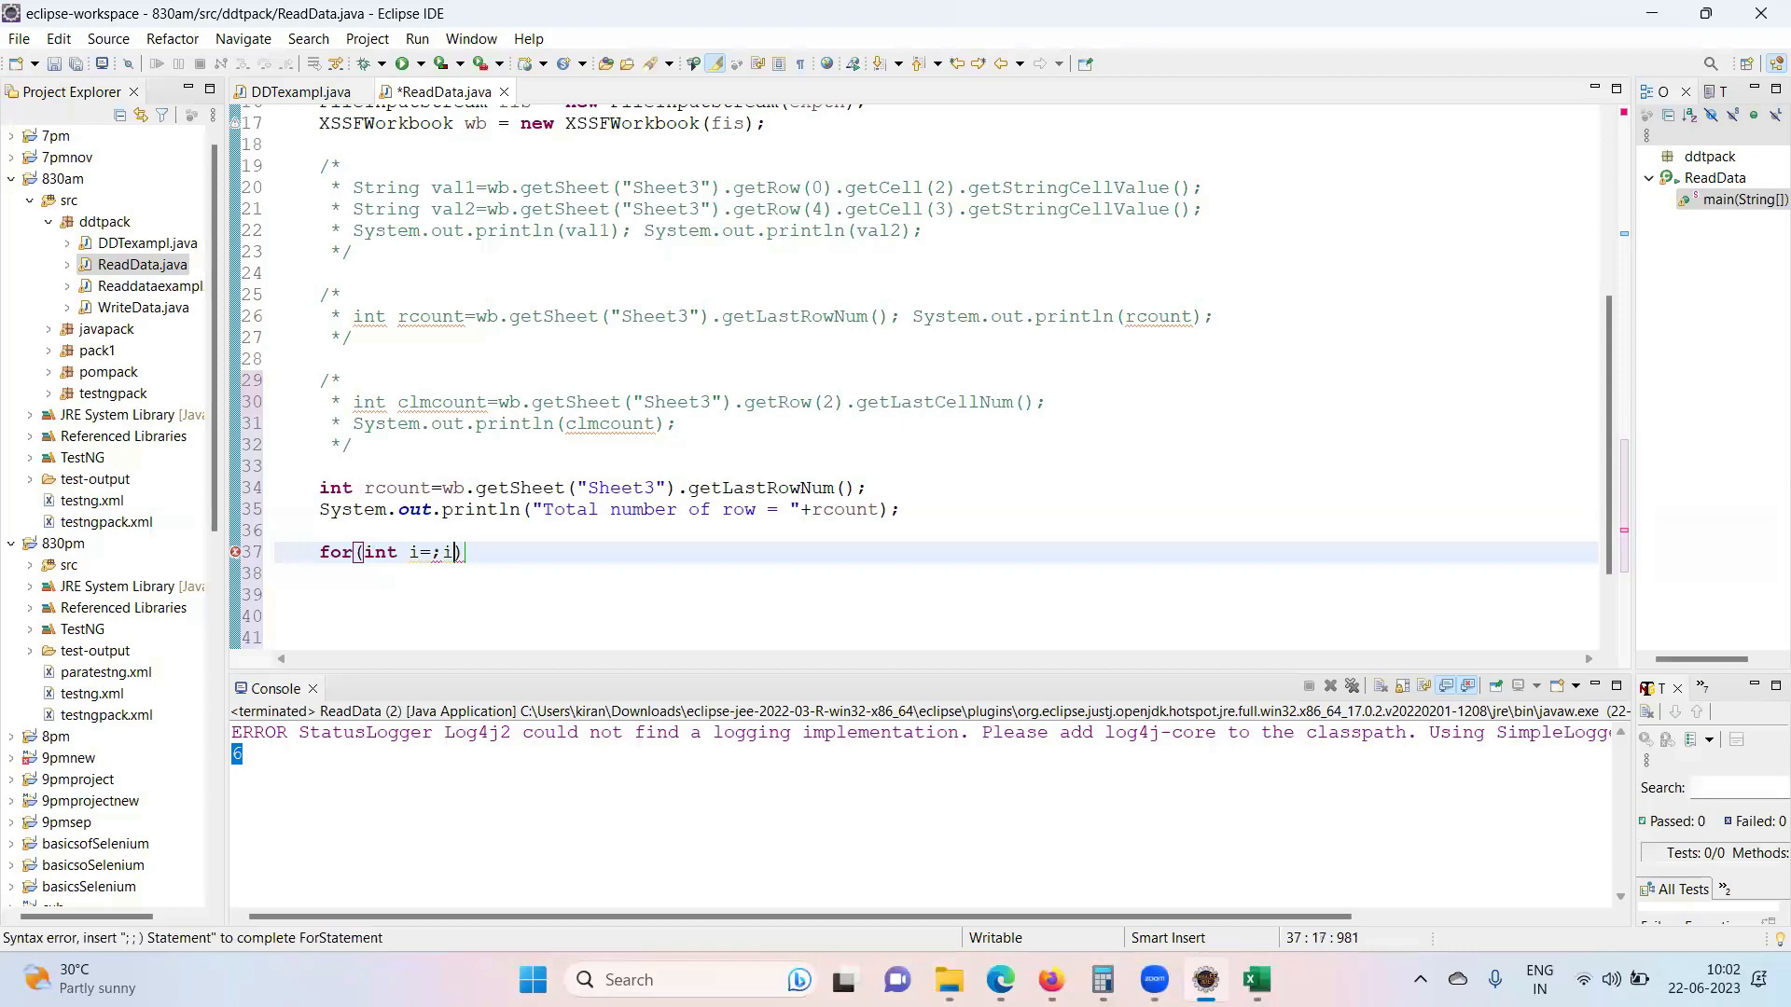
text(01)
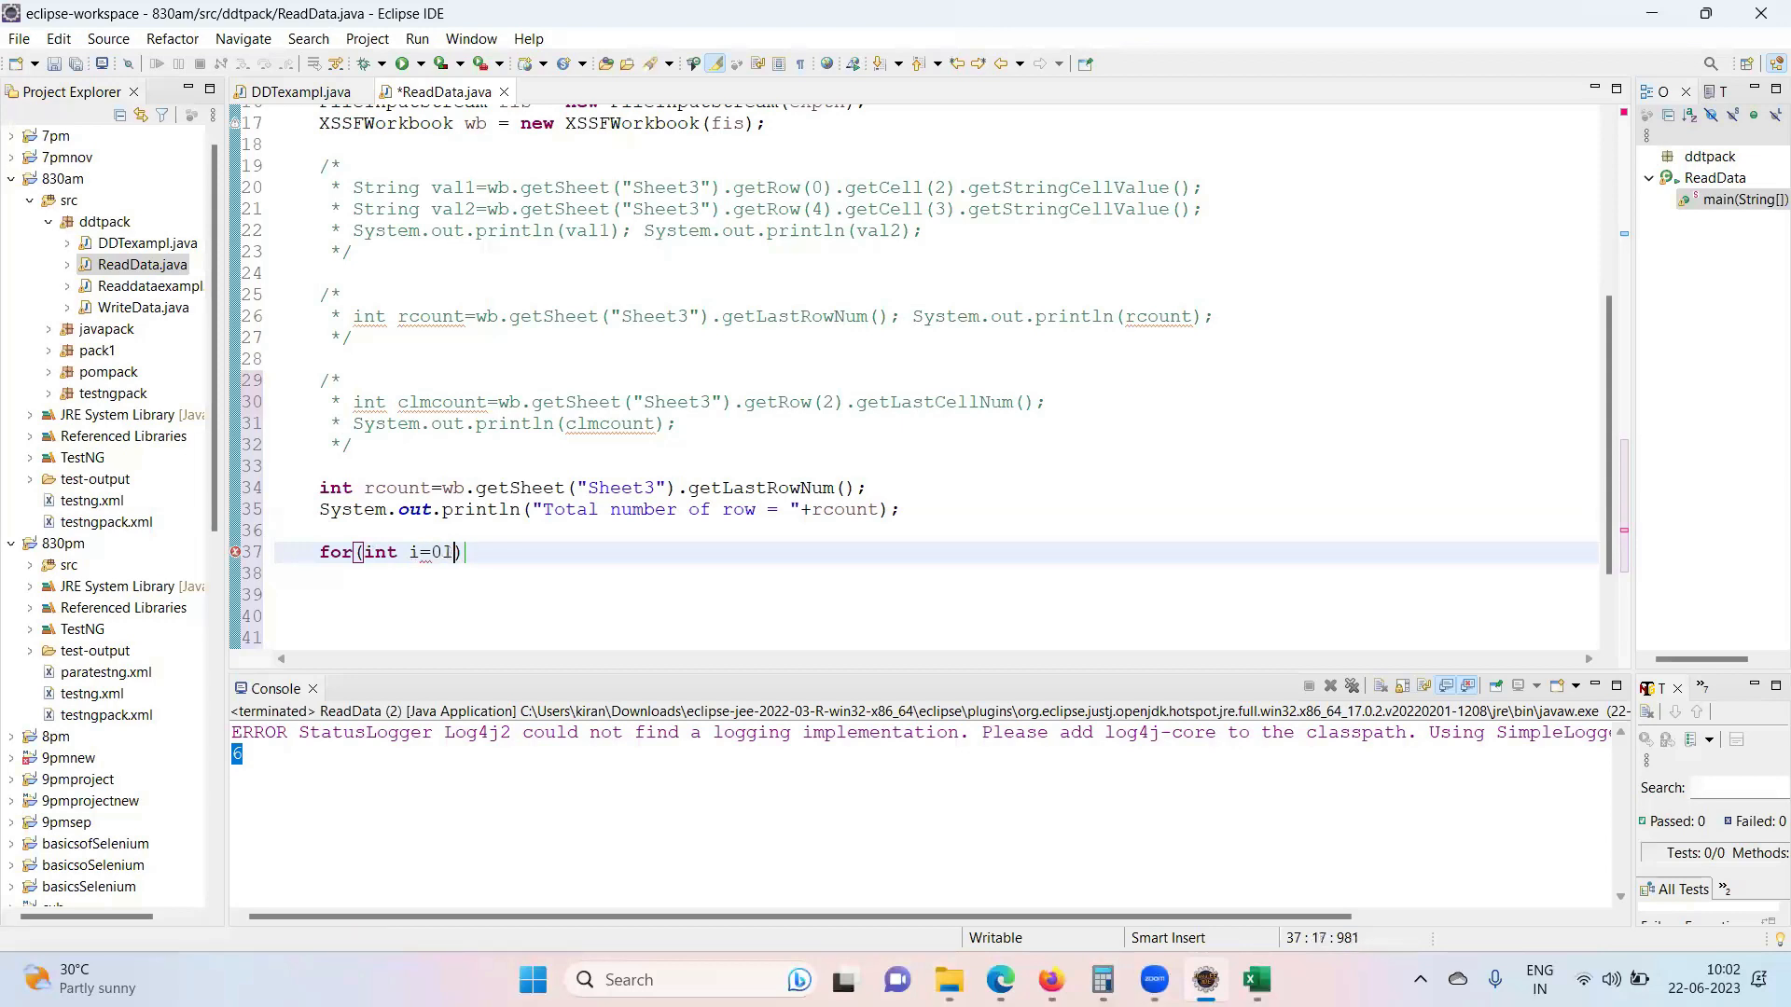
key(BackSpace)
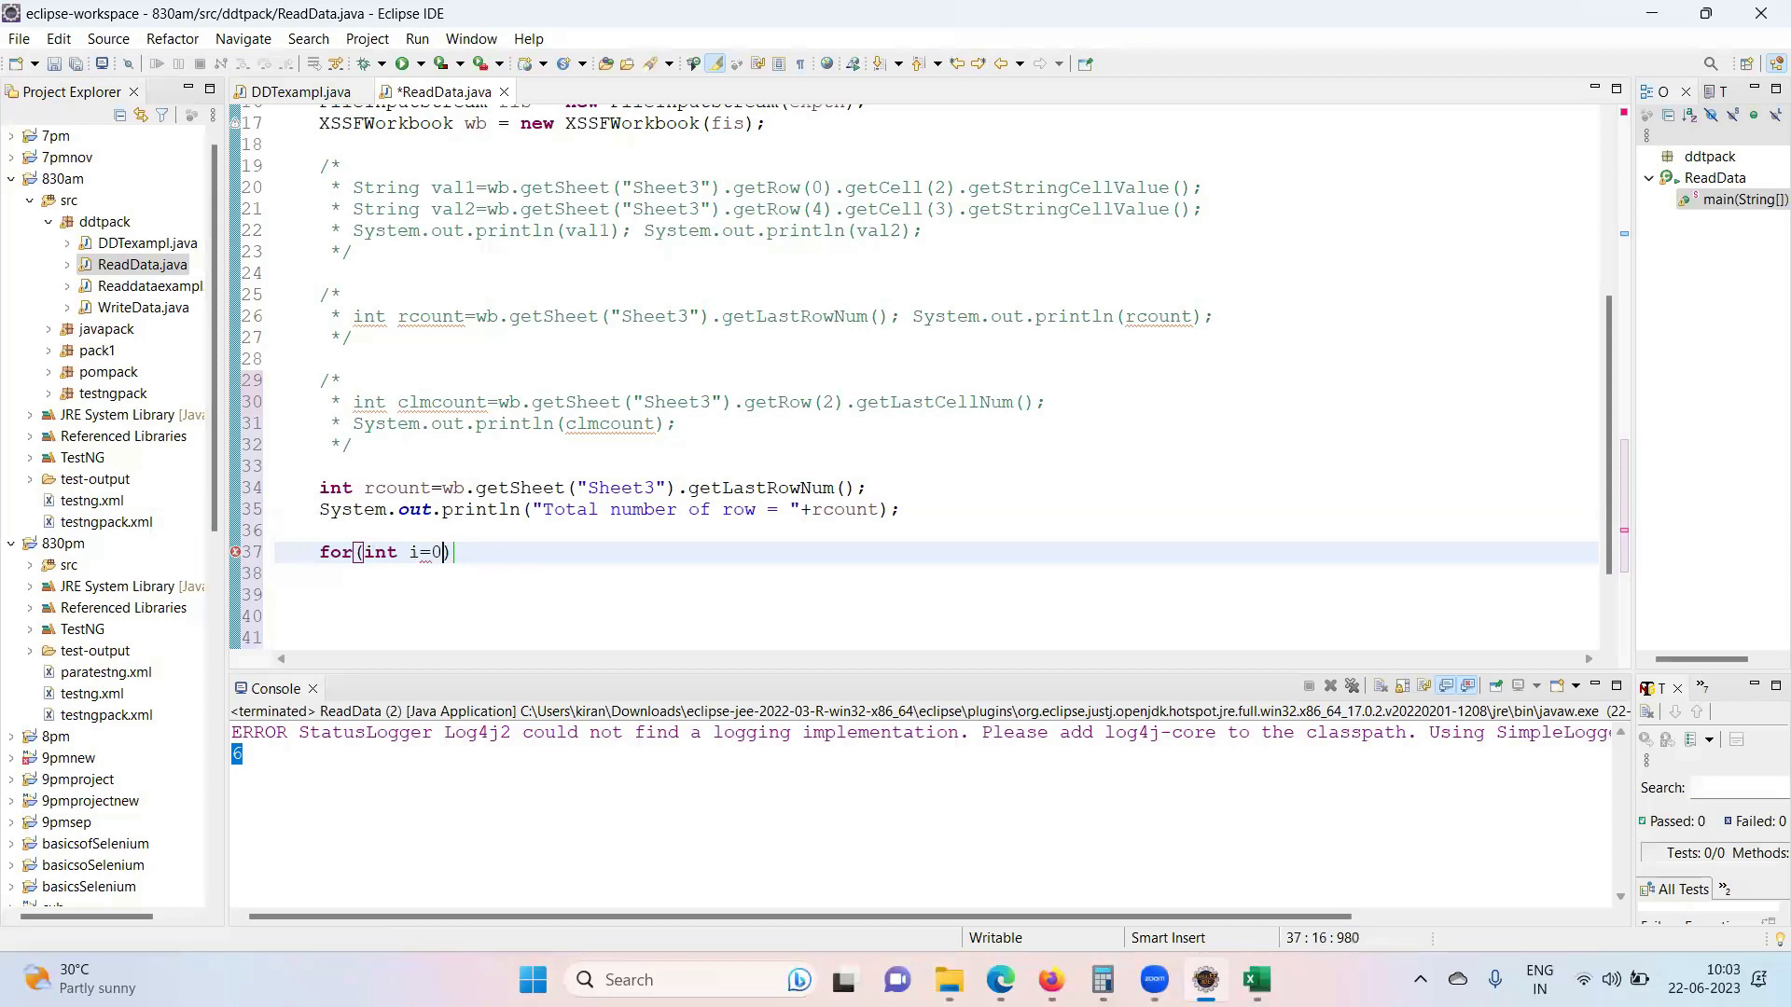
text(;i<)
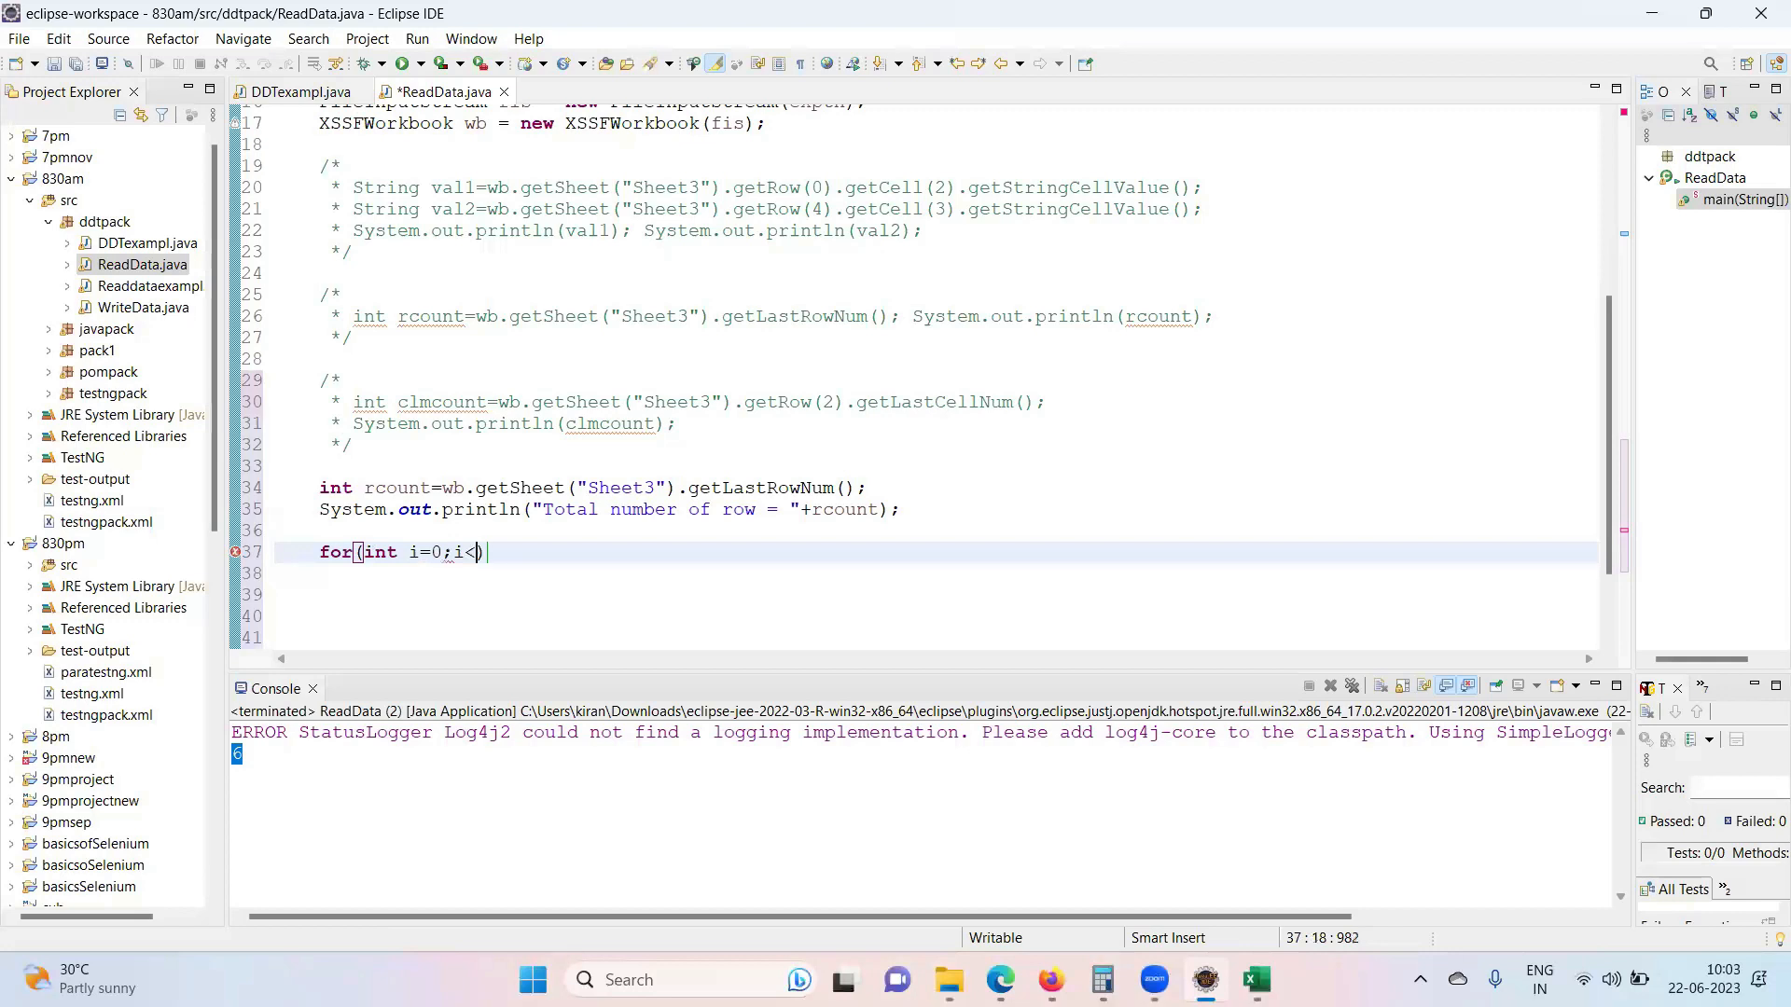
text(=)
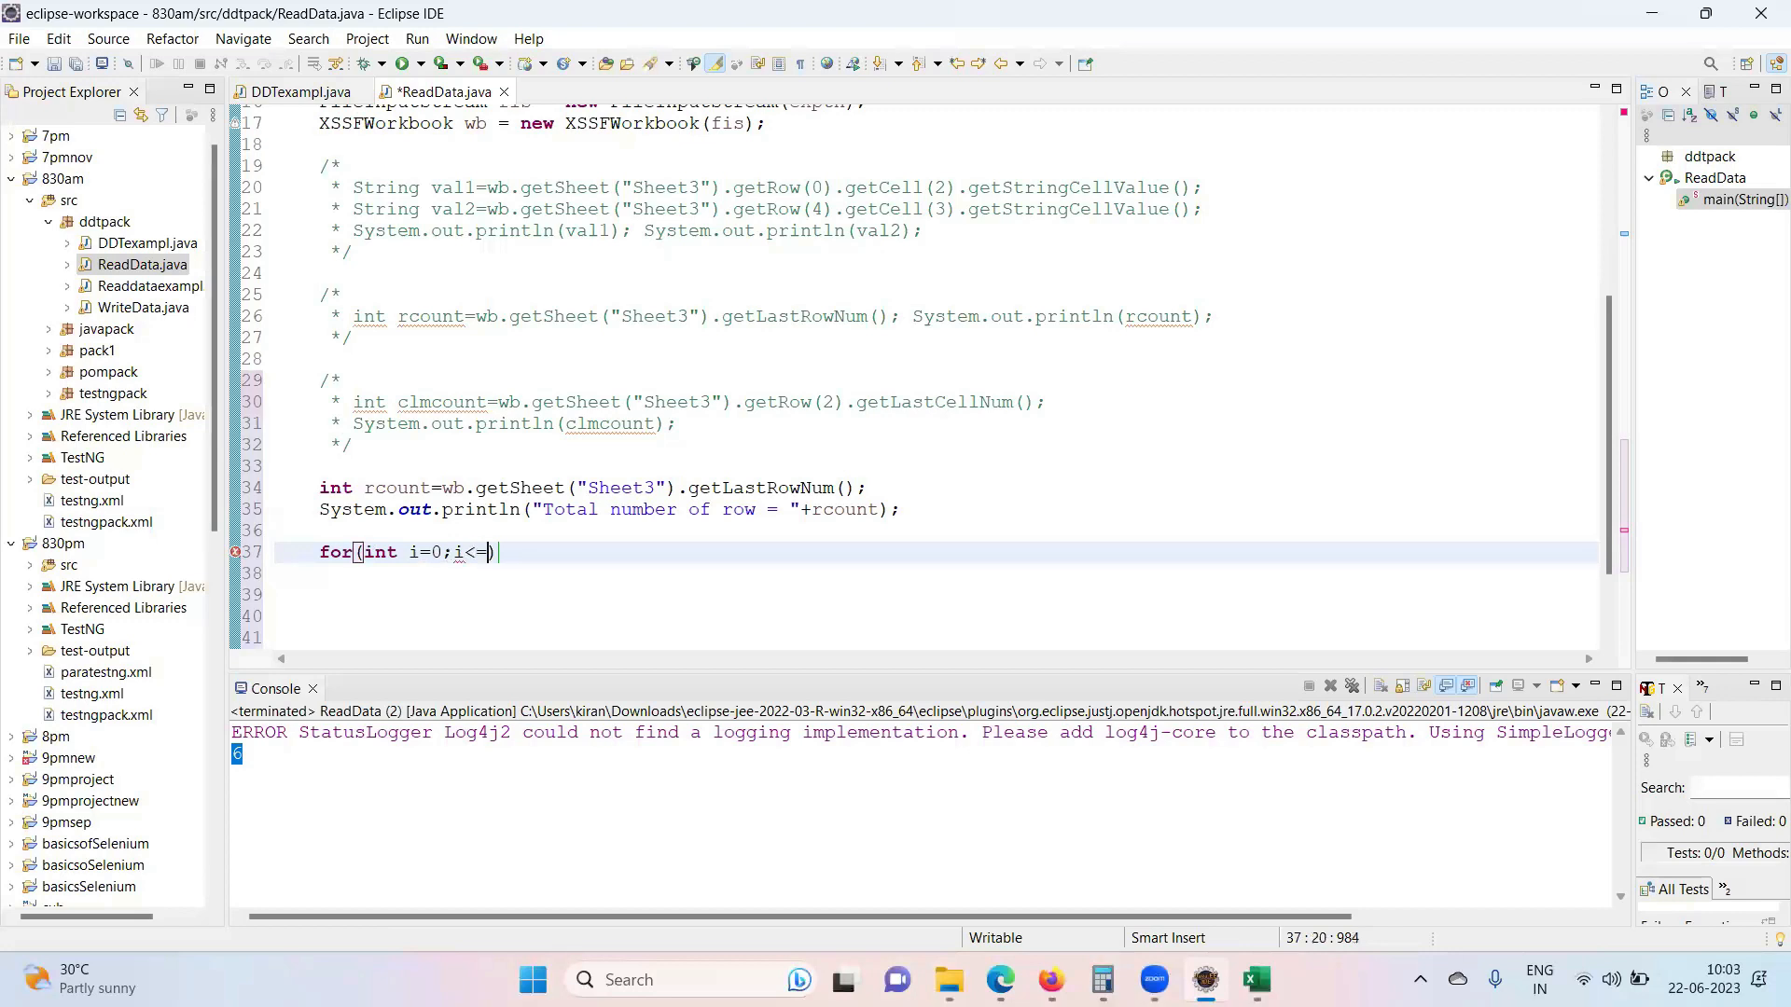
text(rcount)
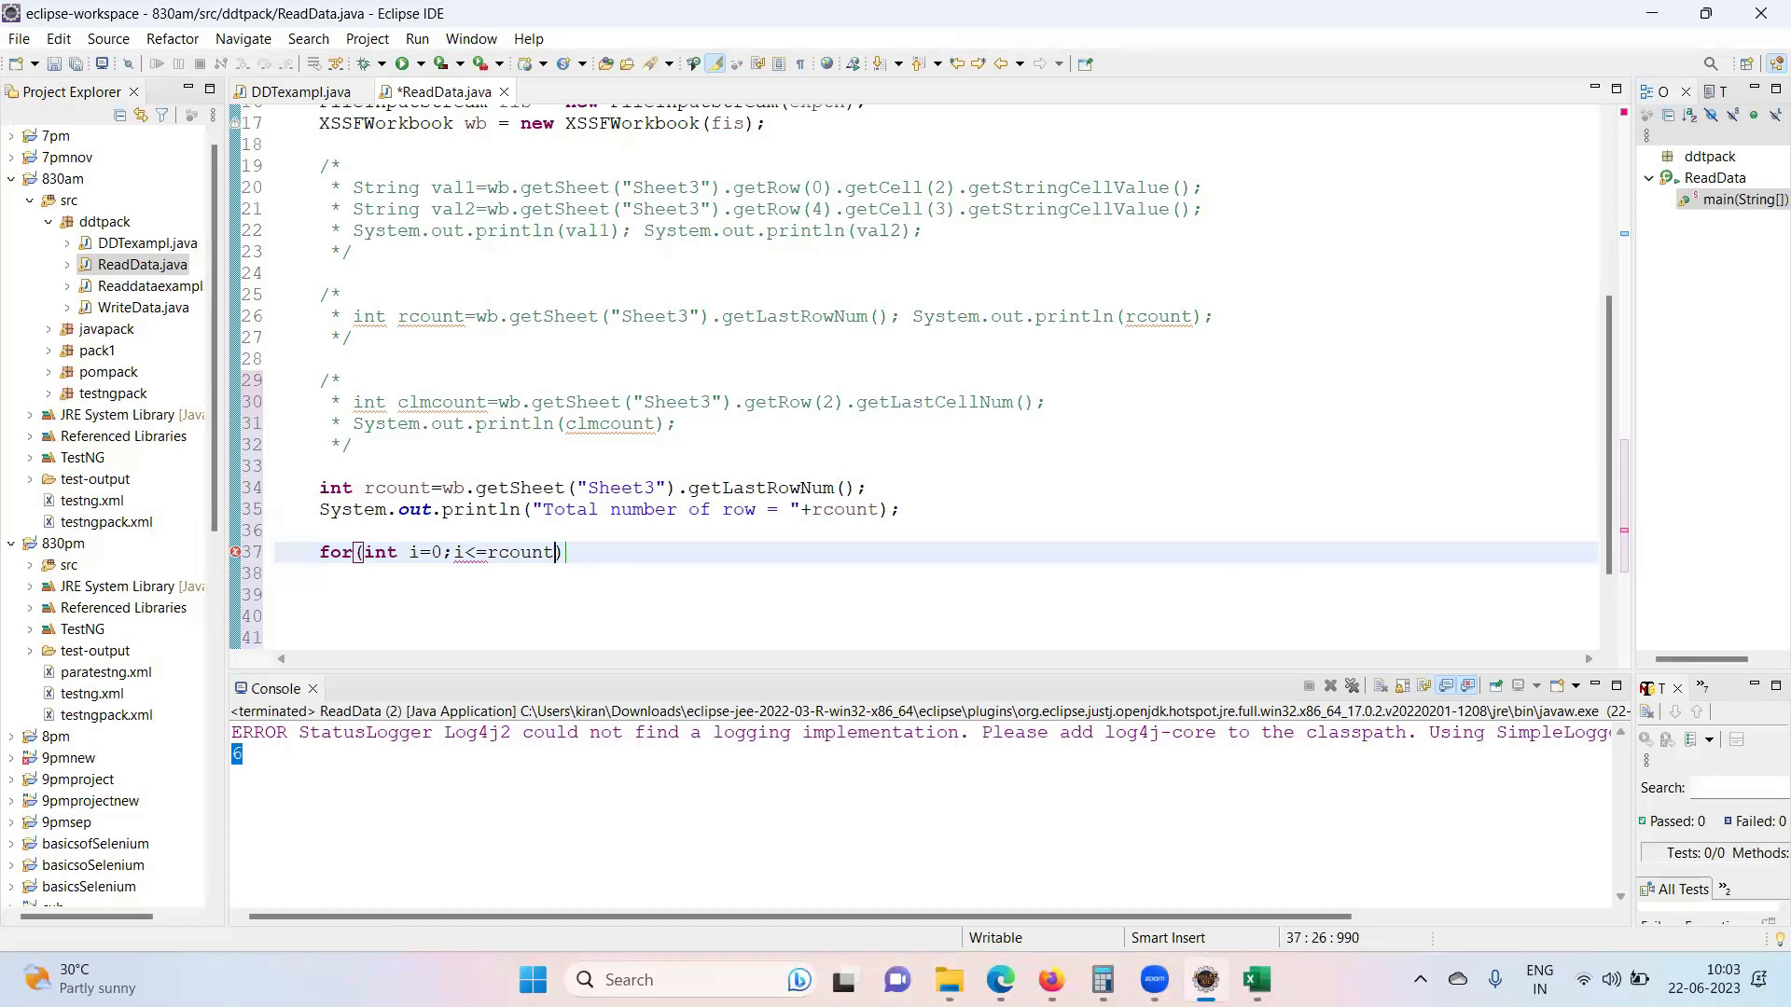
text(;i)
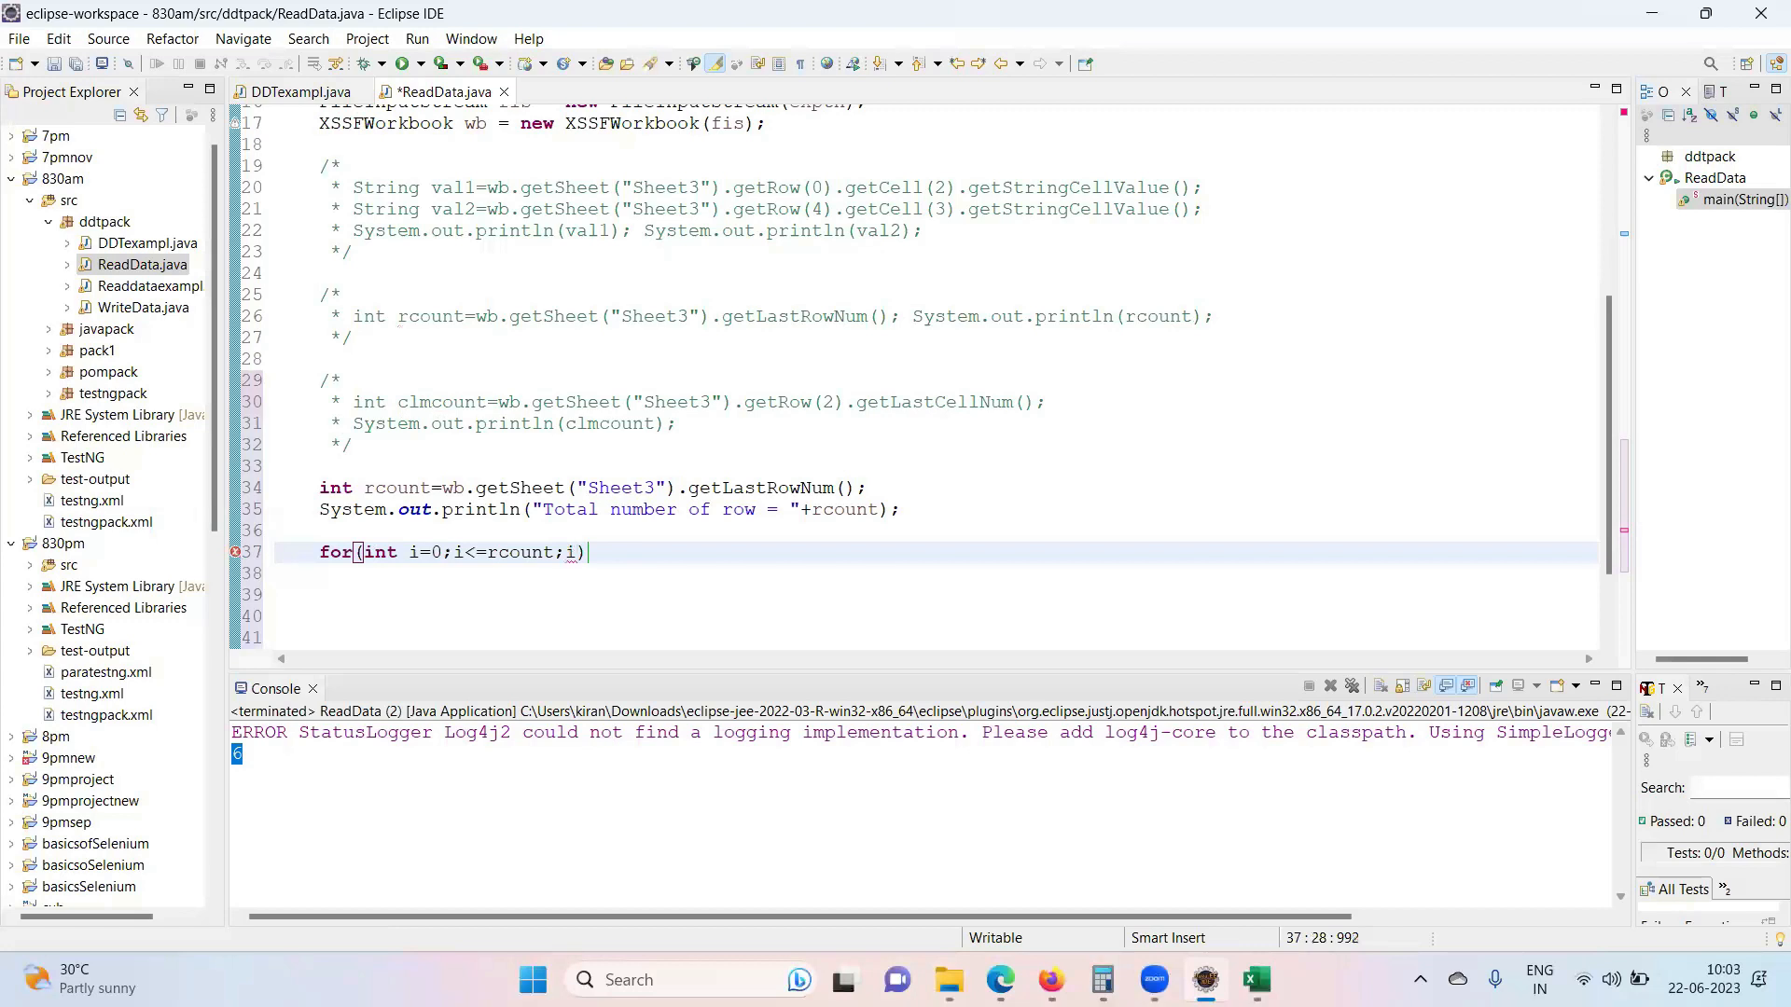
text(++)
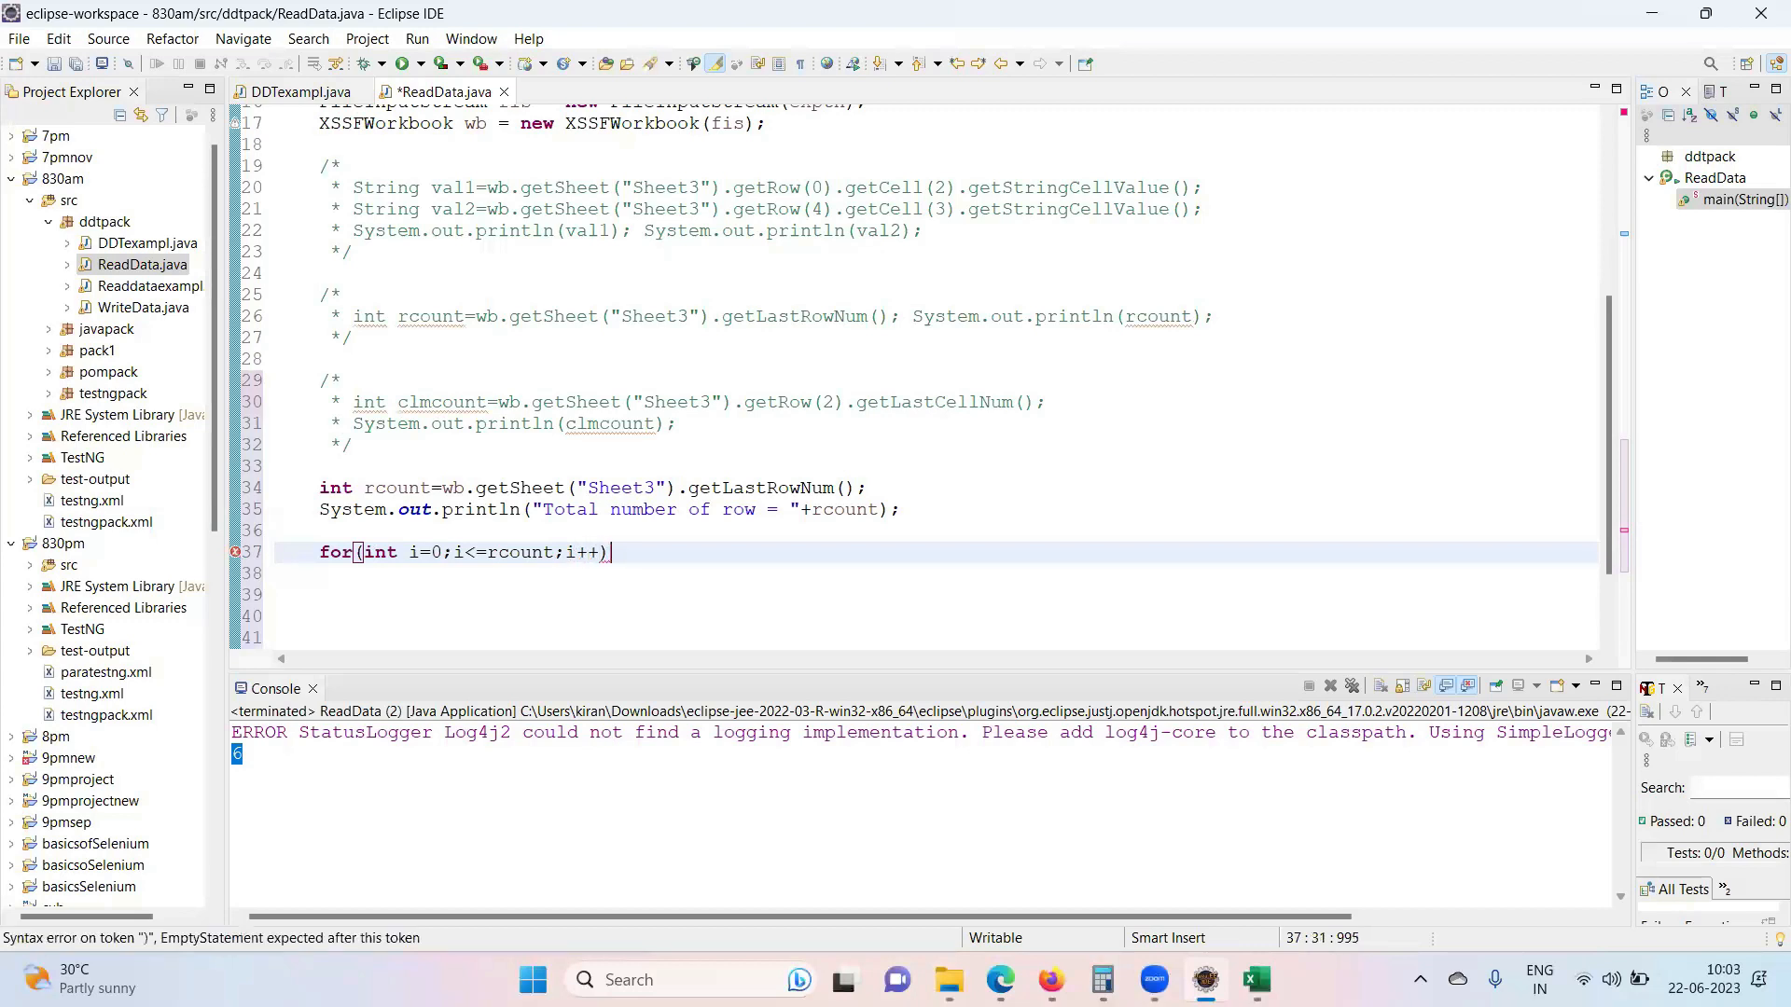
text({)
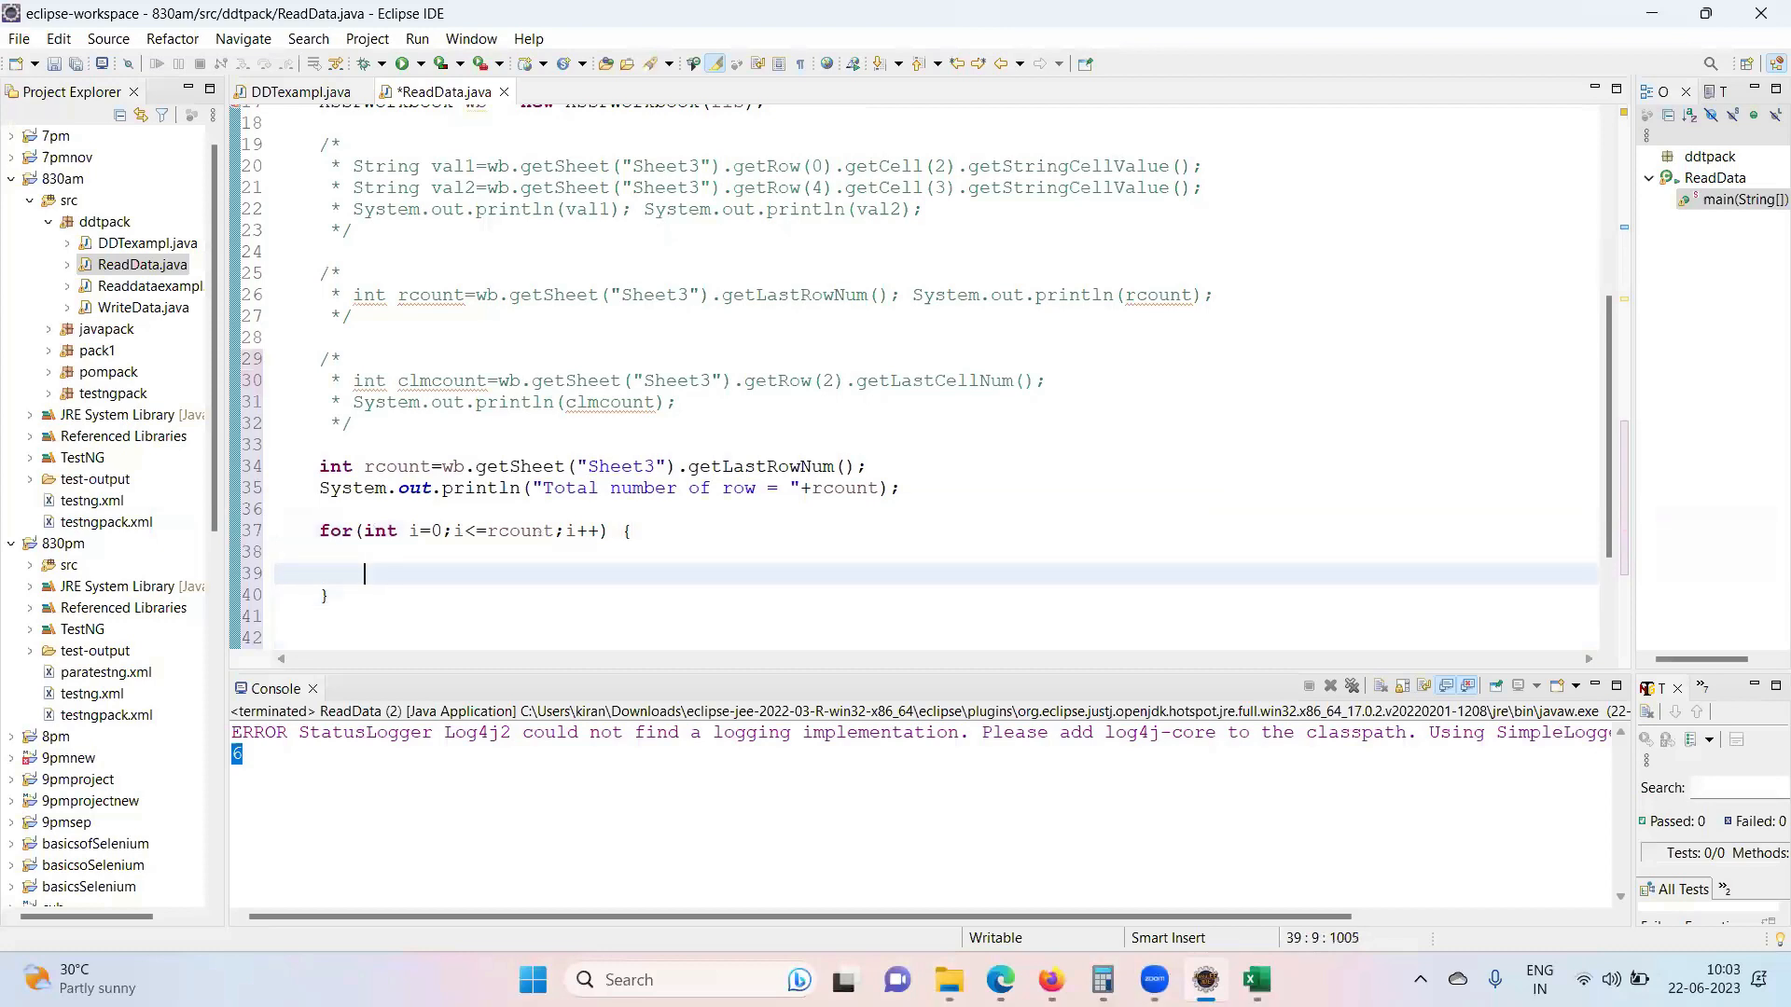
- Start the statement wb.getSheet("Sheet3").getRow(i) inside the loop, fixing a mistype
text(wb.)
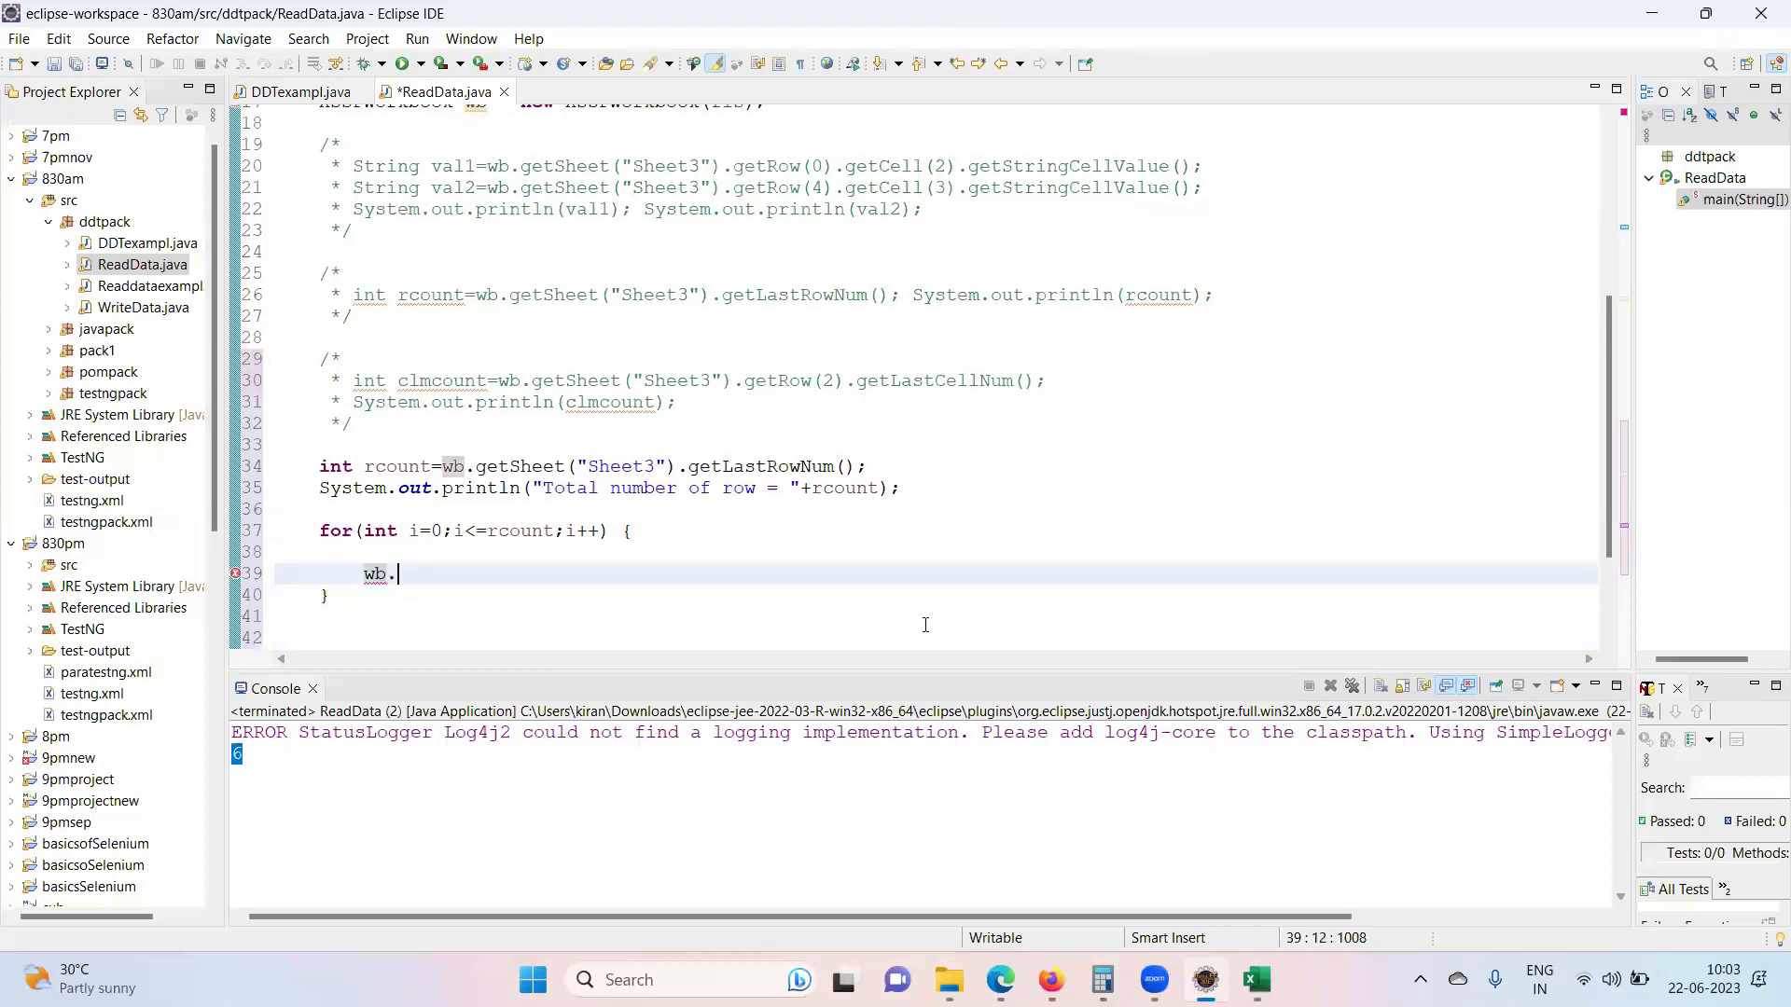
text(gets)
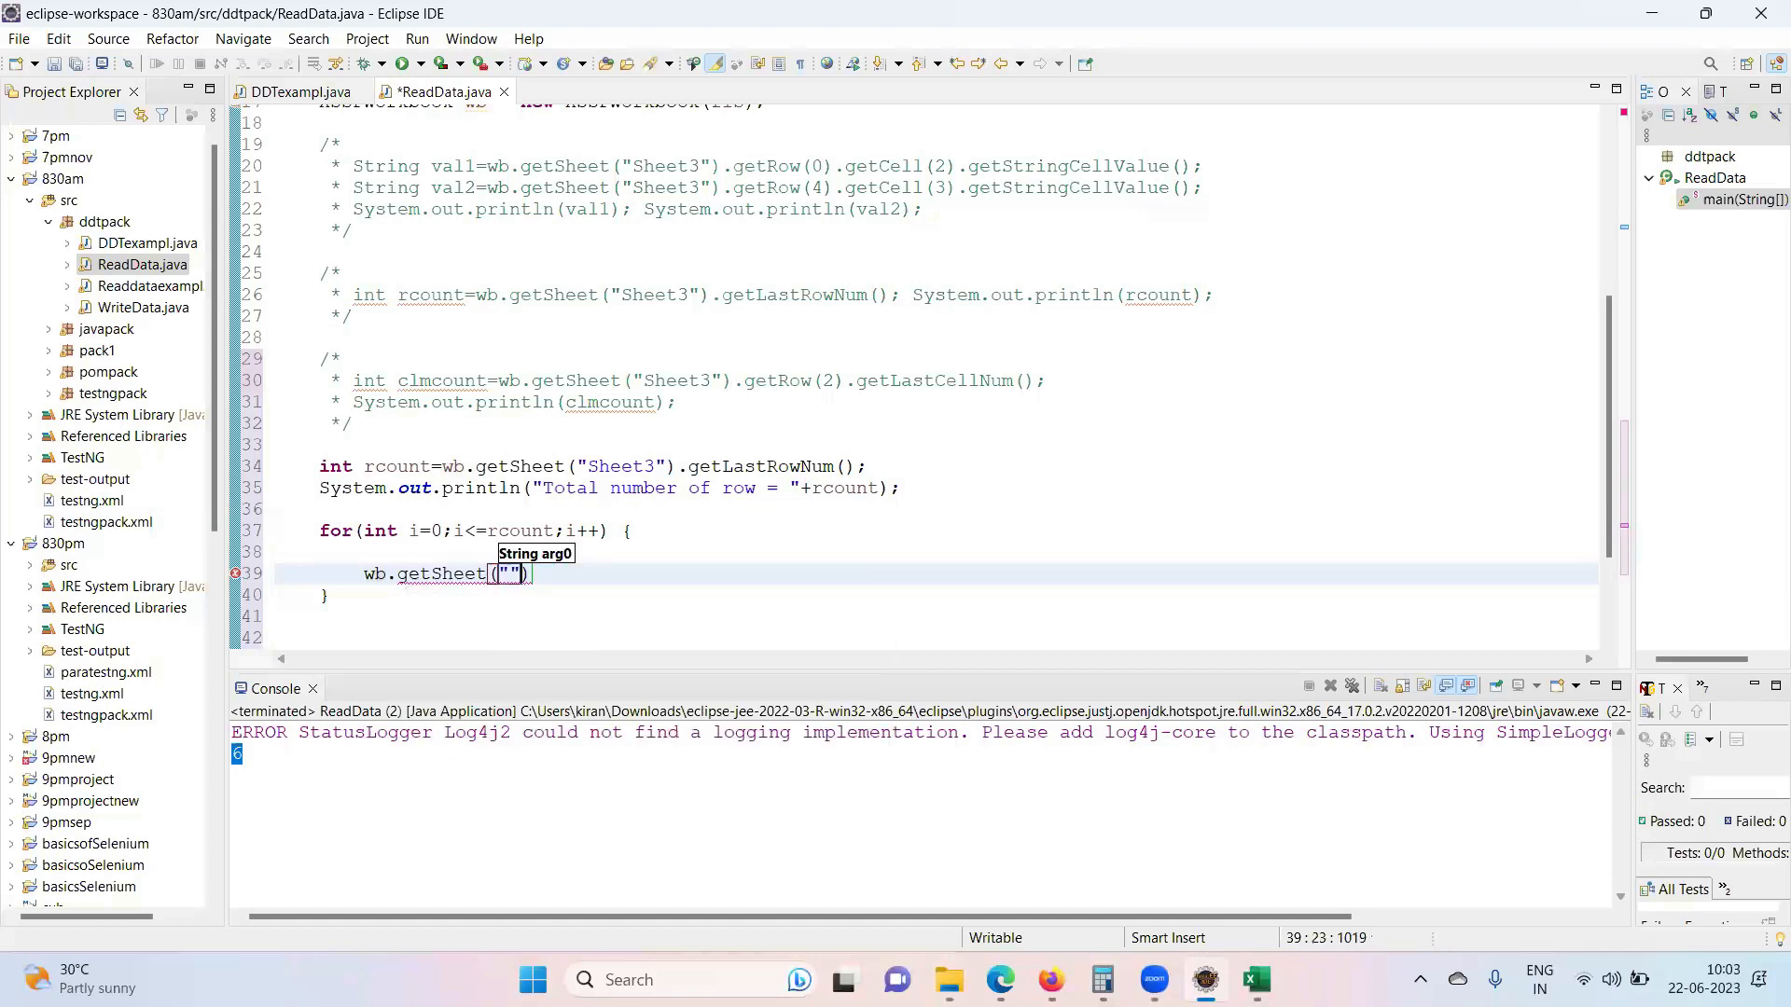
text(Sheet3)
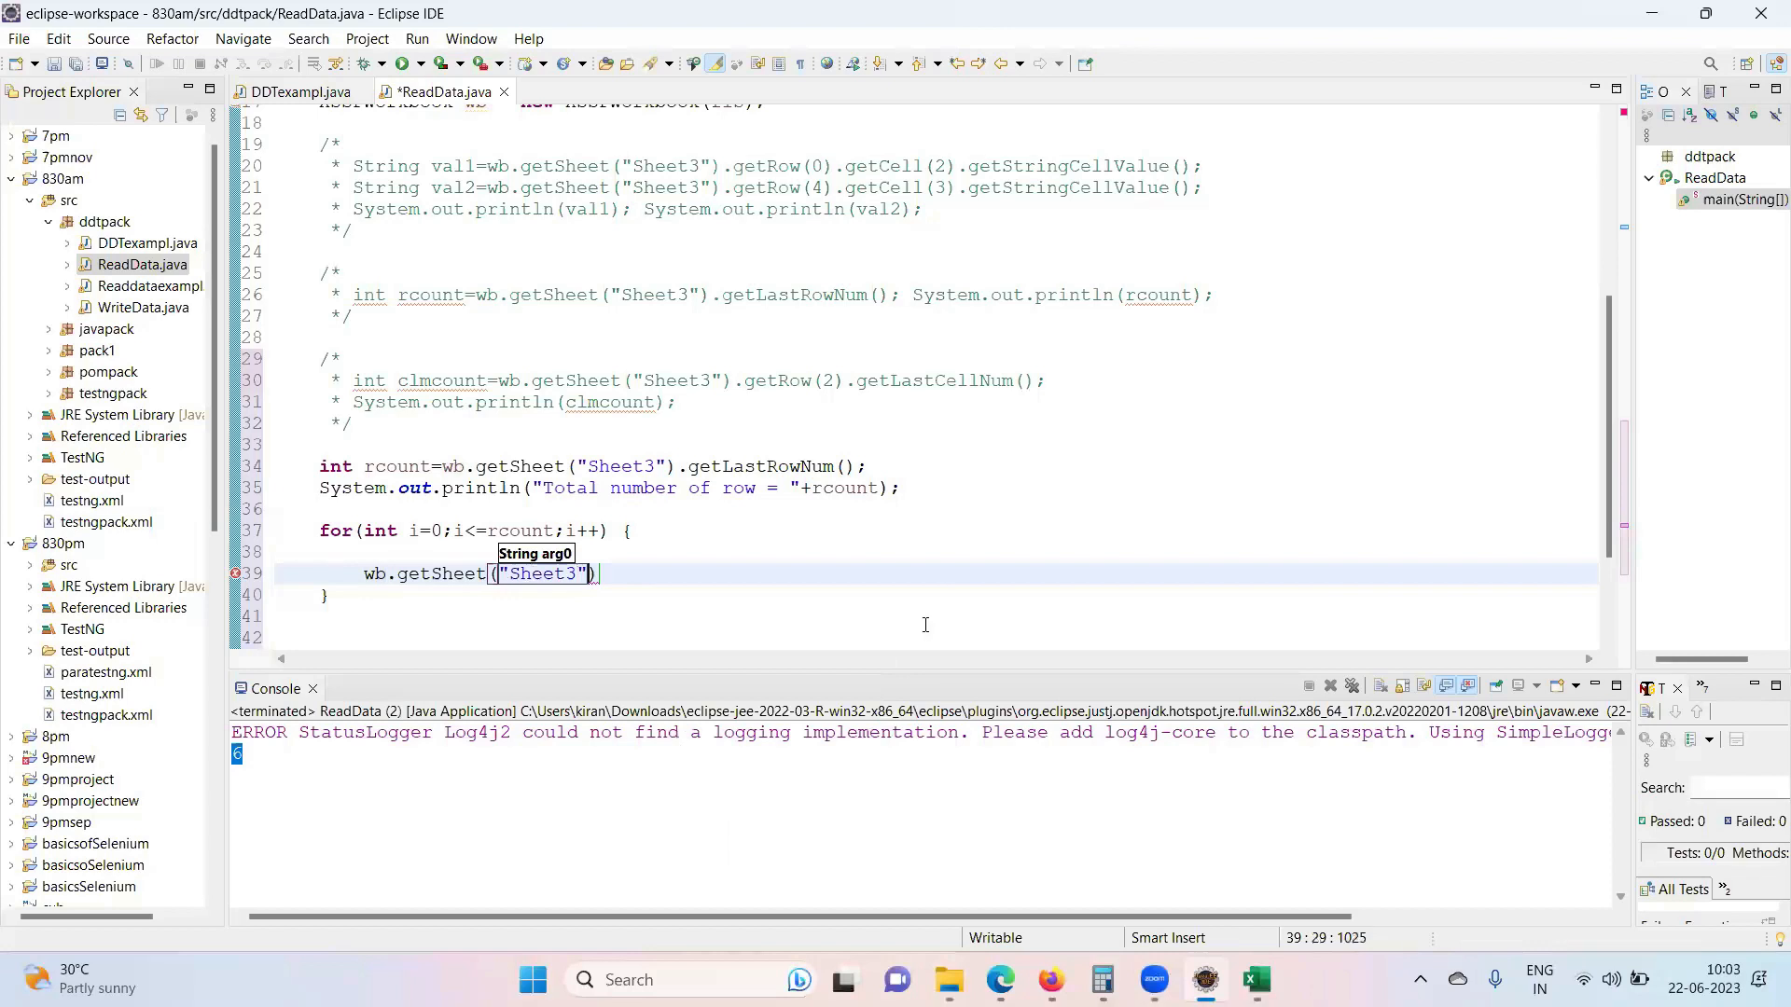
text(.get)
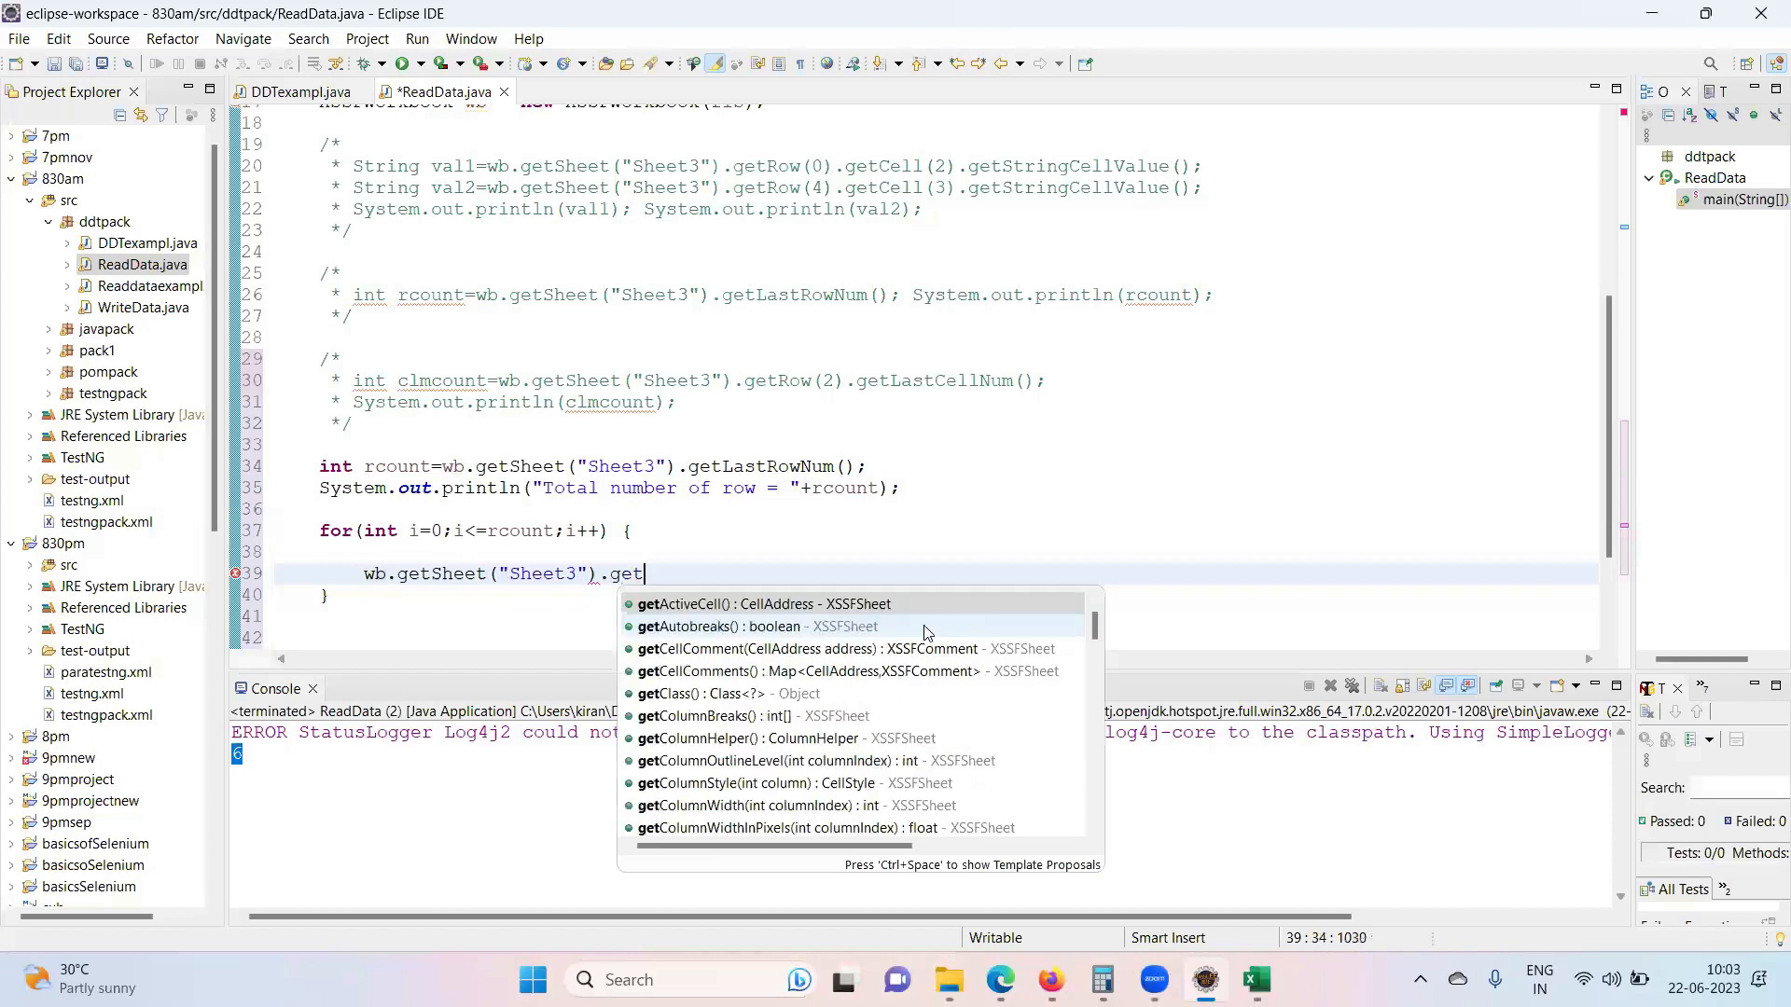
text(rc=)
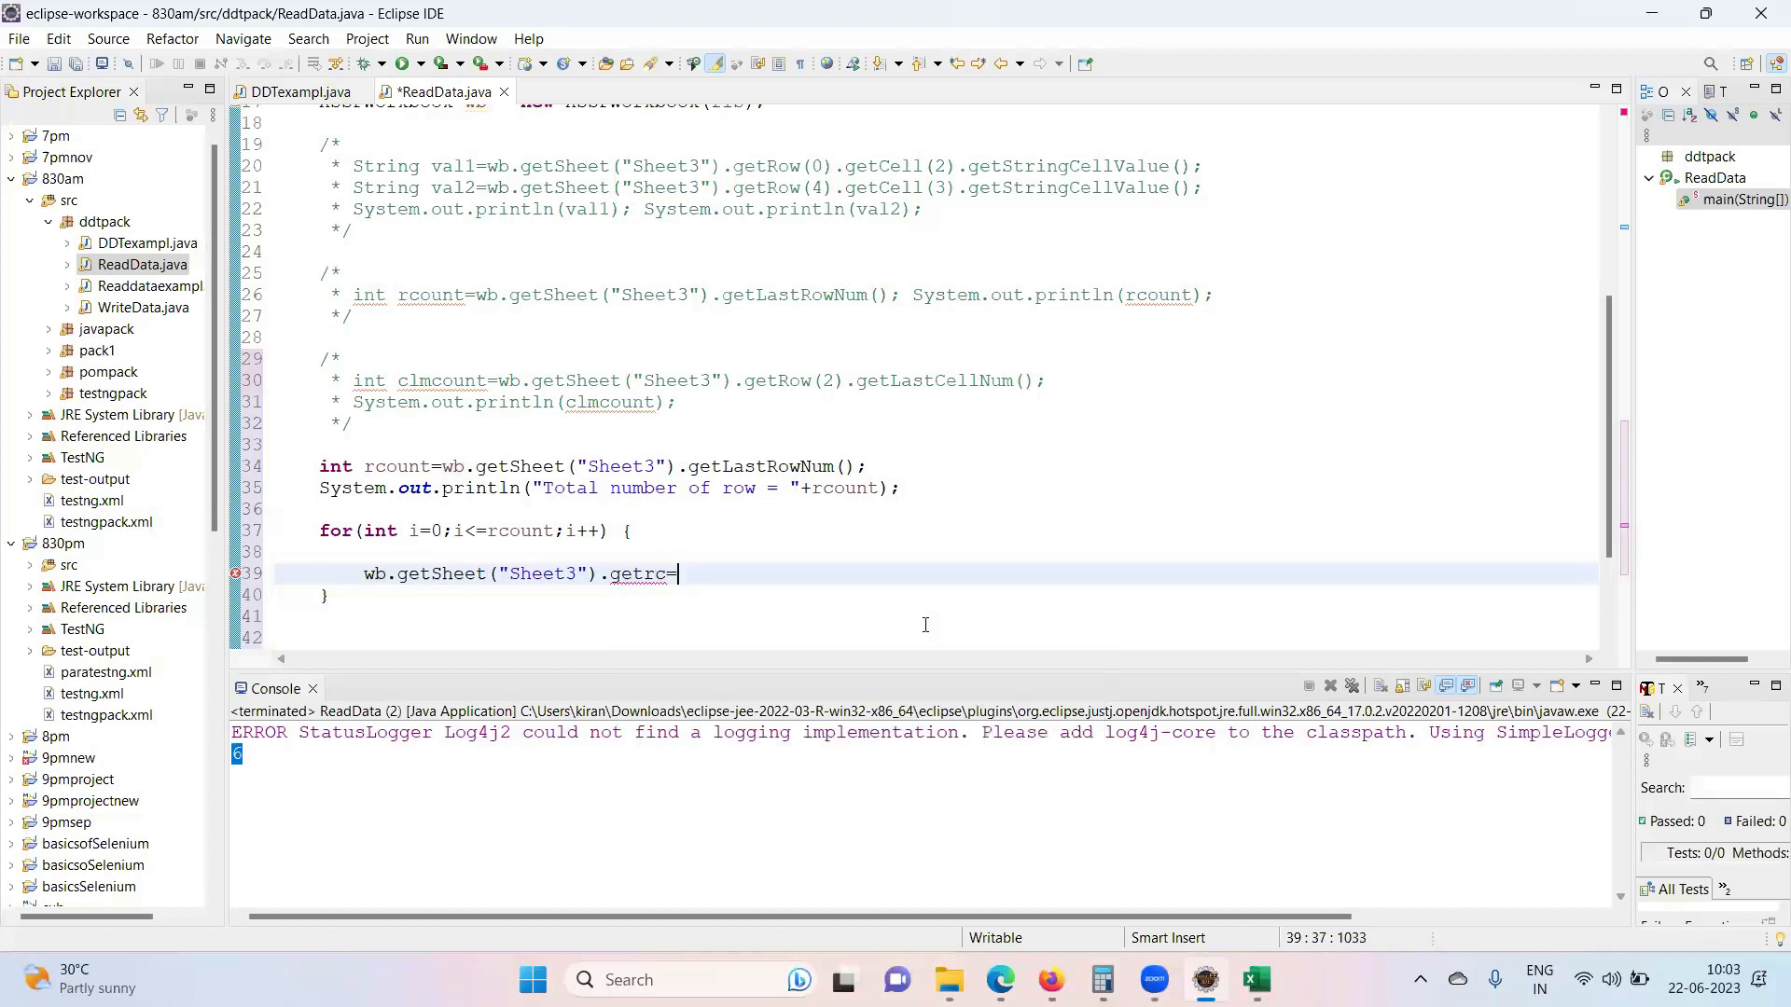
key(BackSpace)
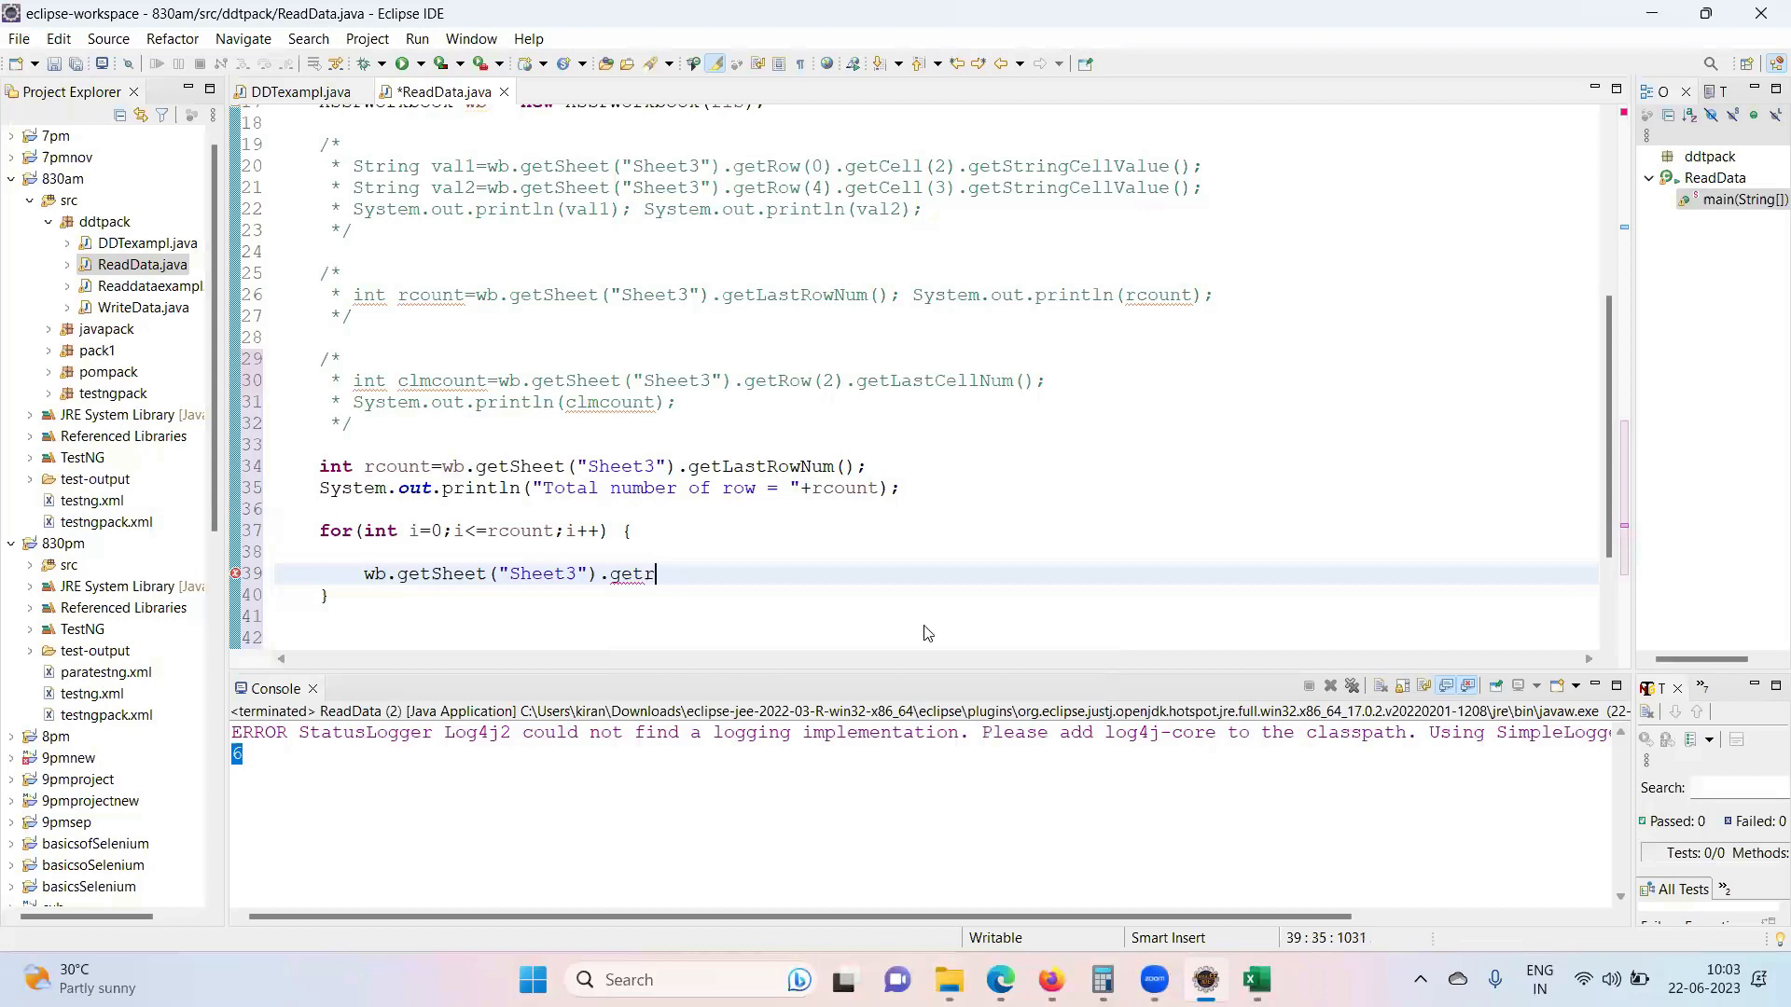
text(ow(i)
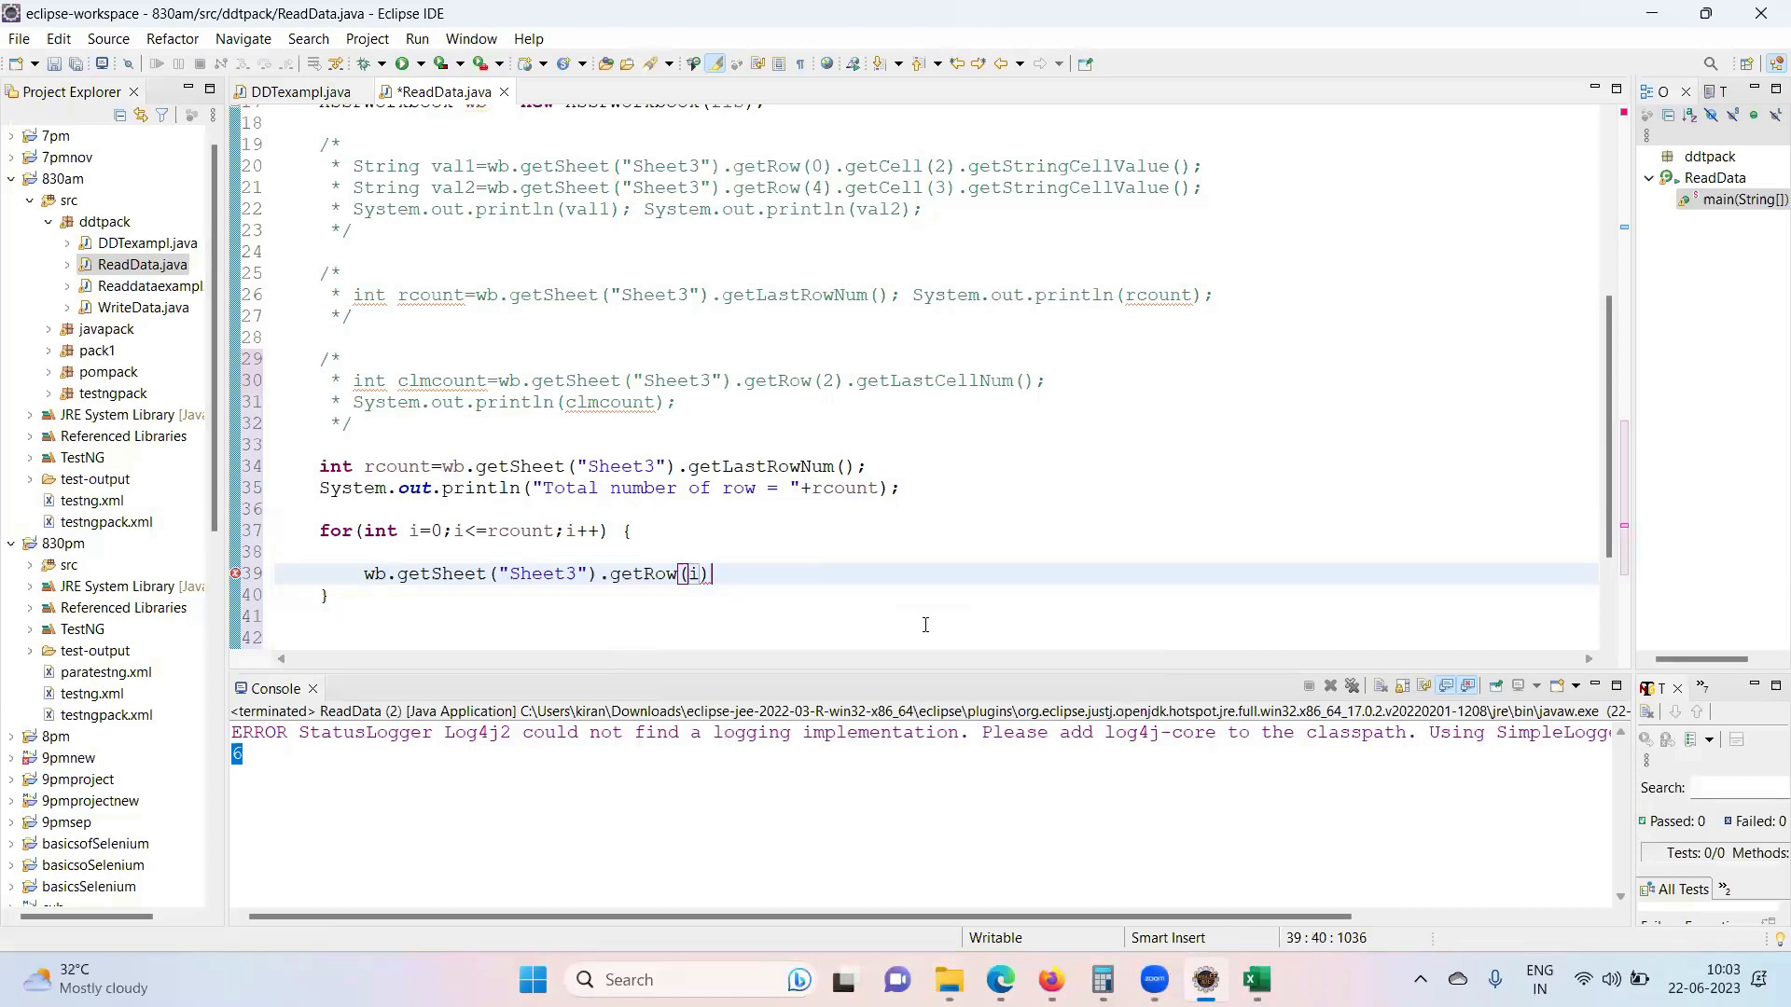
text(.)
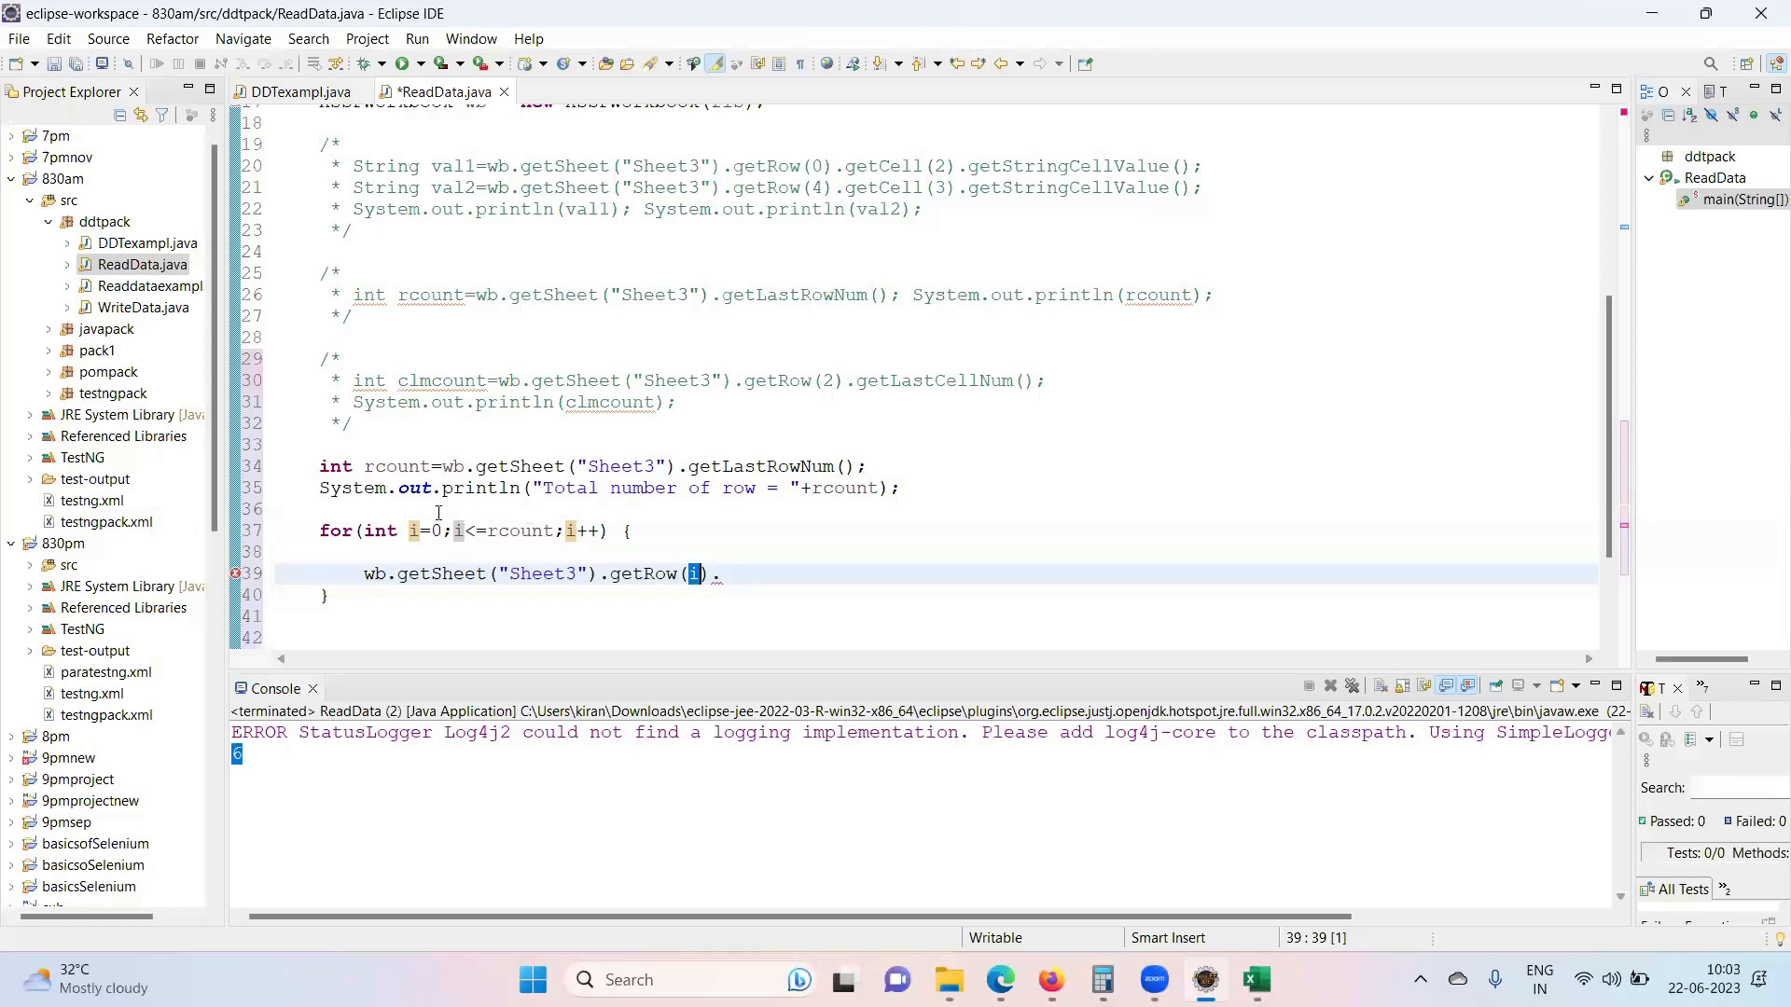
- Complete the call with .getLastCellNum(); and return to the statement's start
click(522, 530)
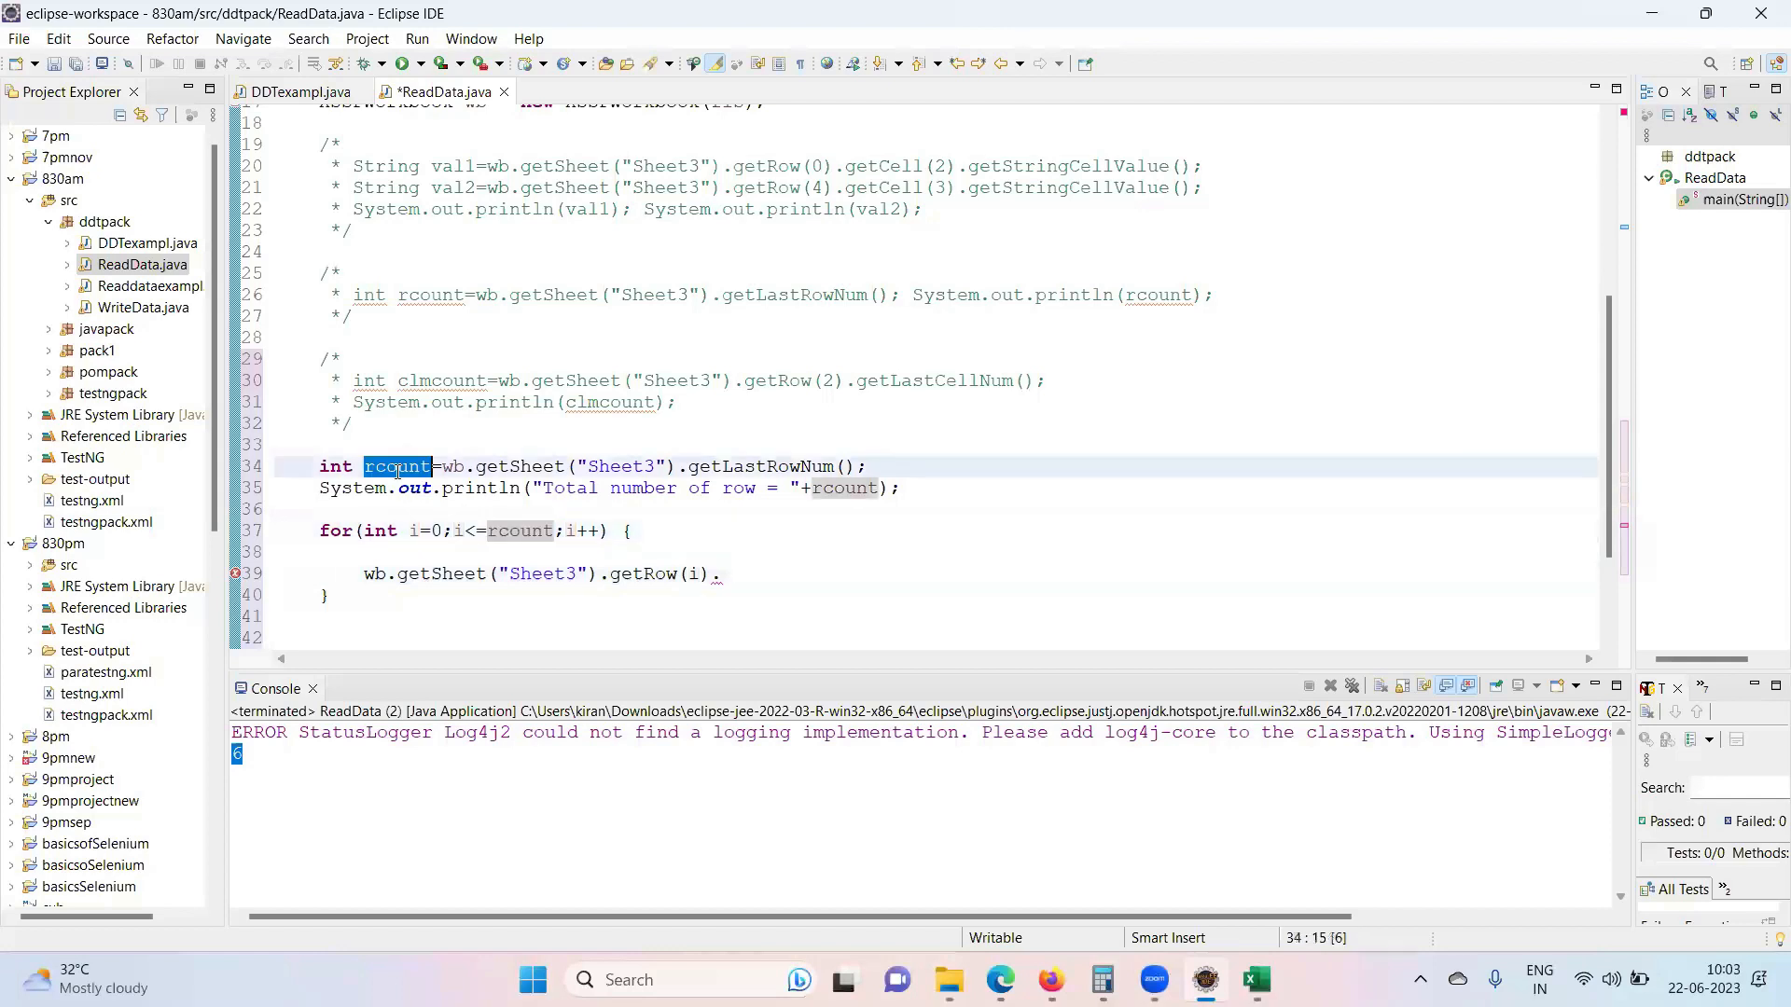
mouse_move(395, 466)
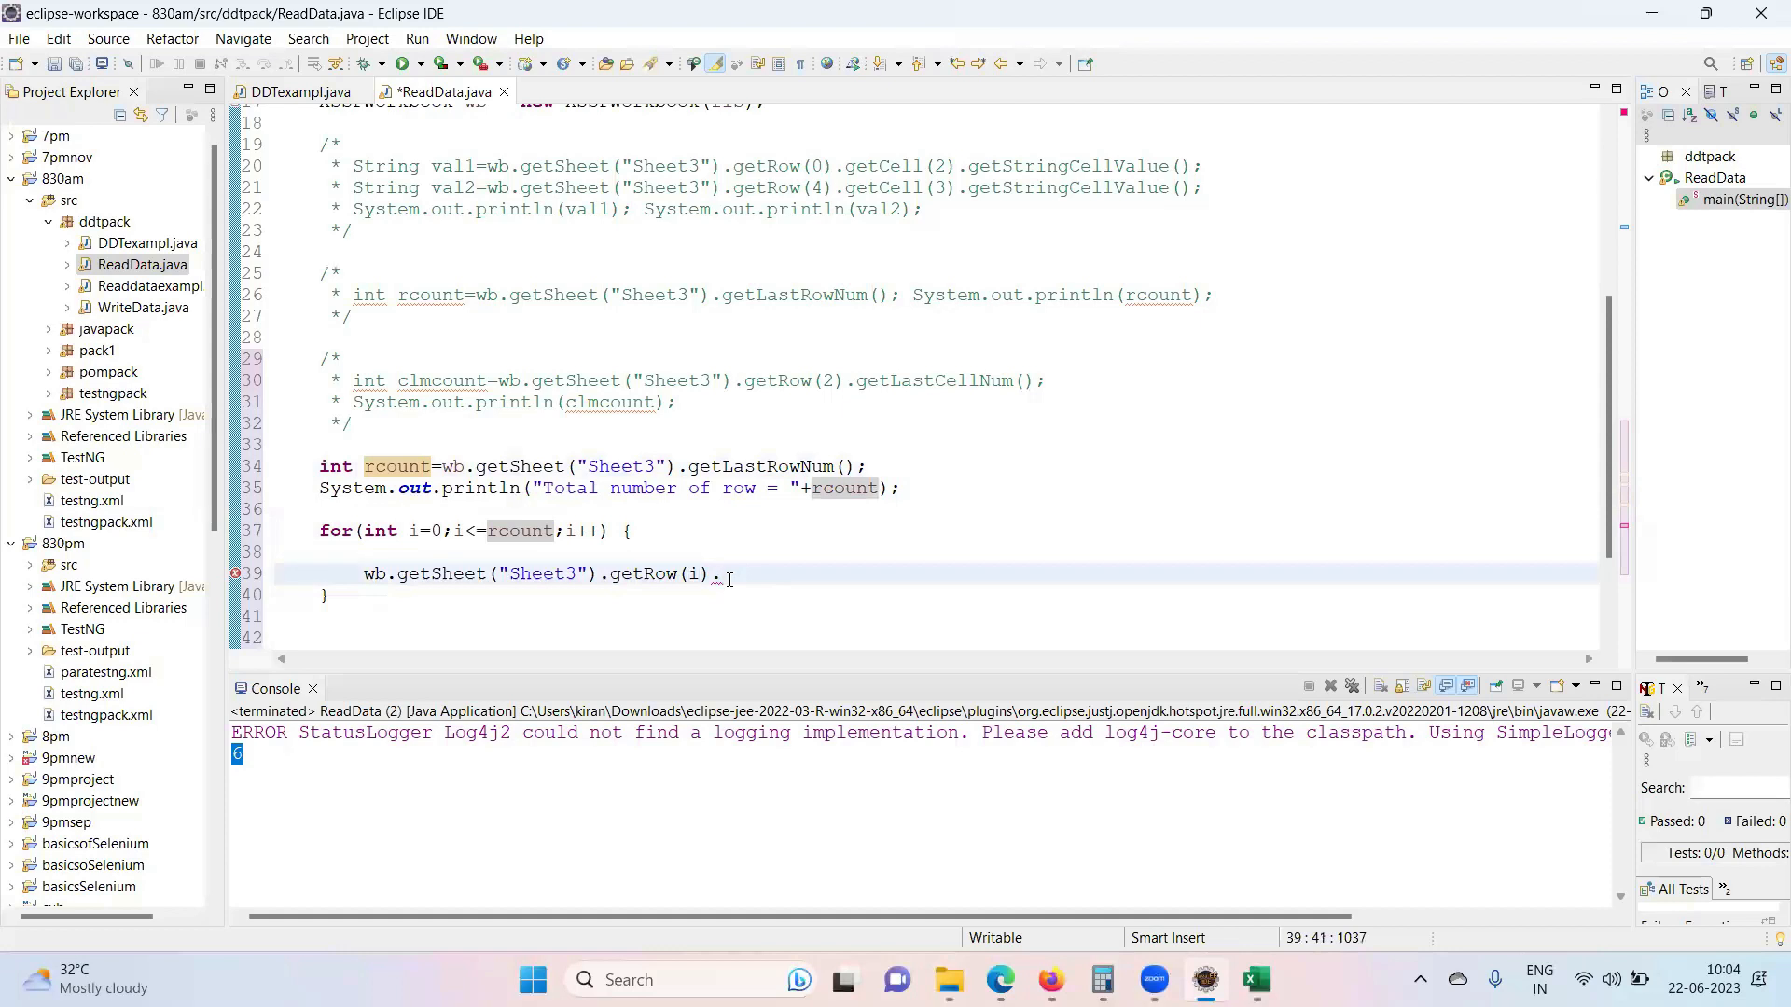
key(BackSpace)
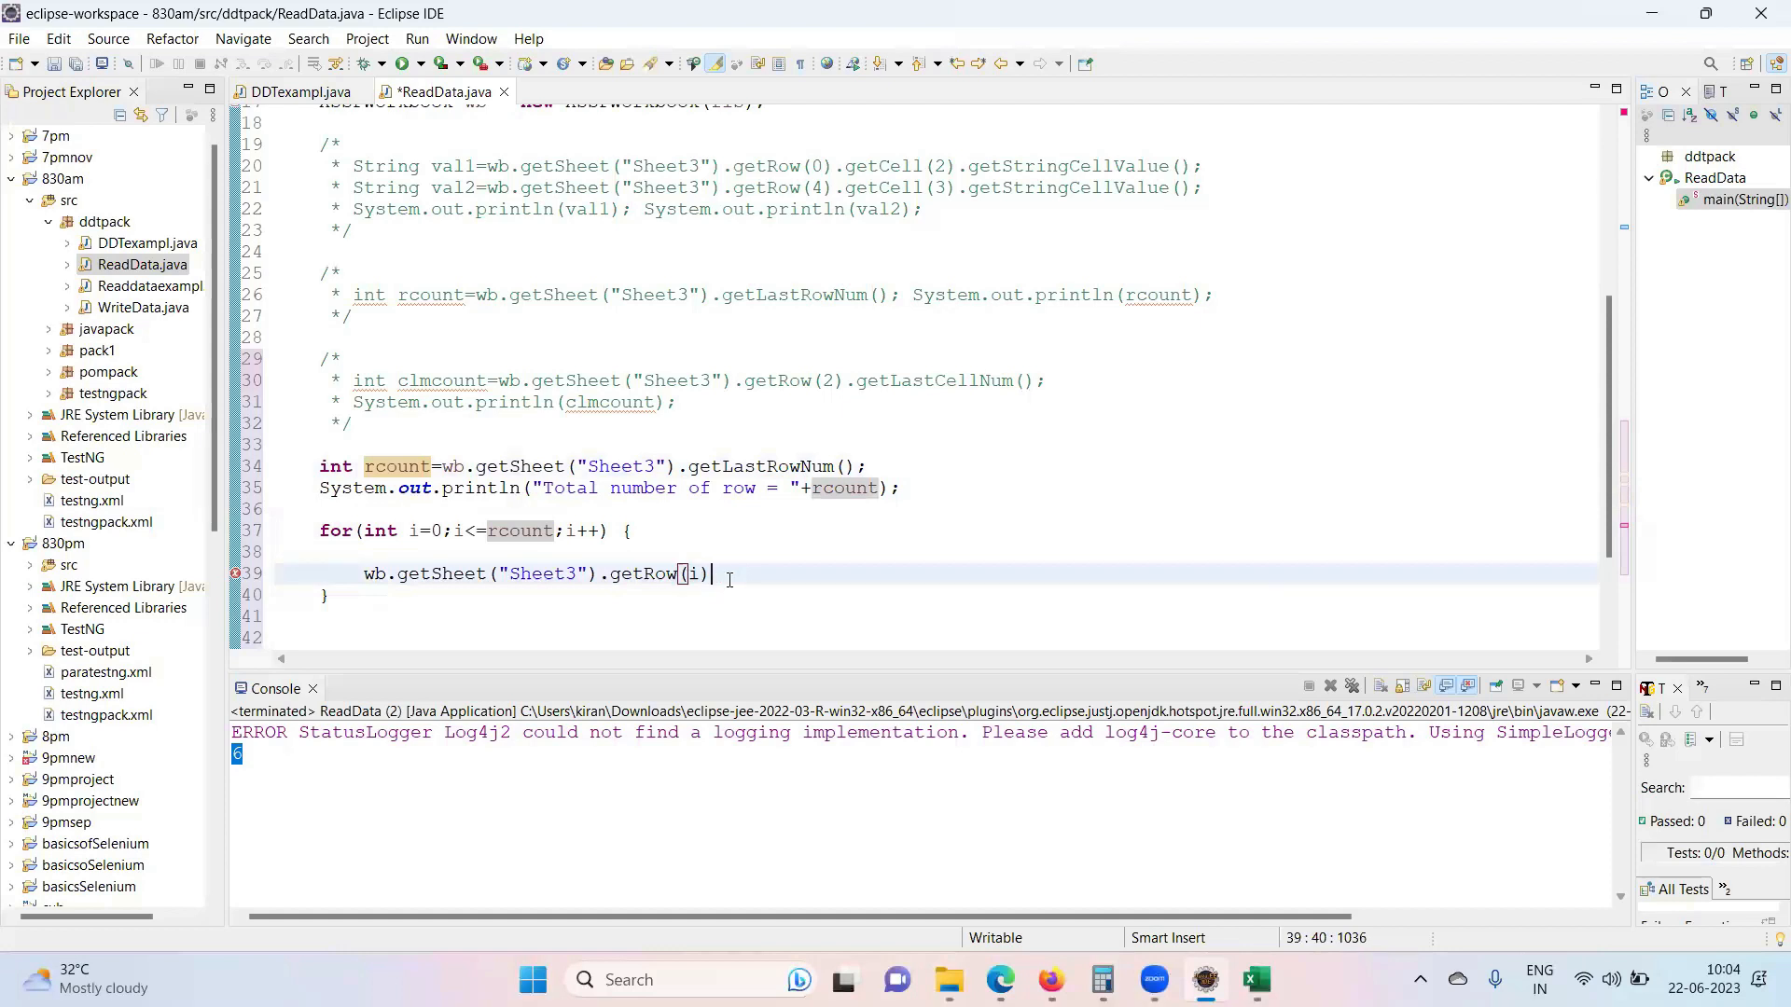
text(.)
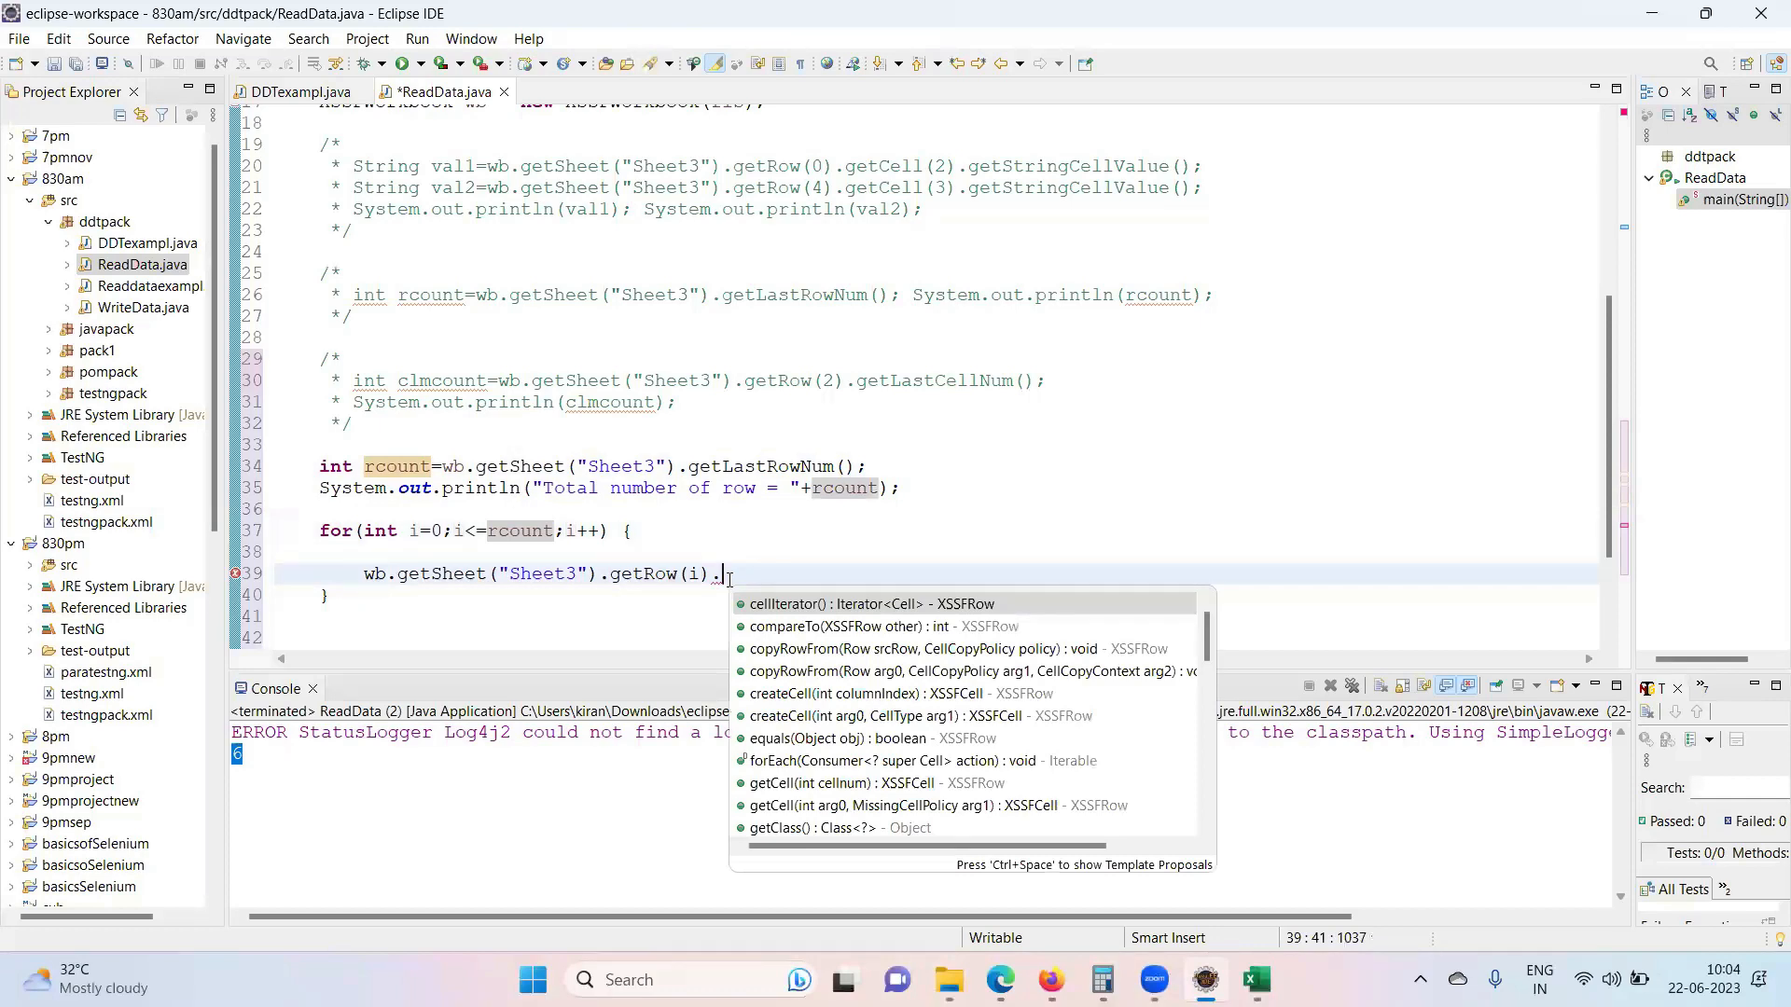
text(getLastCellNum()
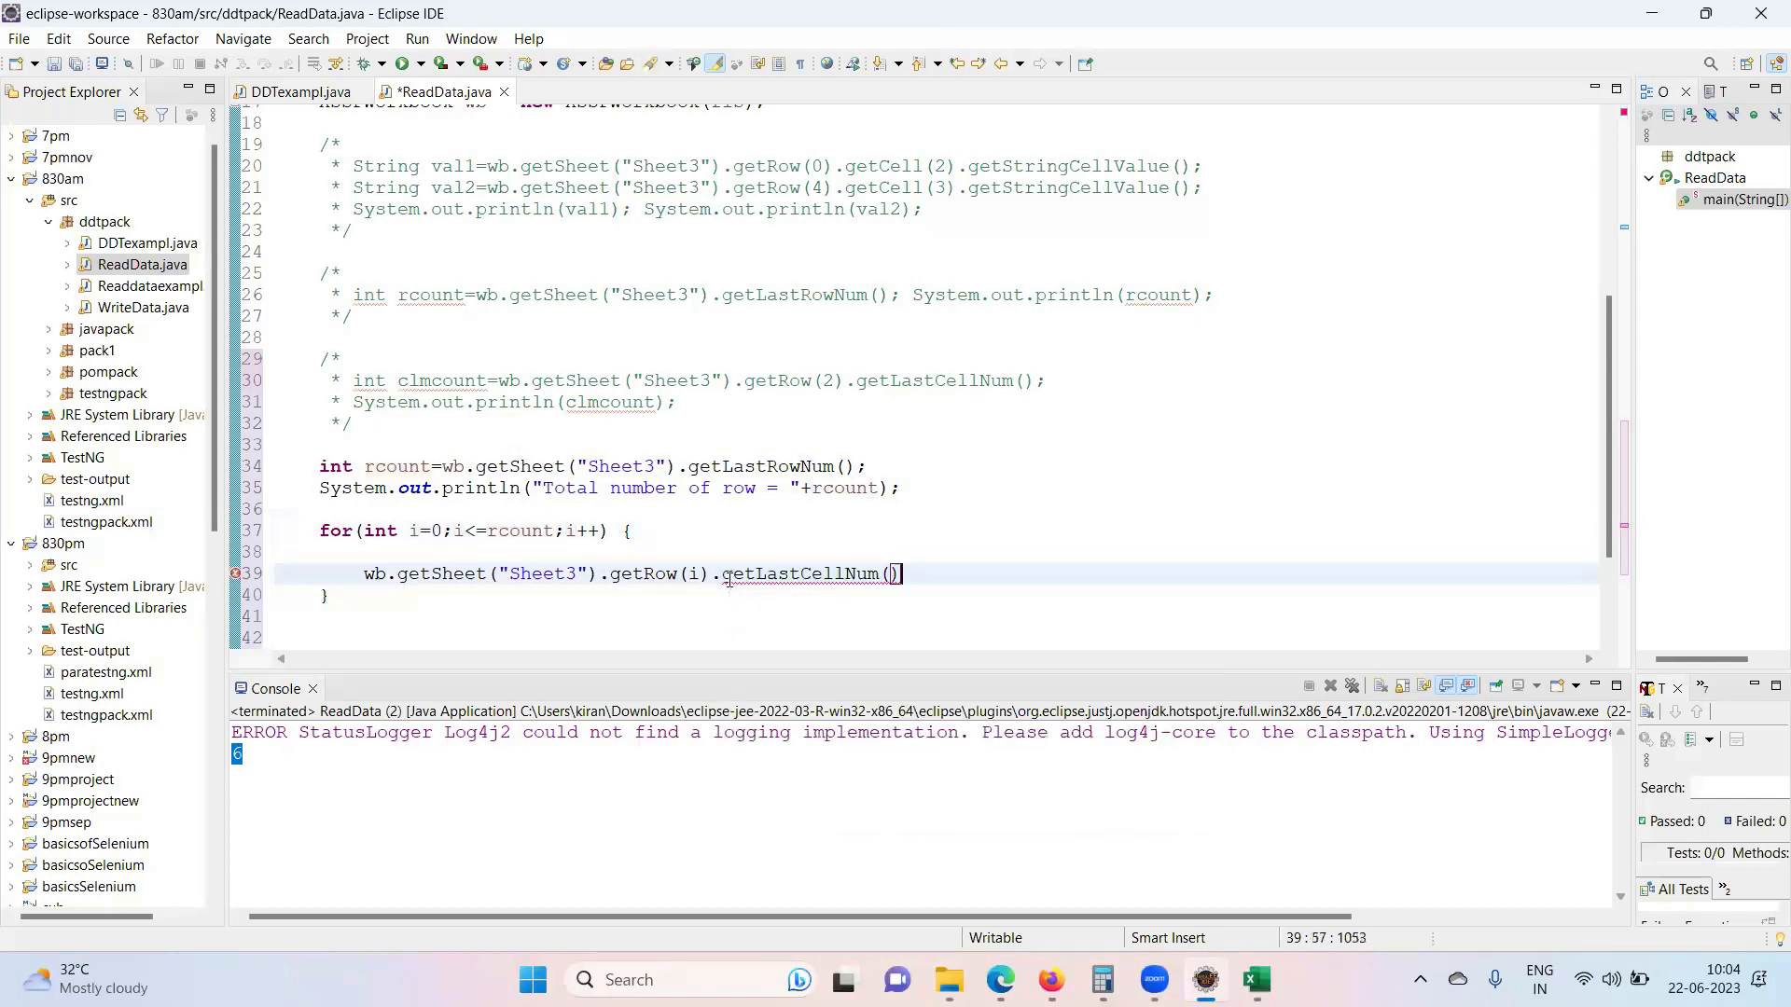
text(;)
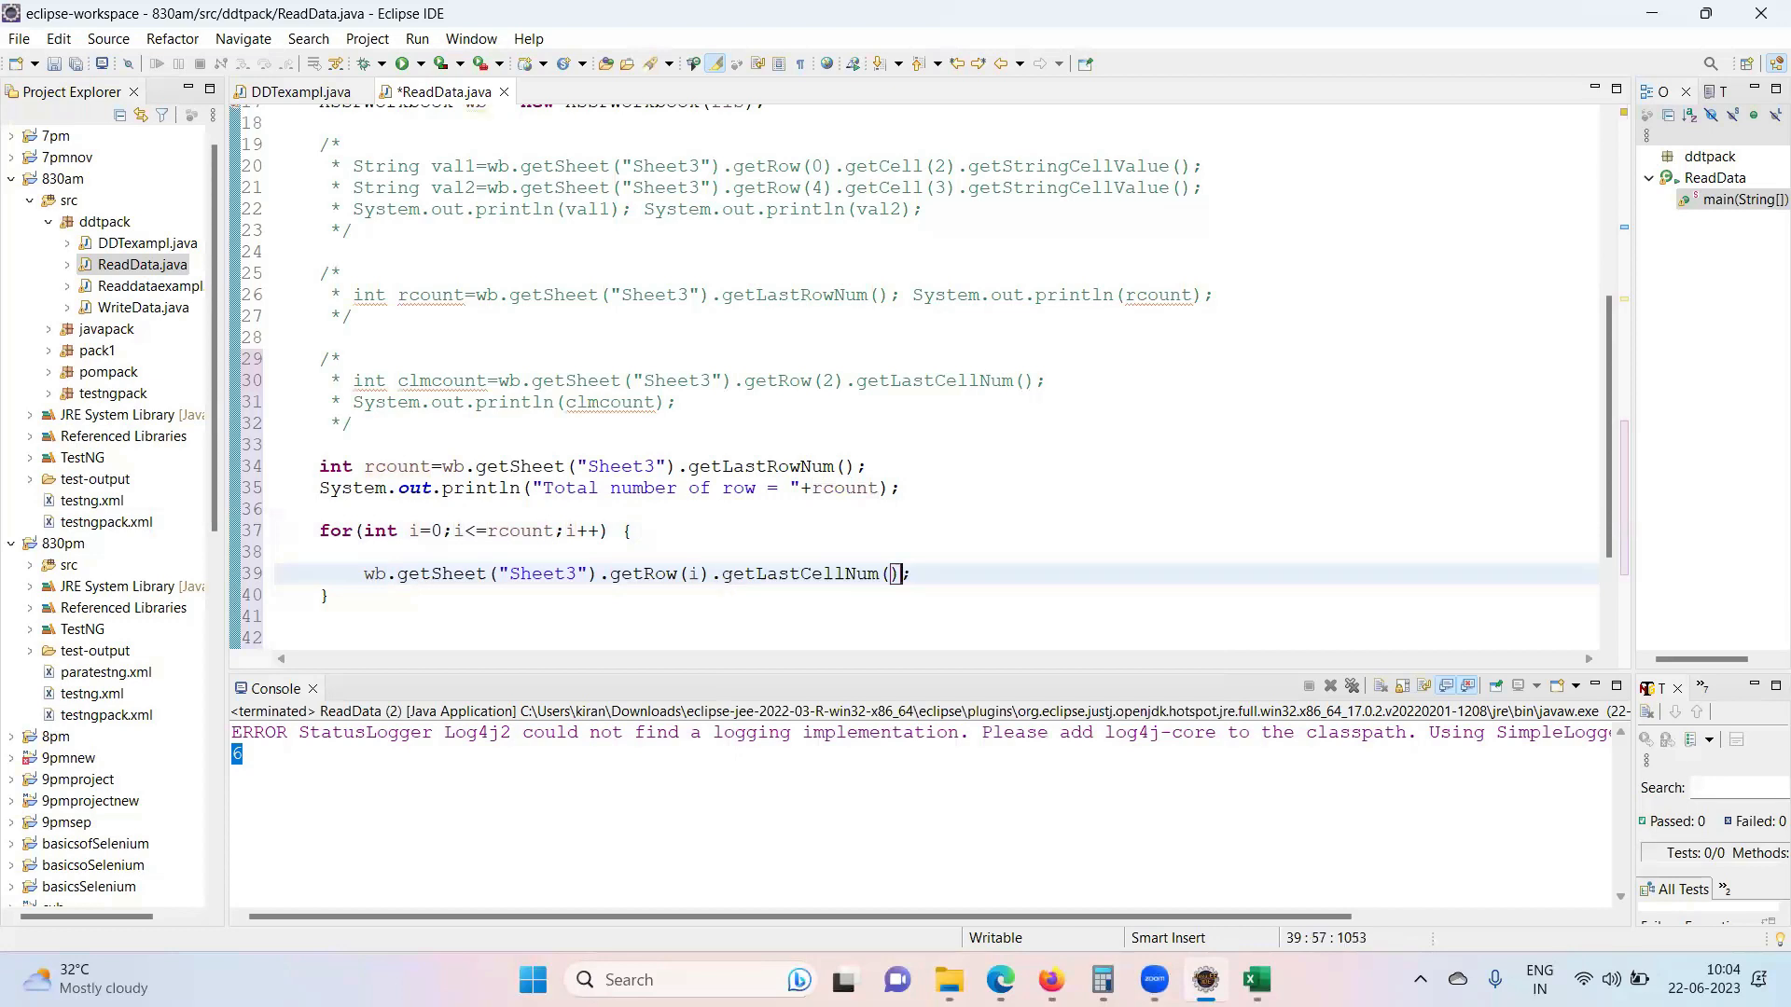
click(420, 574)
text(=)
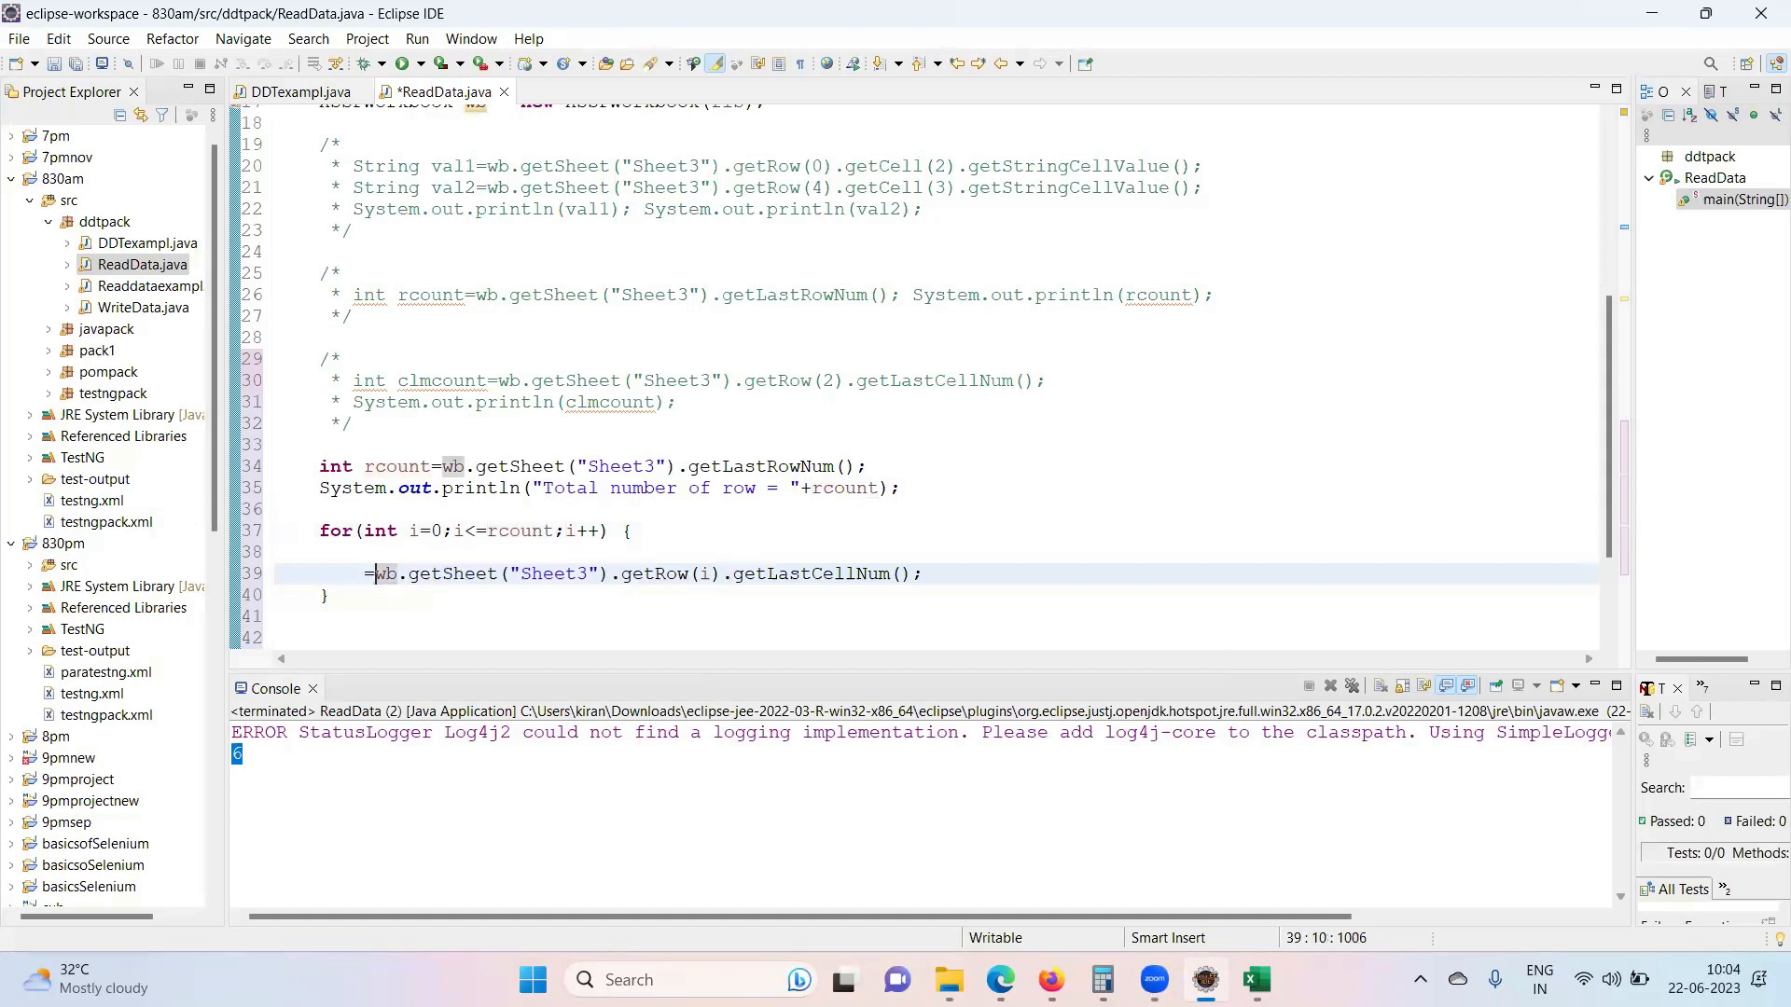
- Assign the last cell number to int clmcount and begin a syso line below it
text(clmcount)
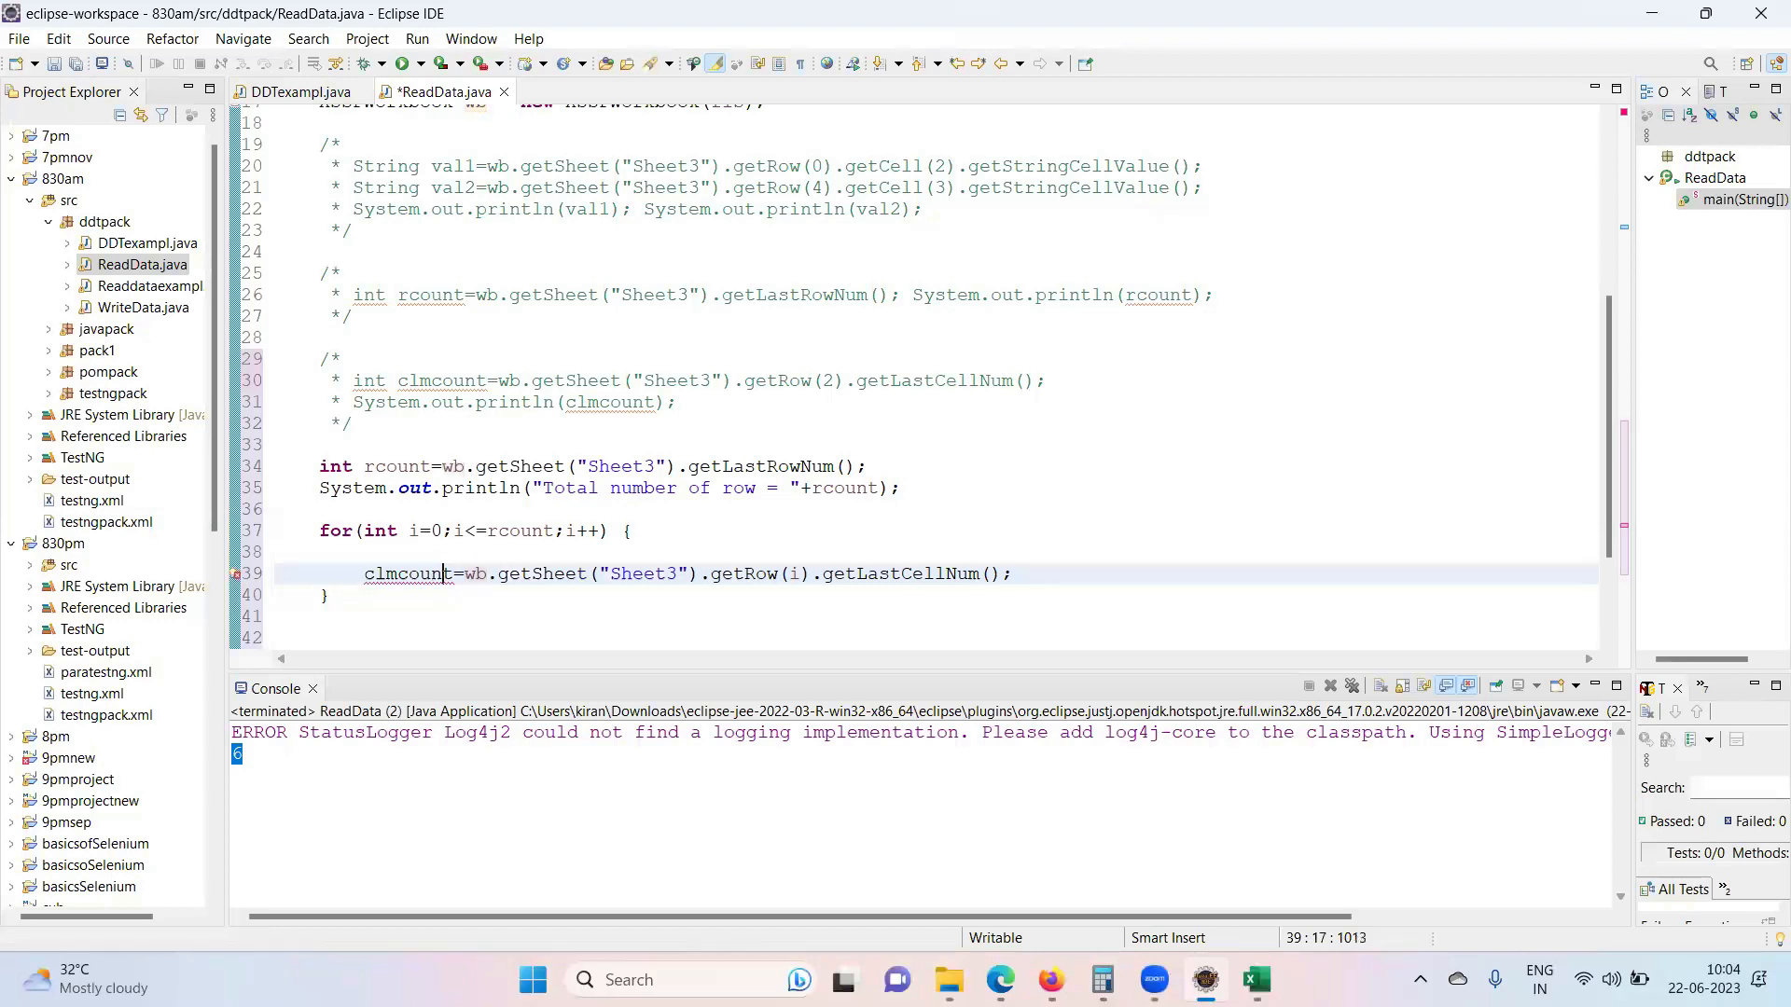
text(int)
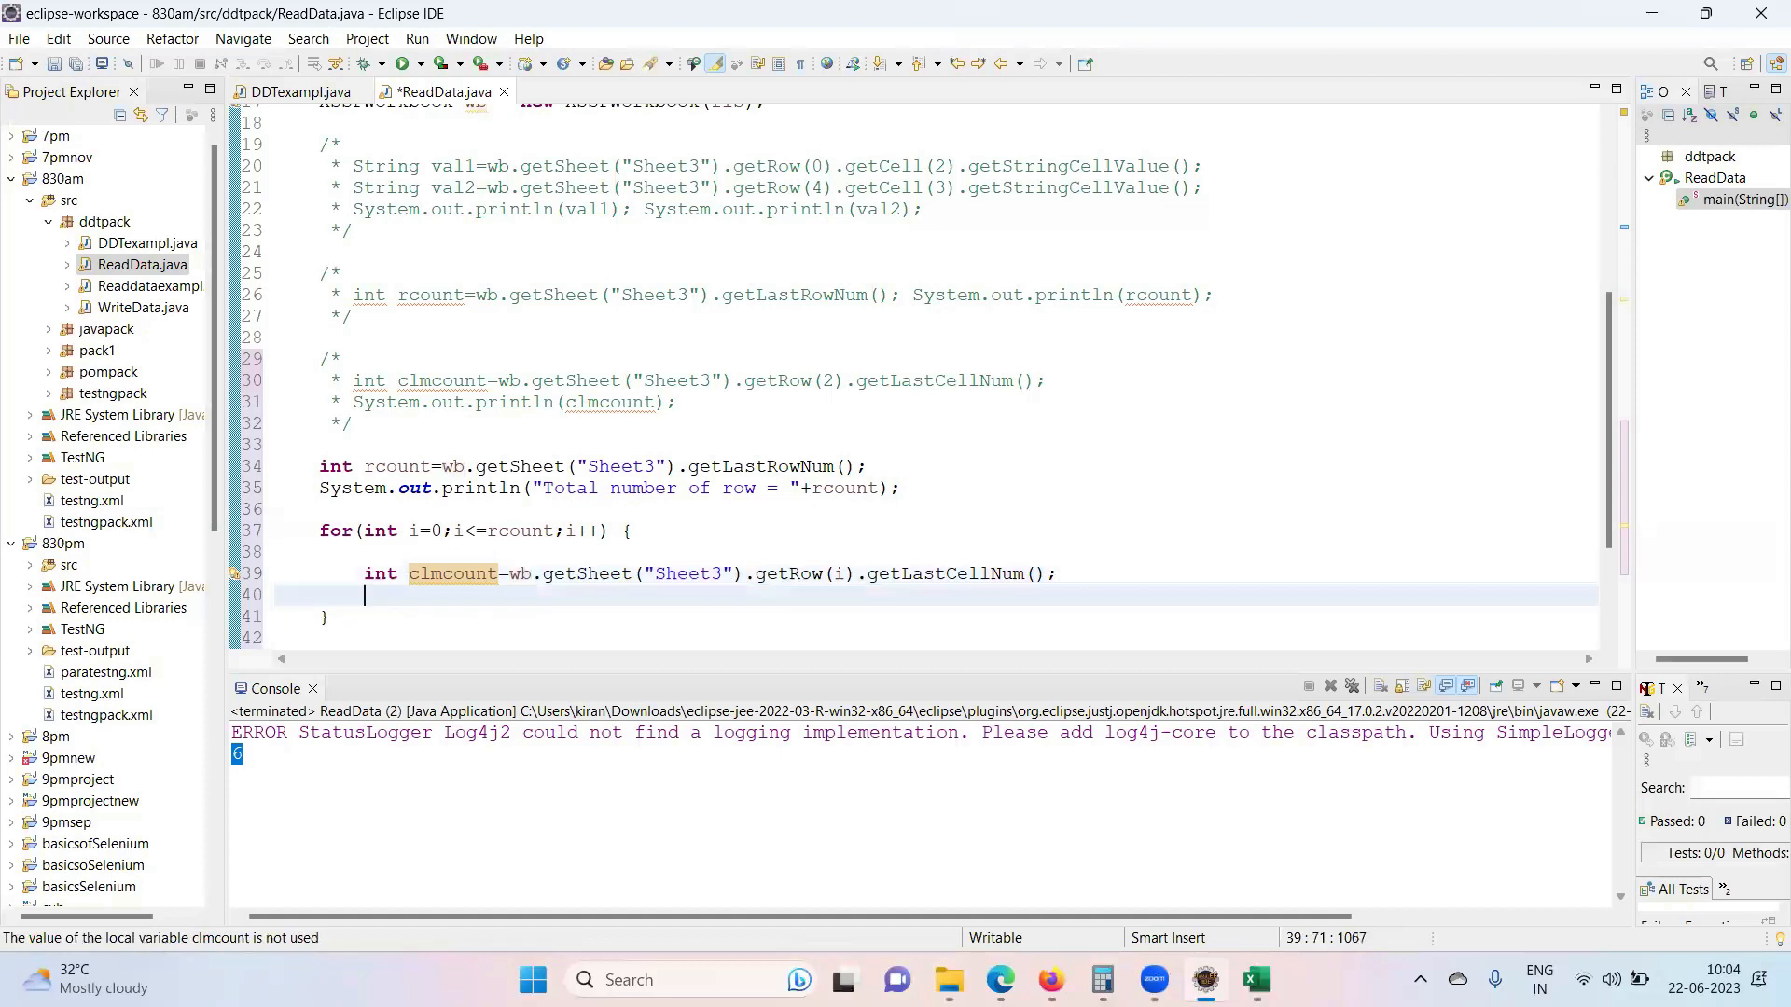
text(syso)
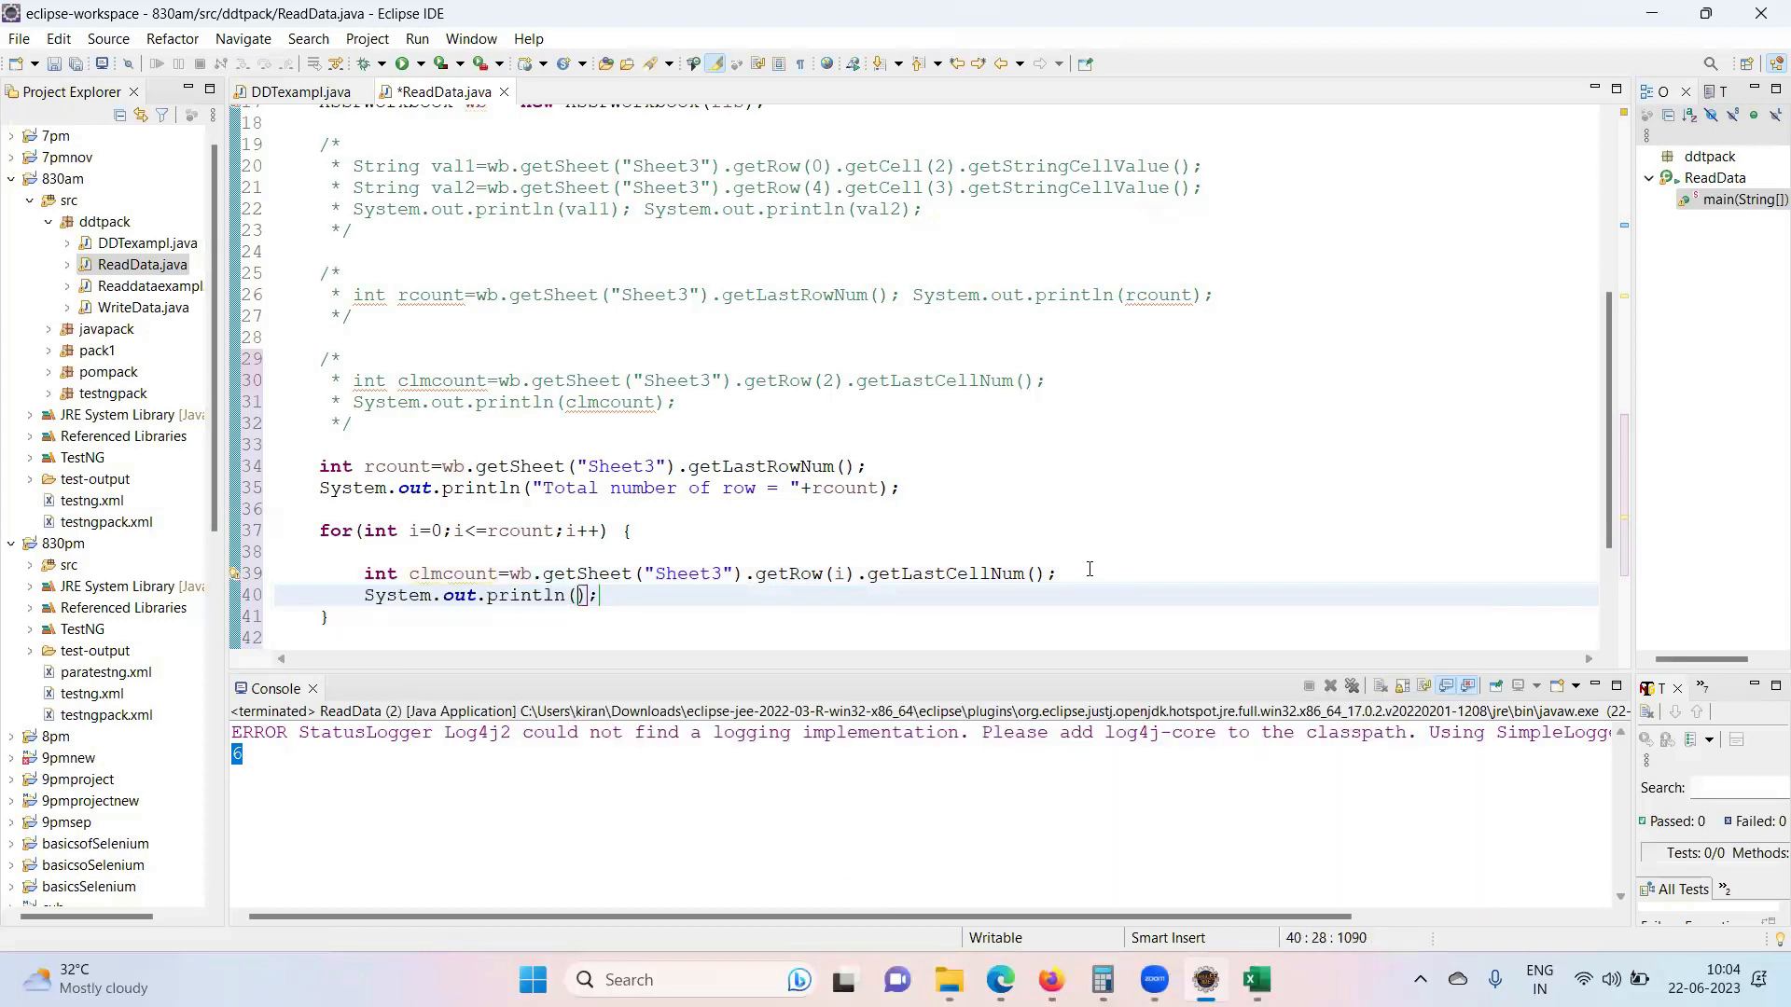
- Build the println text i + " index row contains " +, correcting stray letters
text(i)
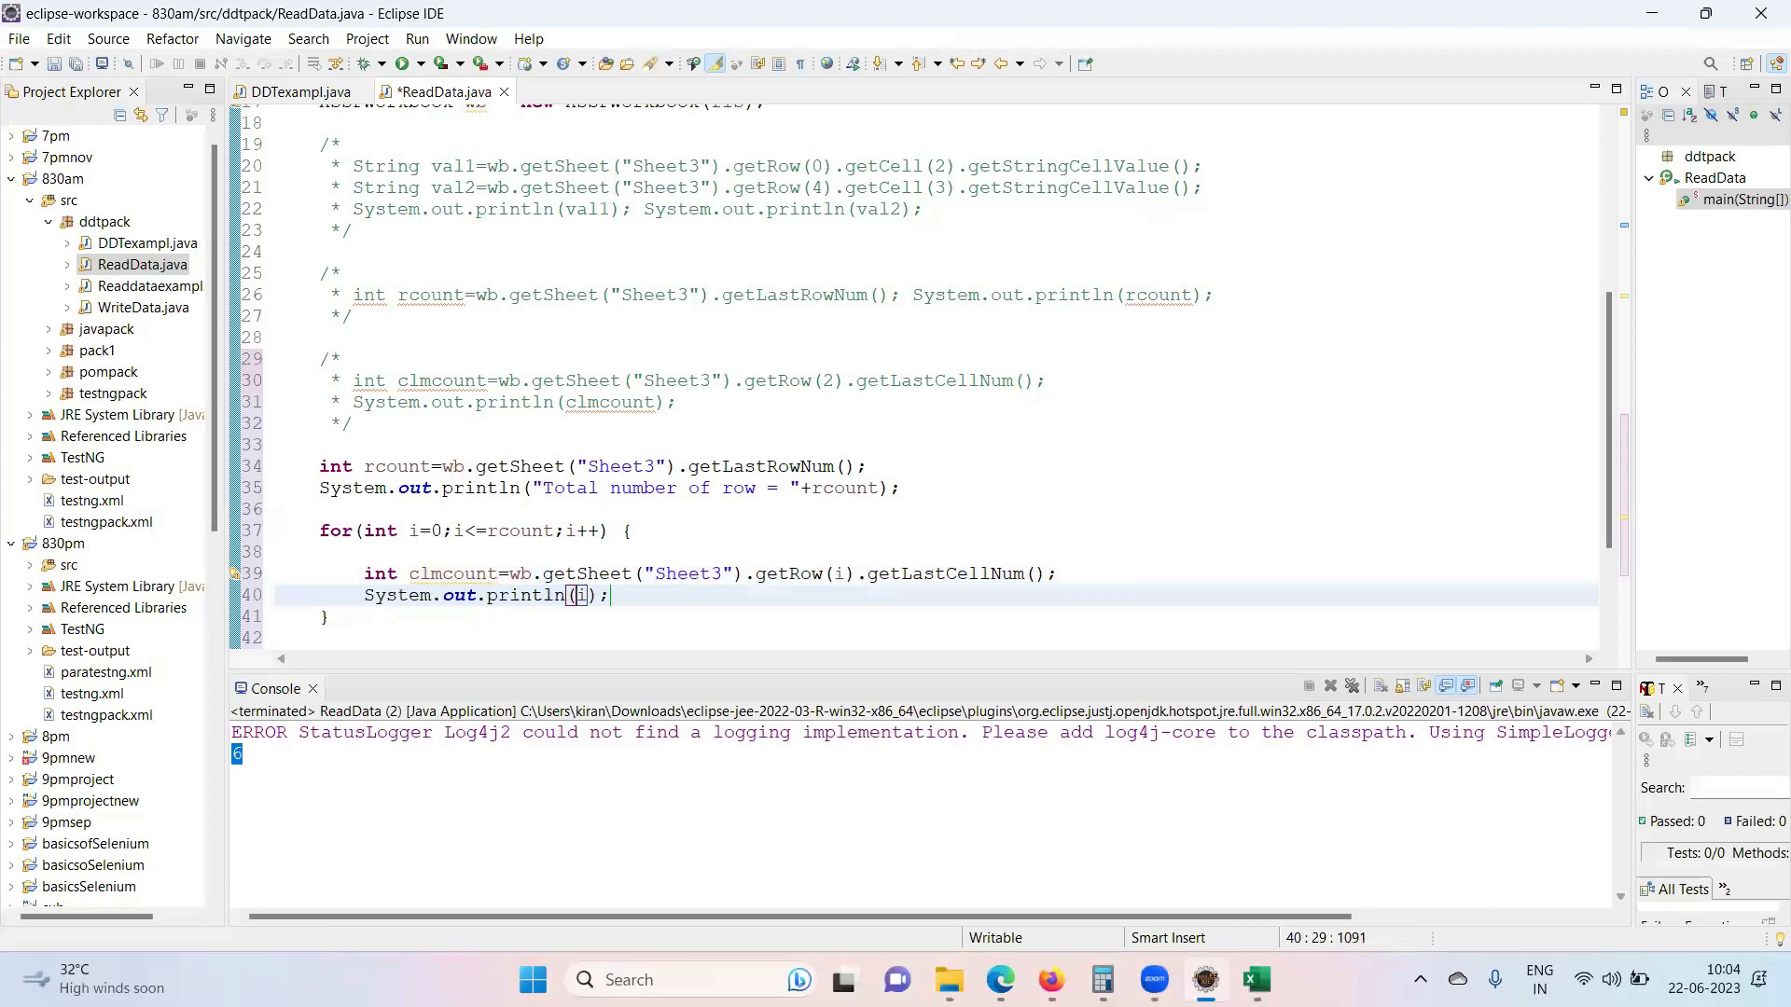
text(+ ")
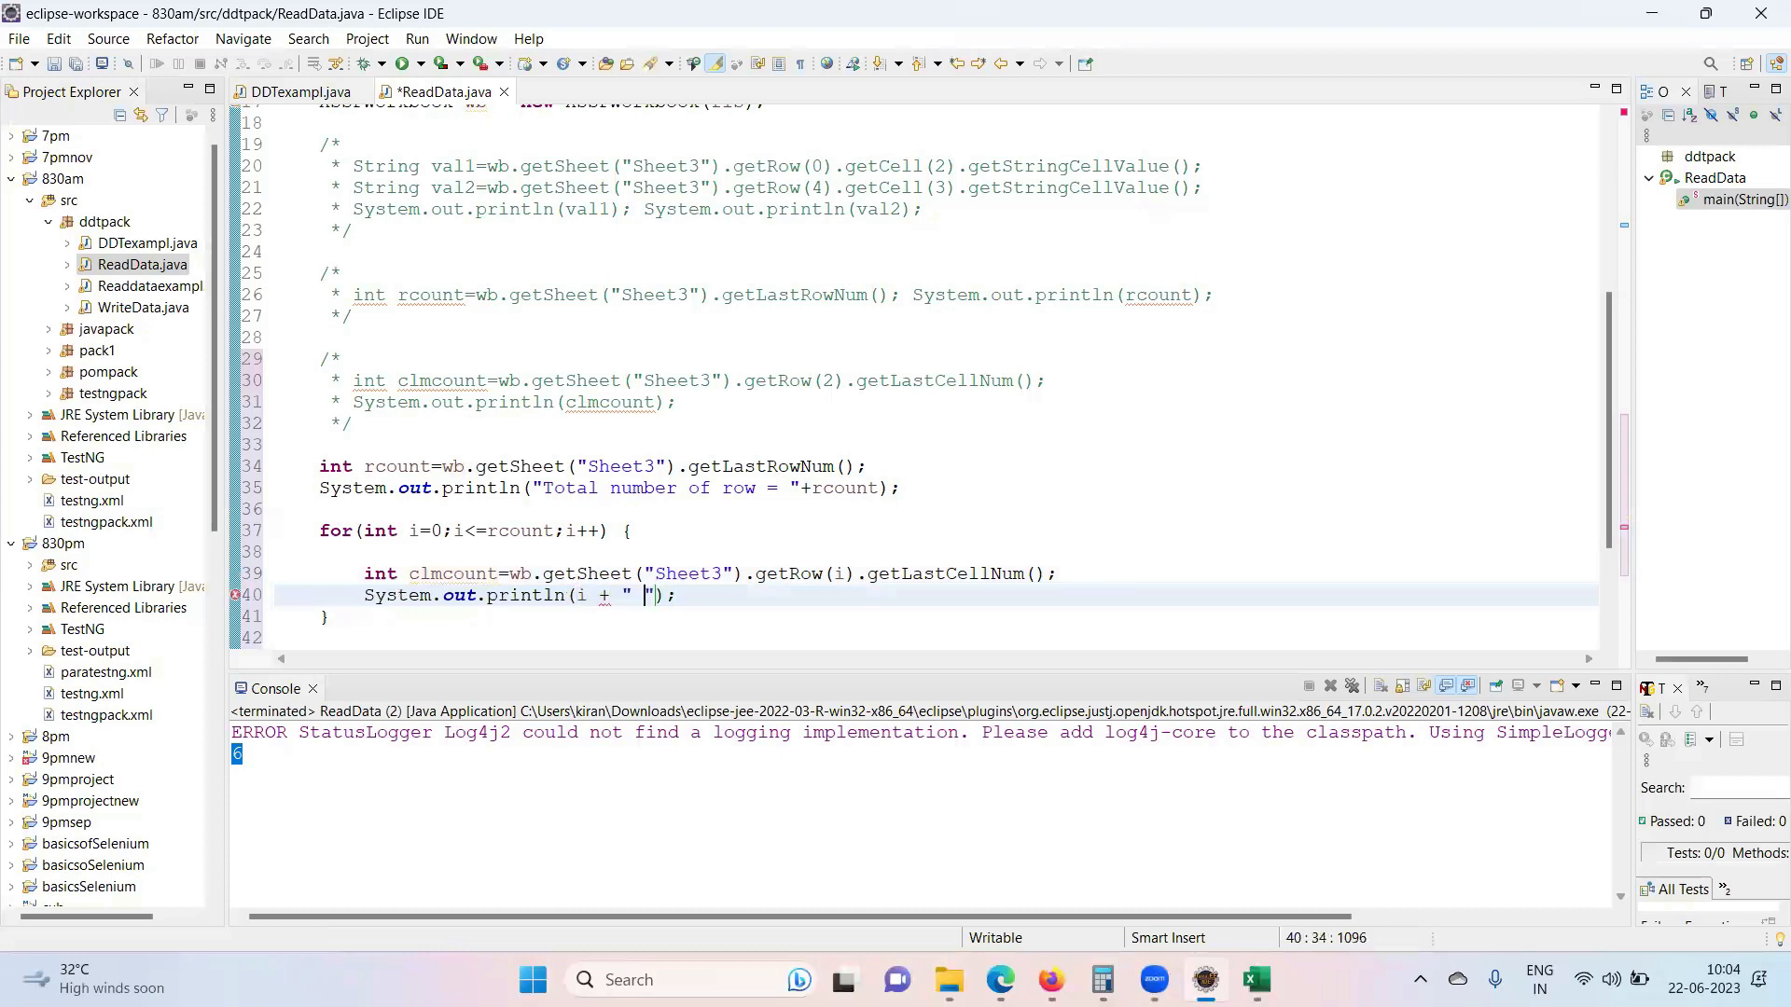
text(id)
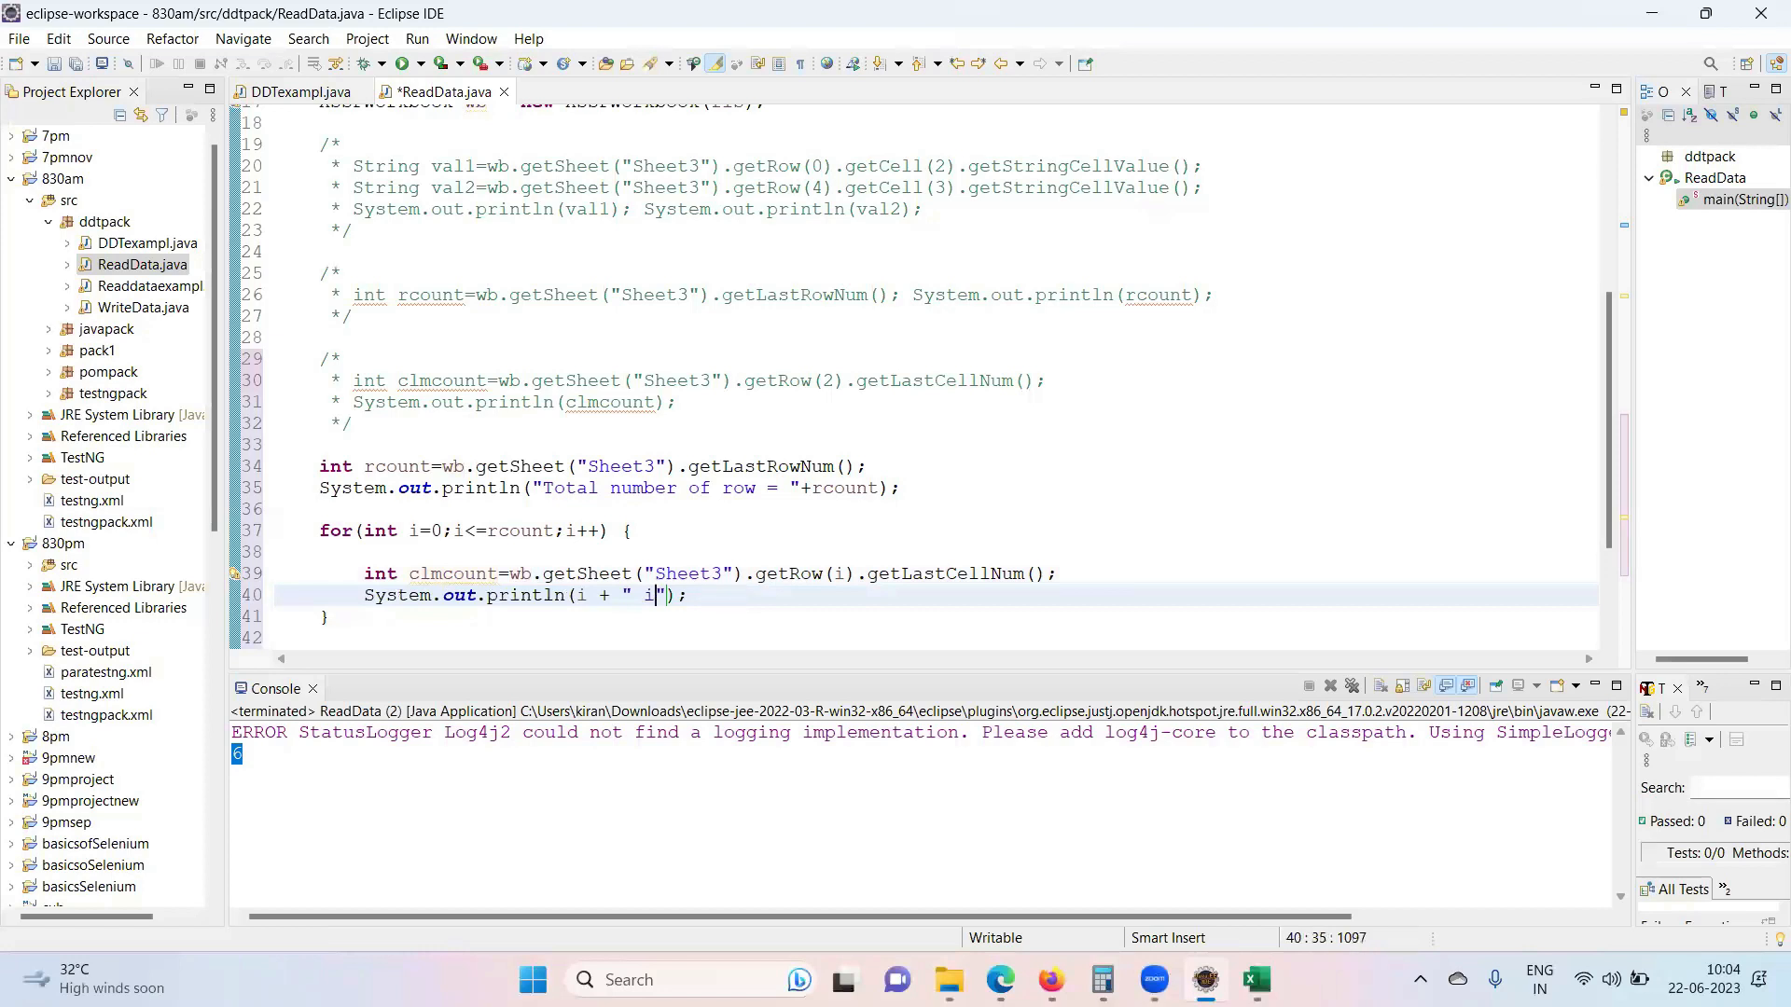
text(n)
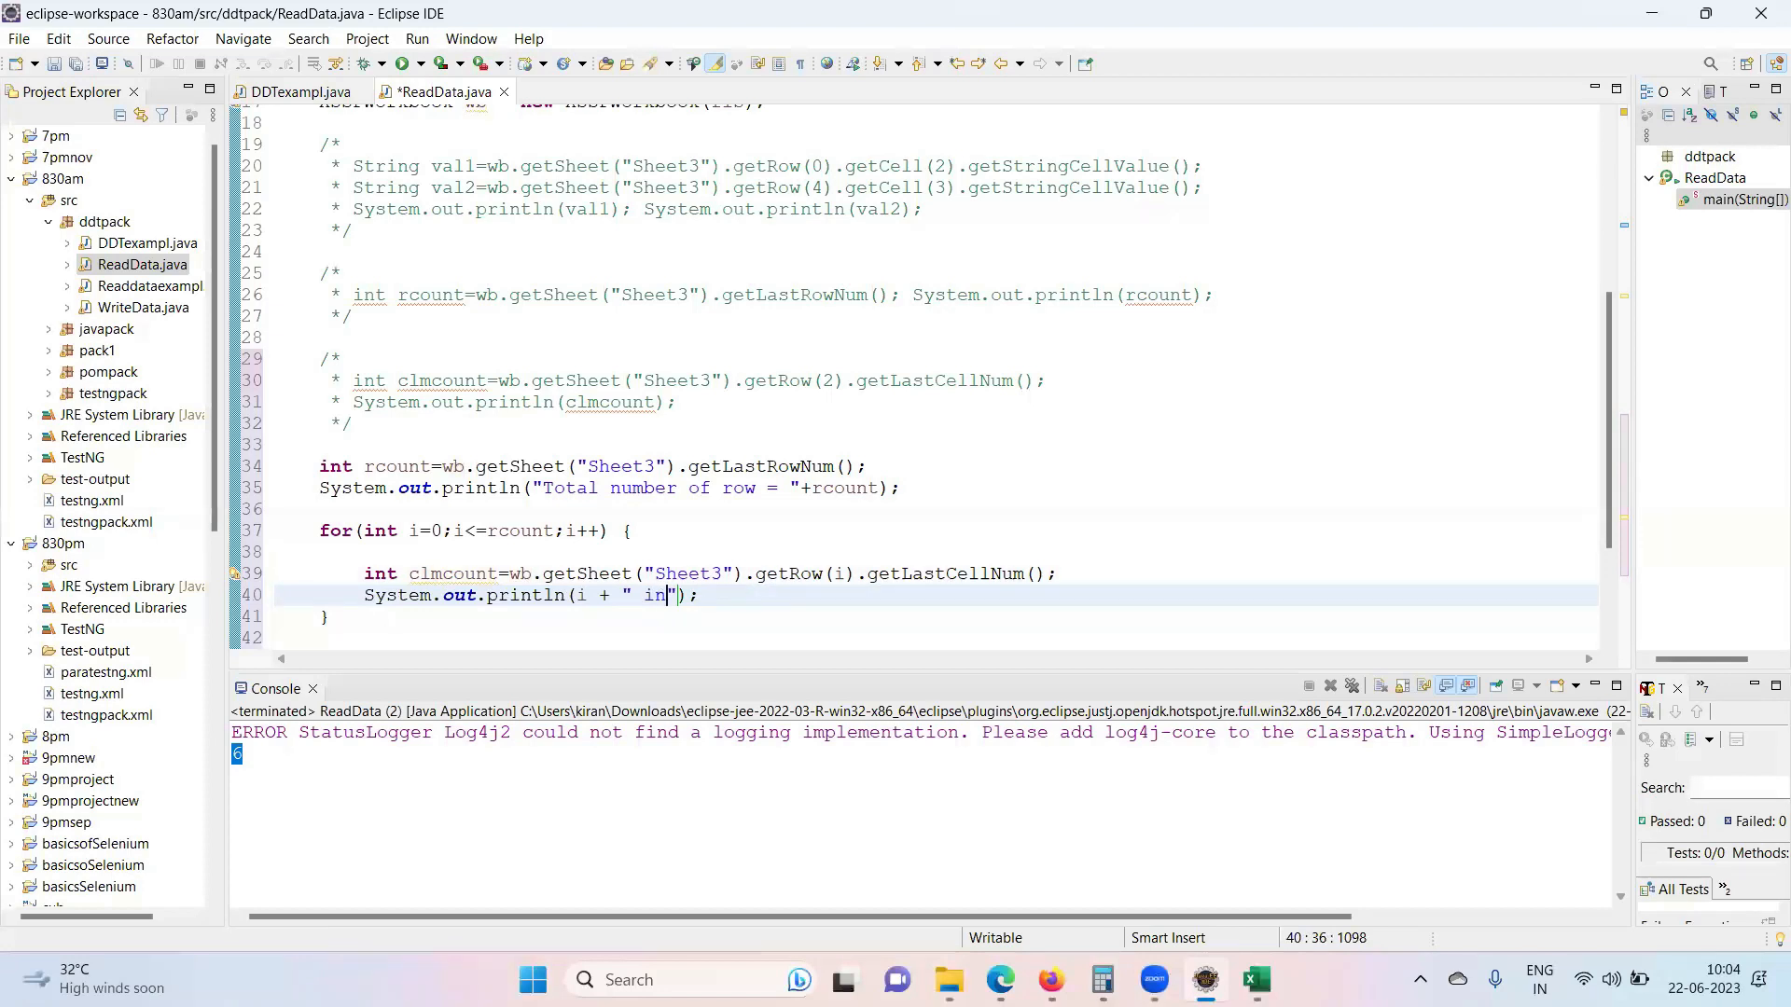
key(BackSpace)
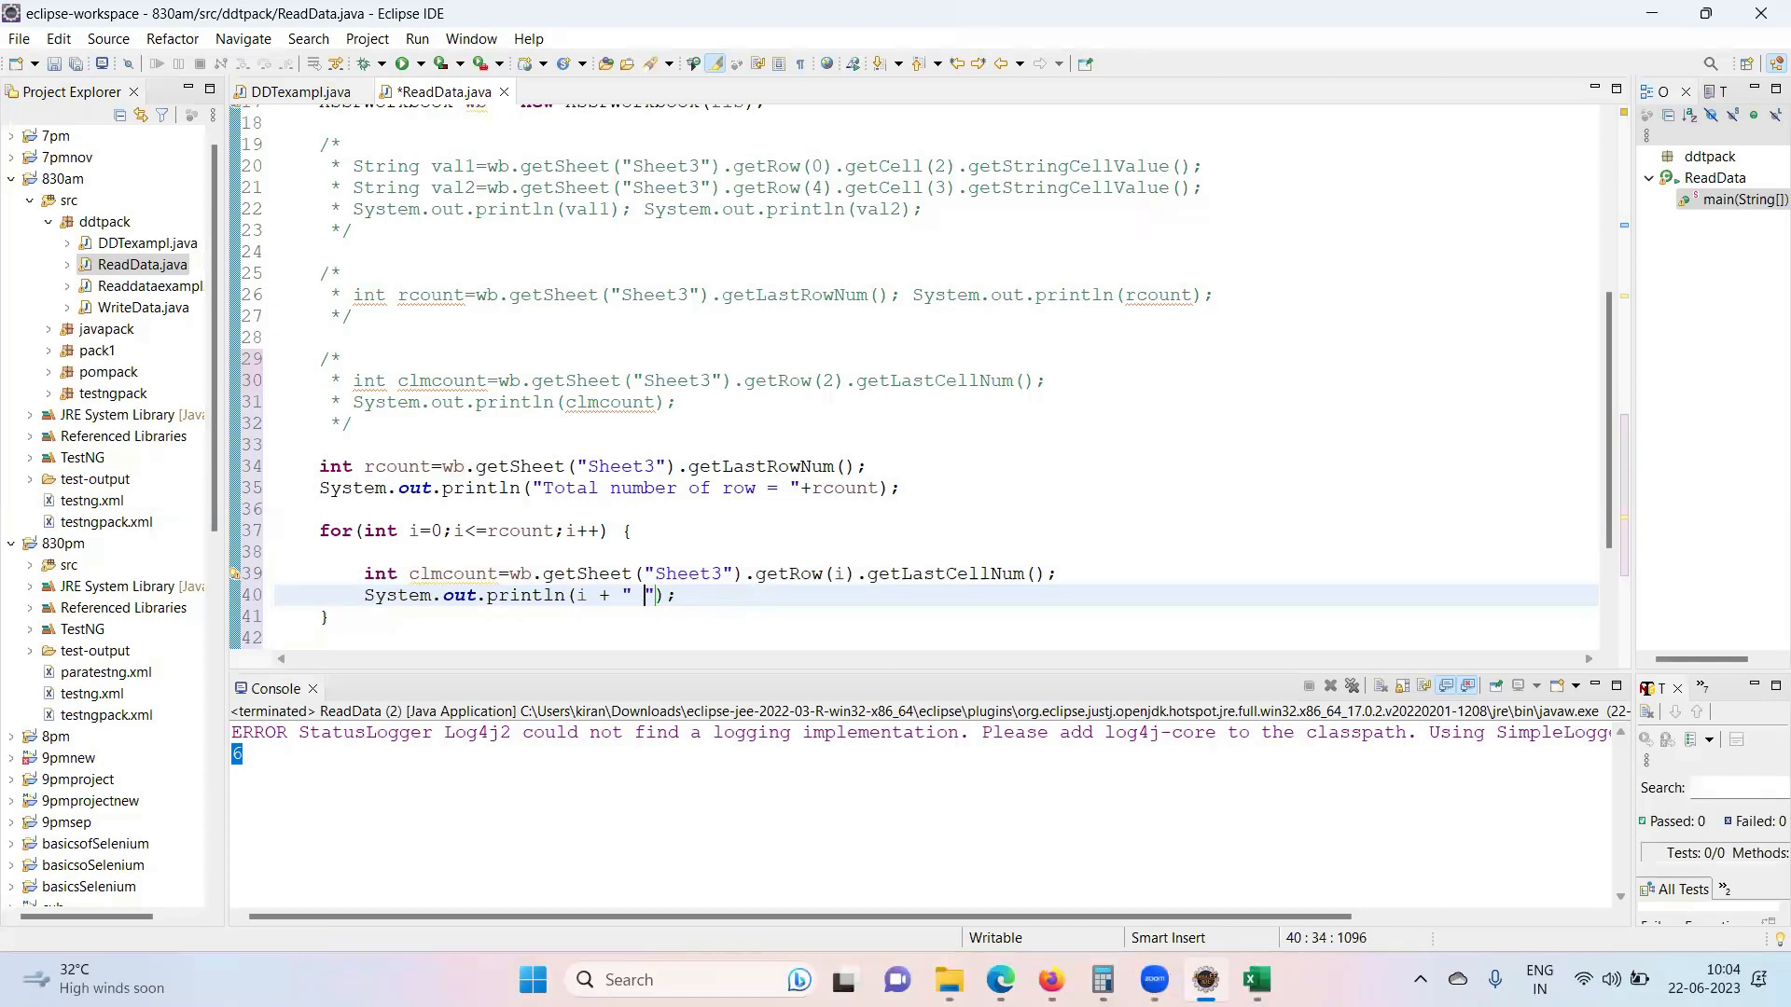
text(index)
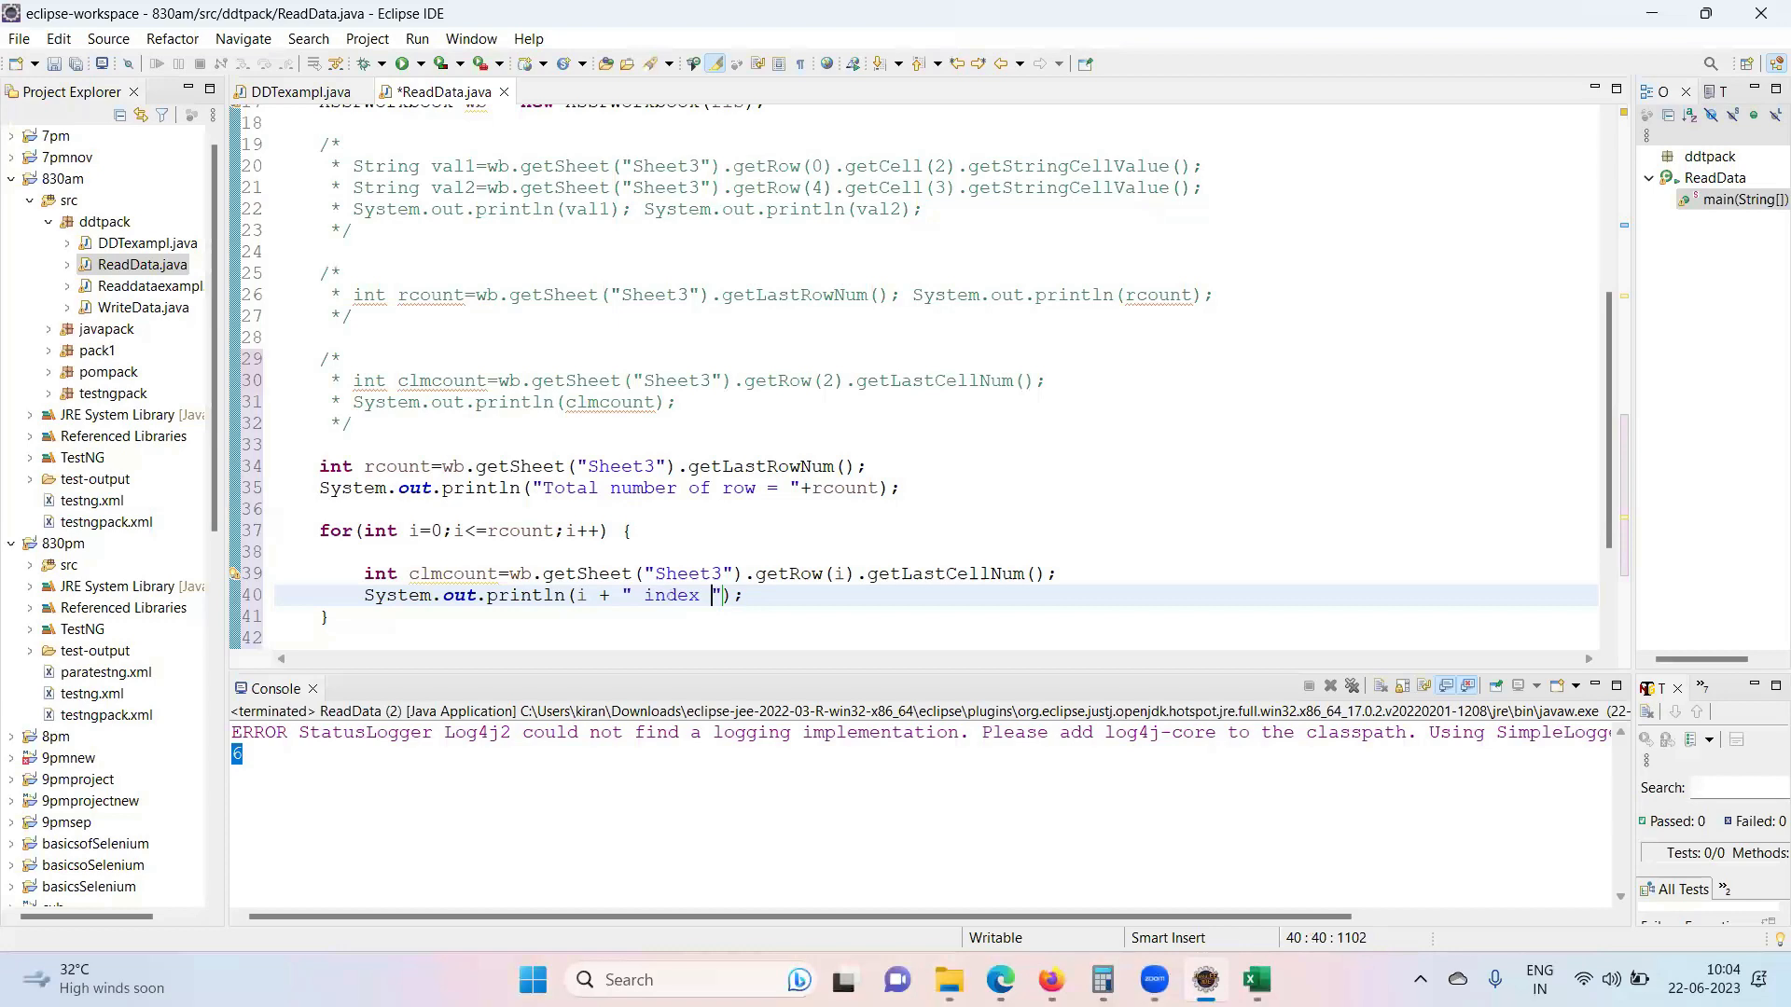
text(row)
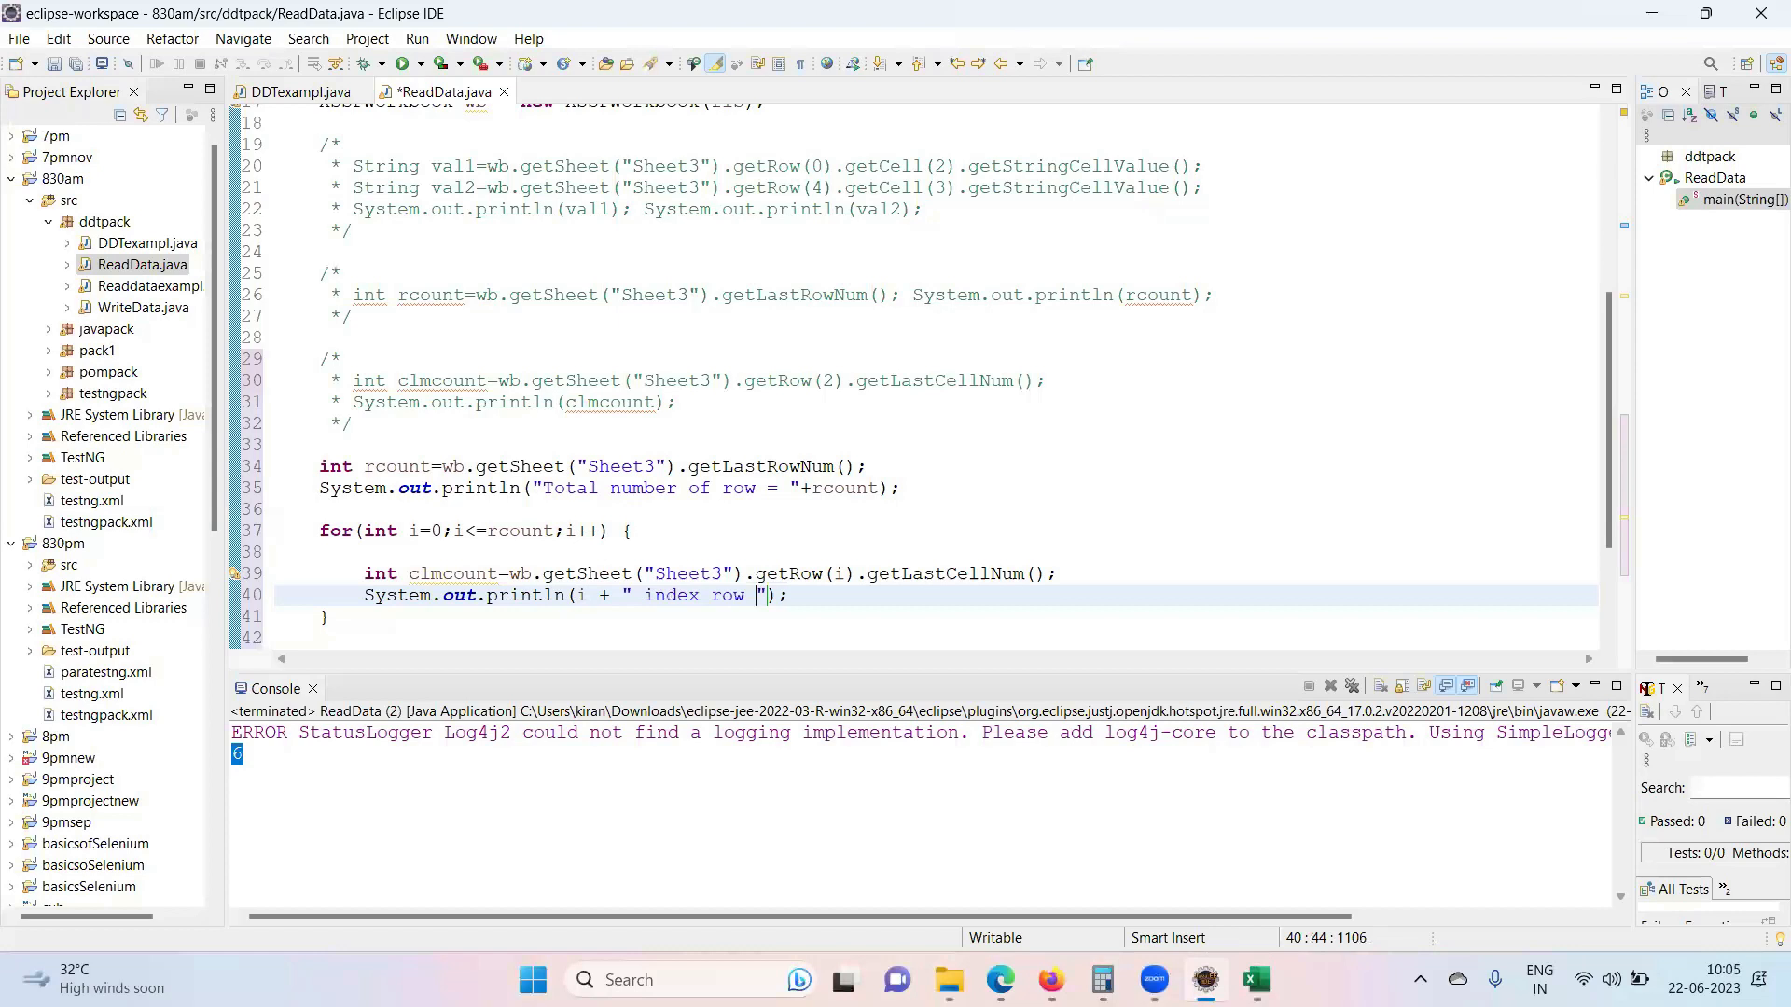
text(contai)
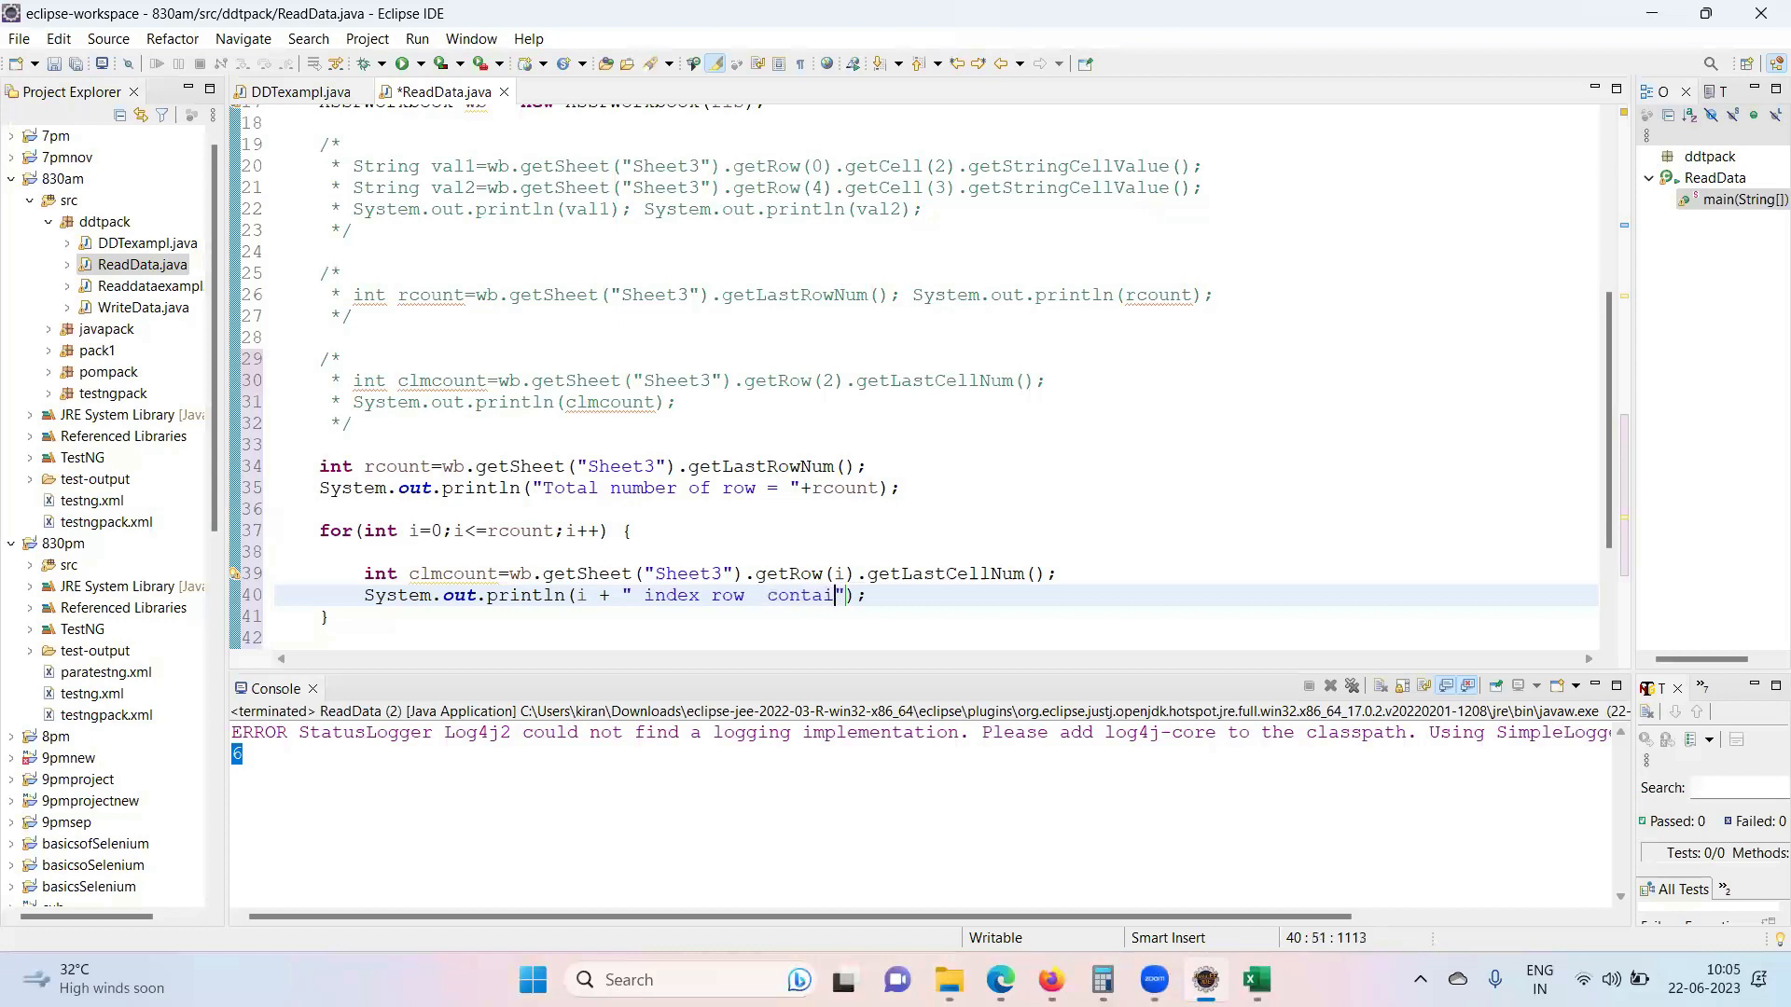
text(ns)
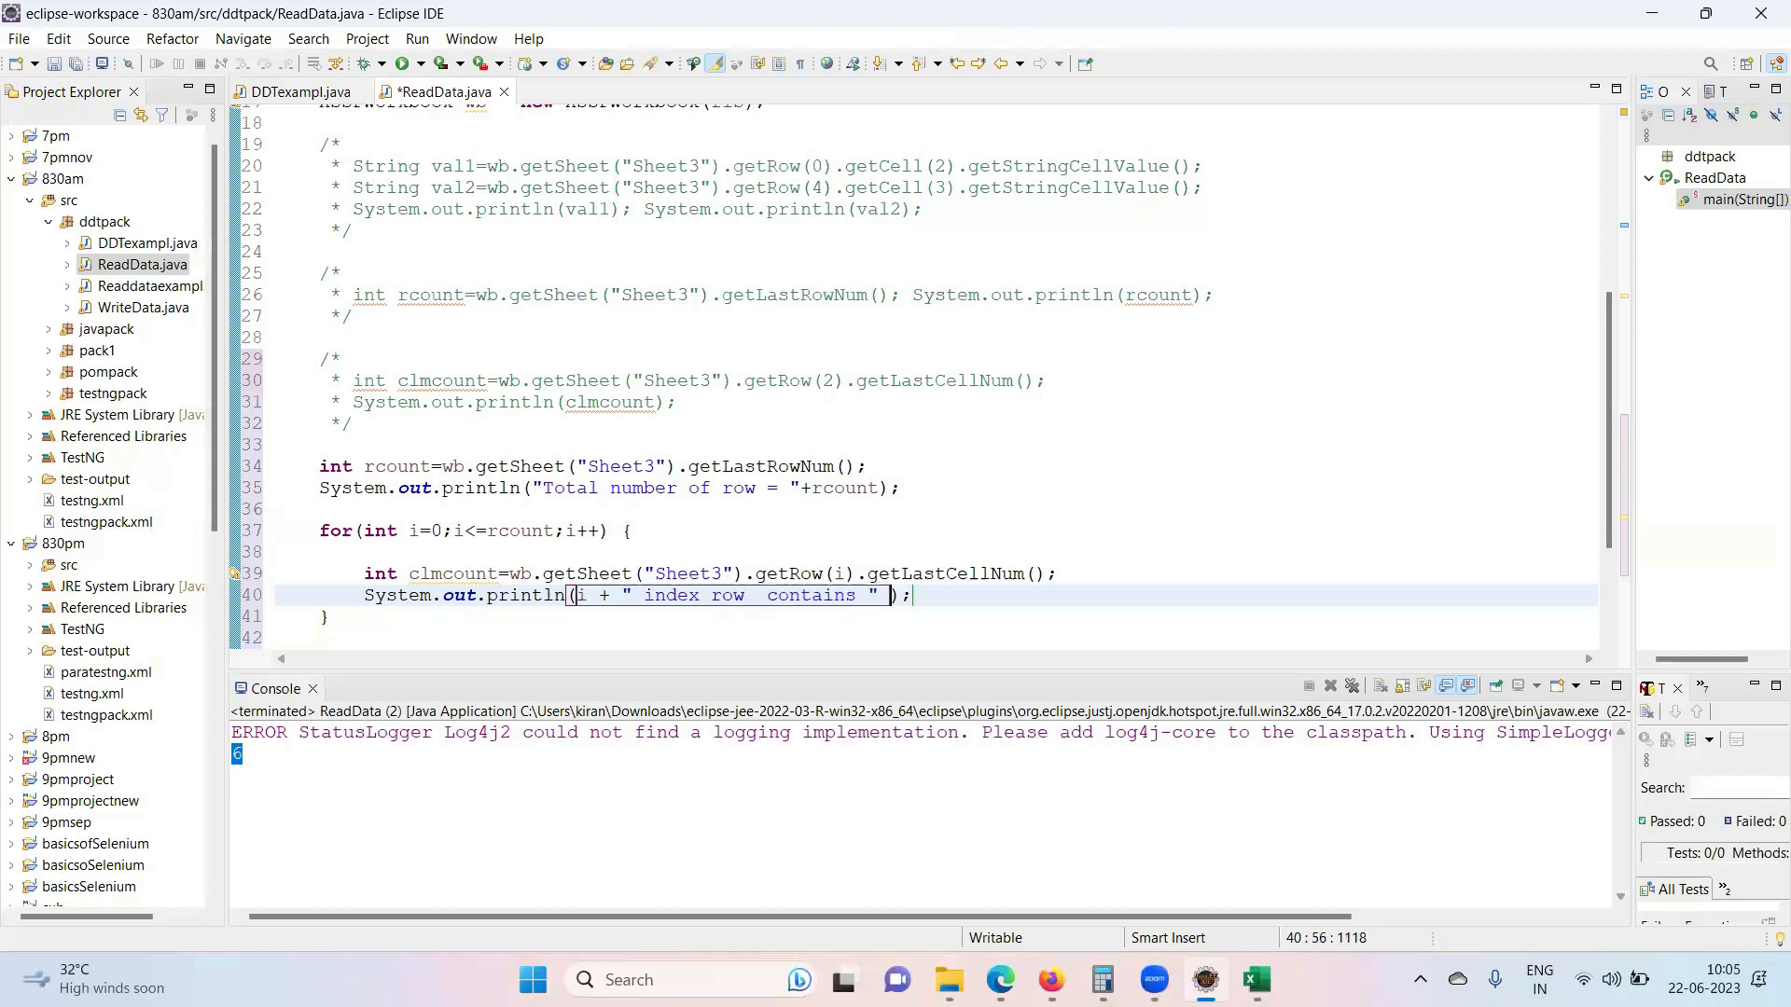
text(+)
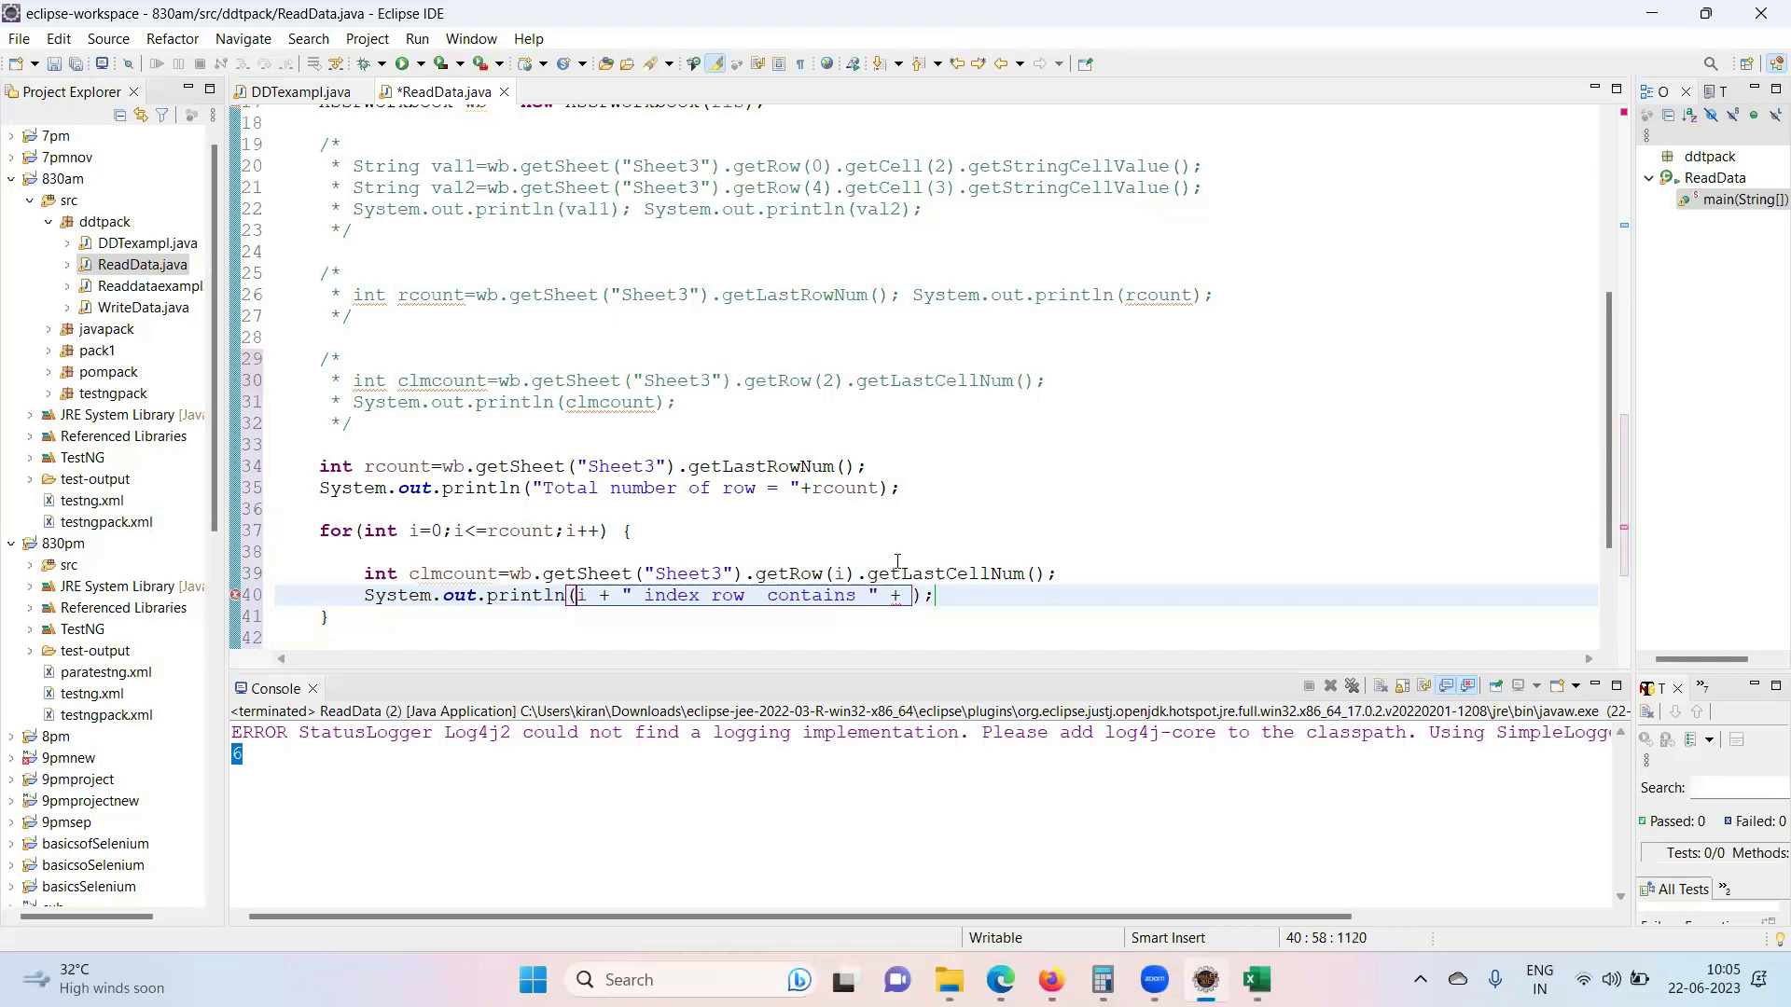
- Finish the message with clmcount + " clms" and highlight clmcount in it
double_click(452, 573)
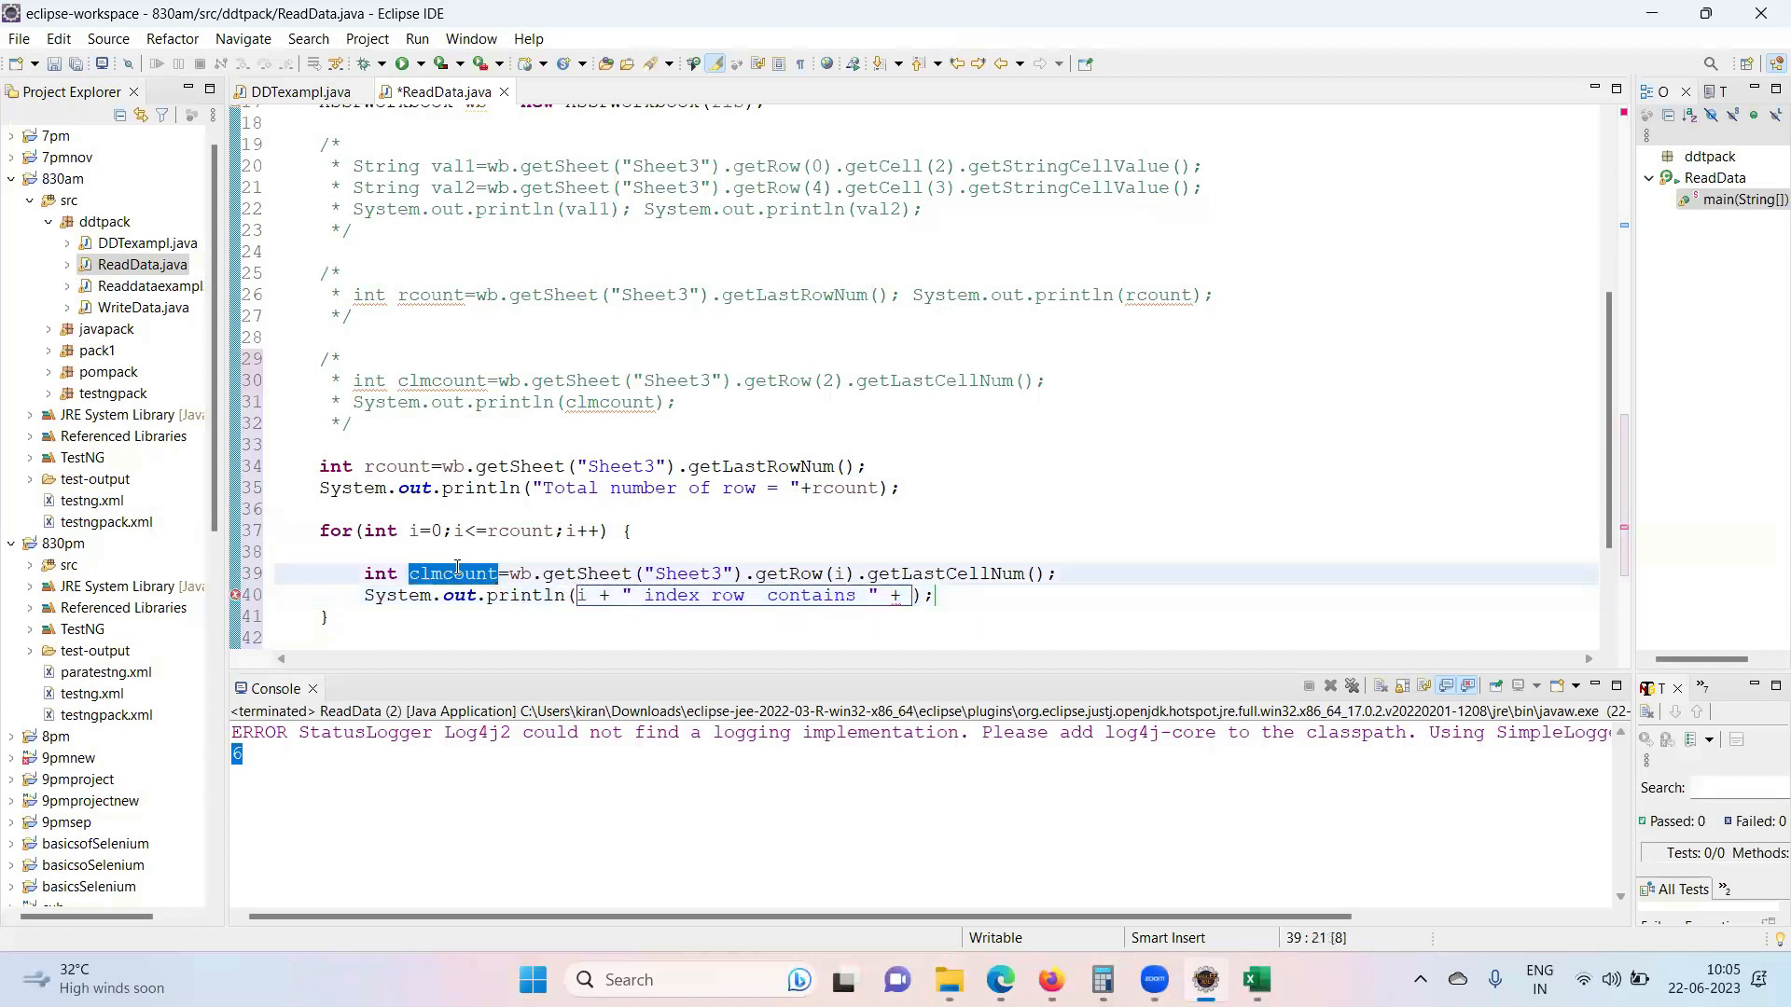
mouse_move(905, 596)
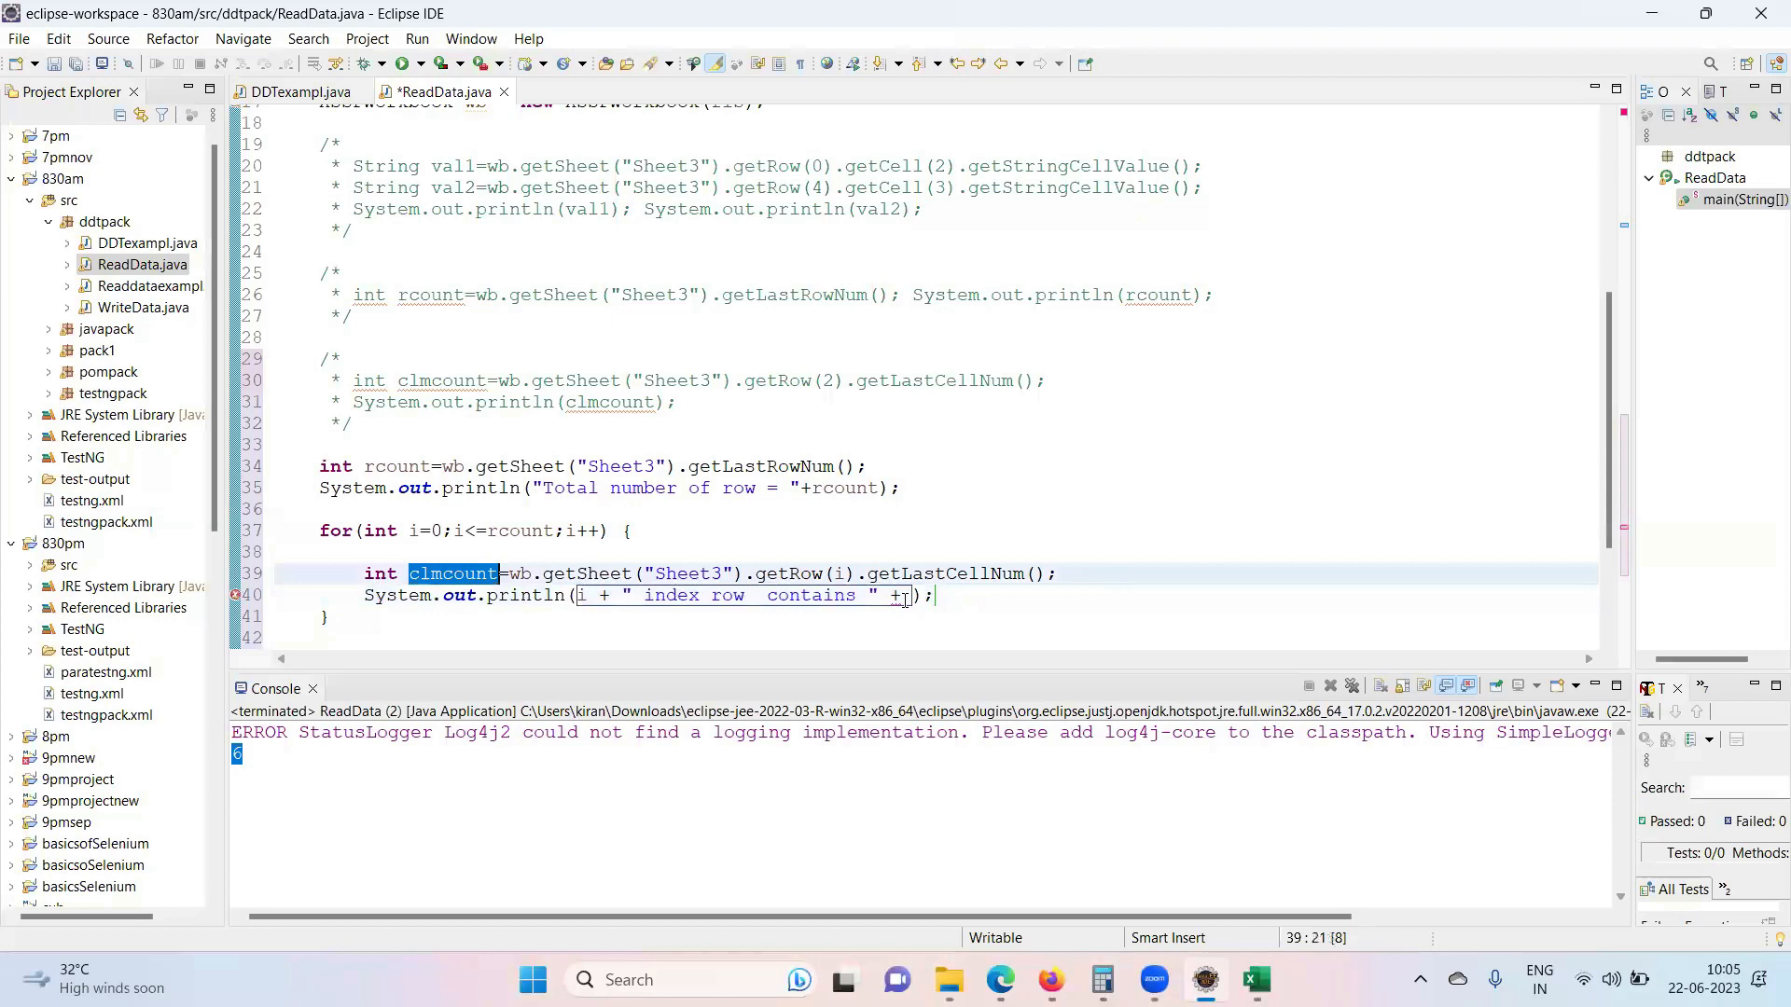
text(clmcount)
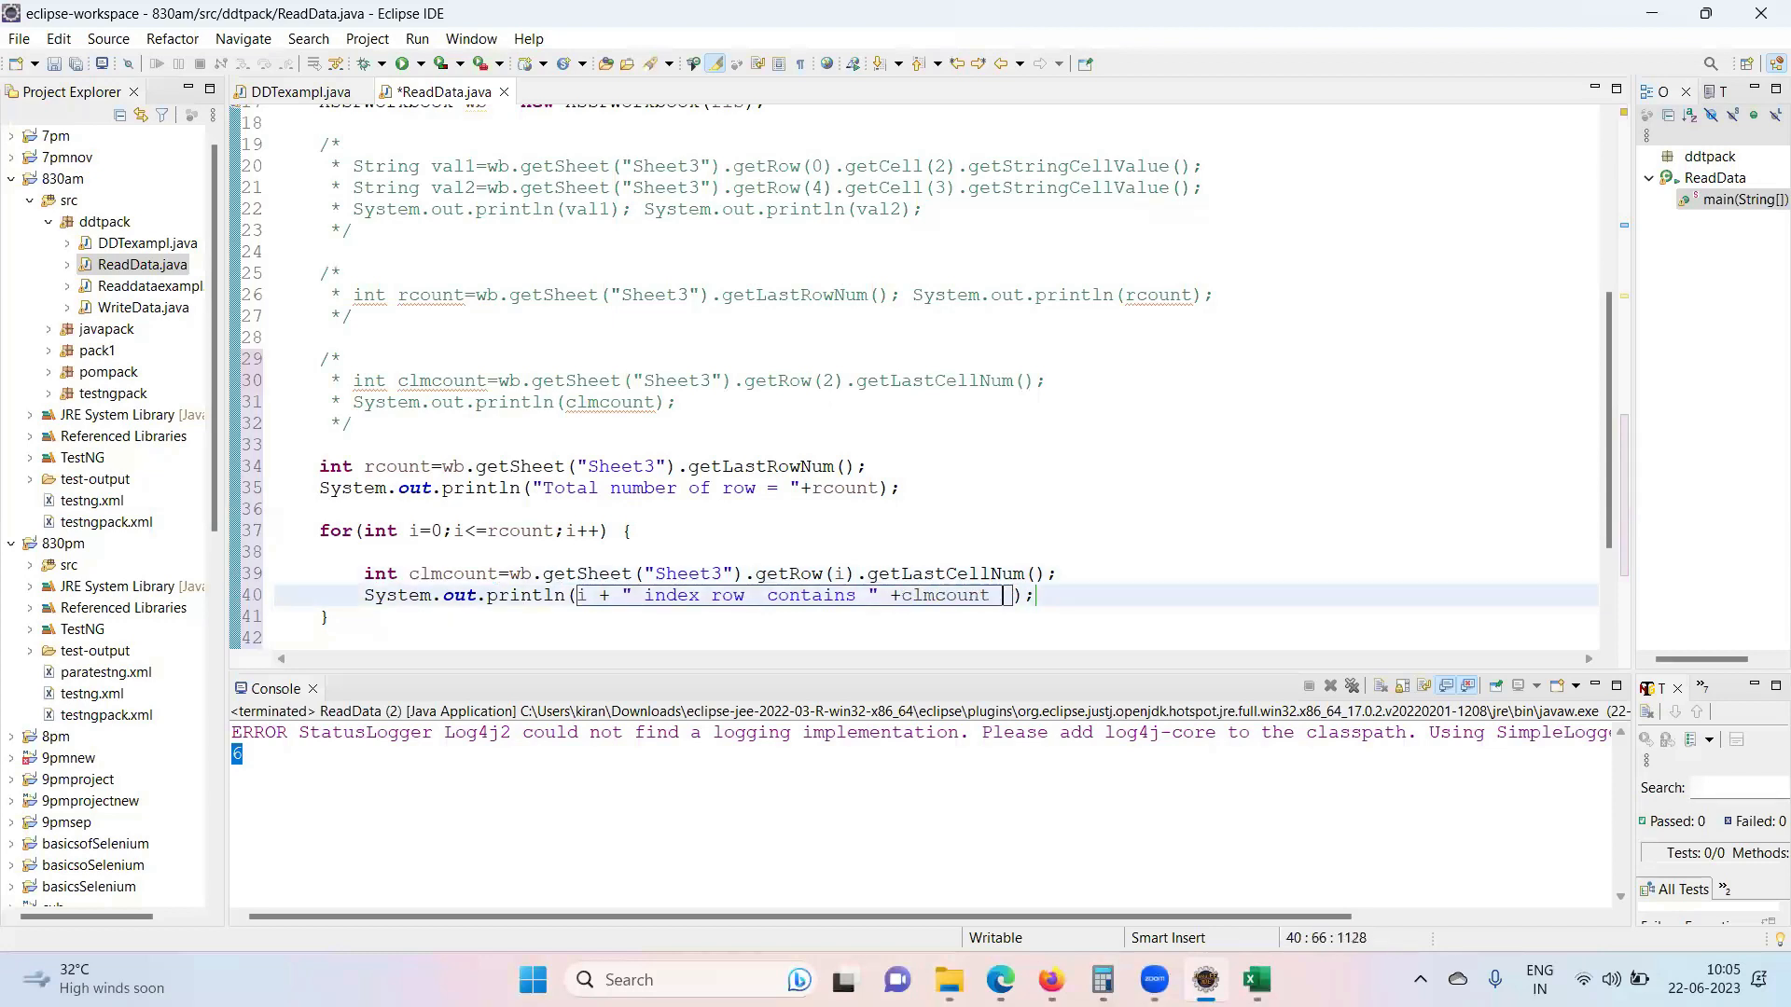
text(+ "")
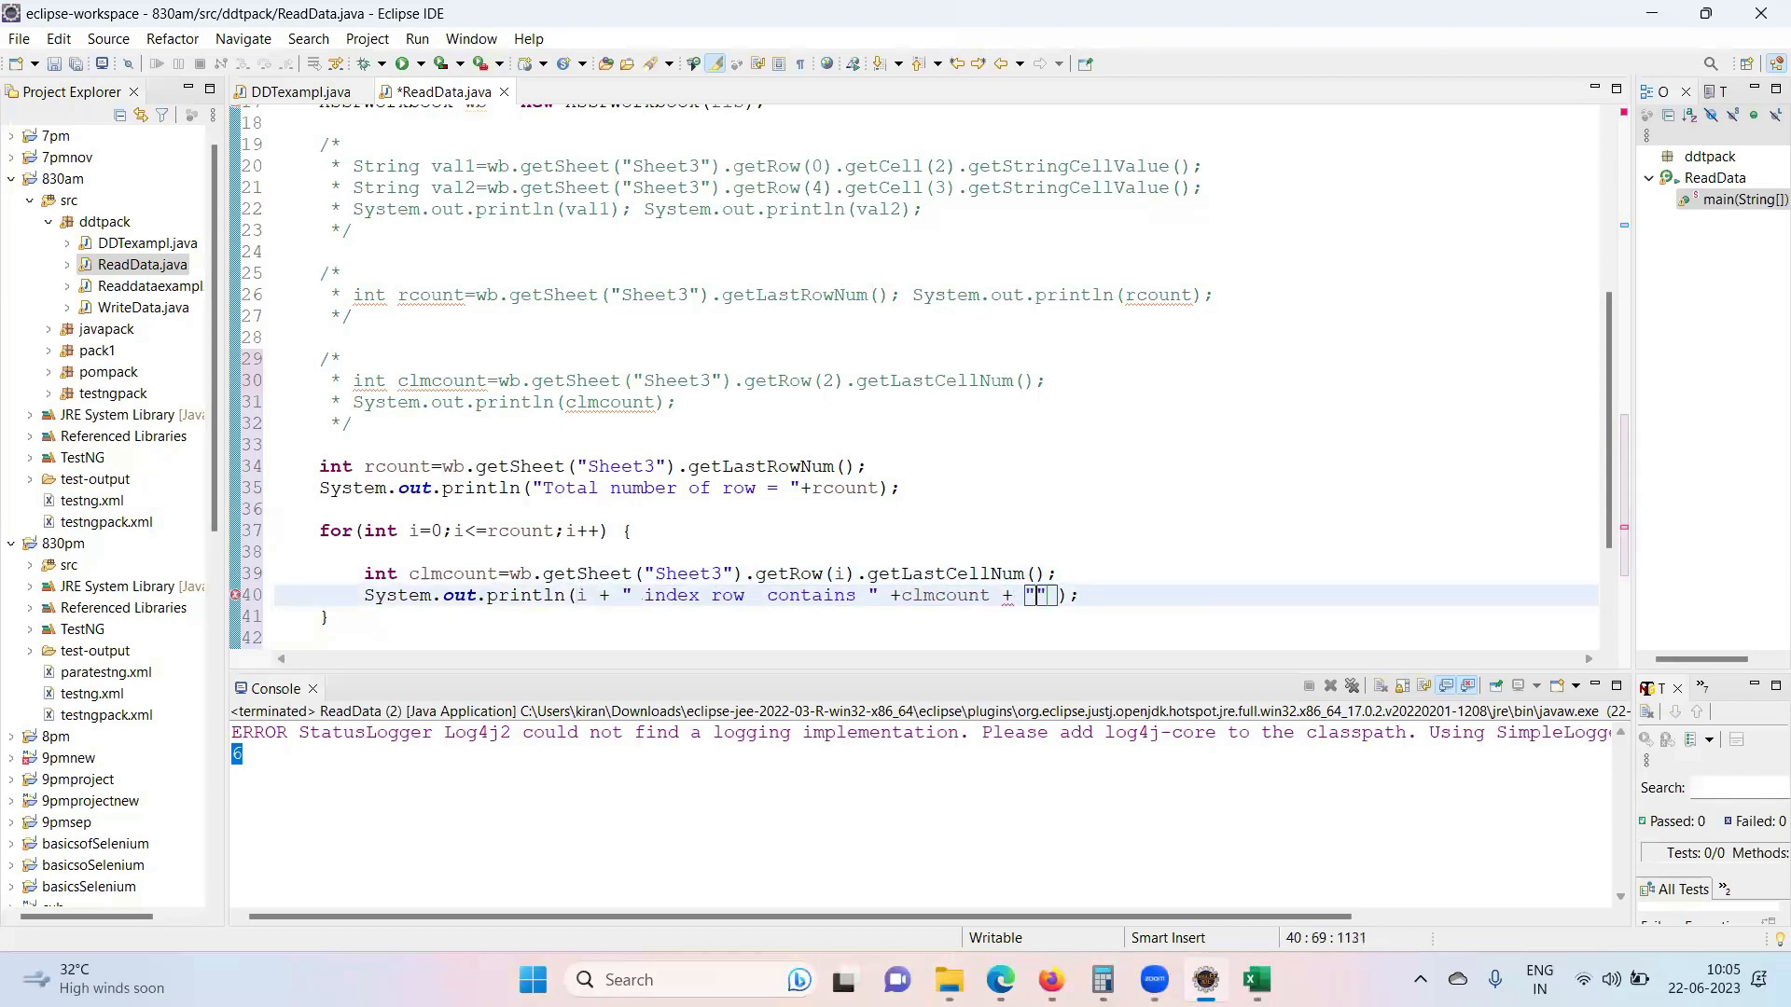
text(clms)
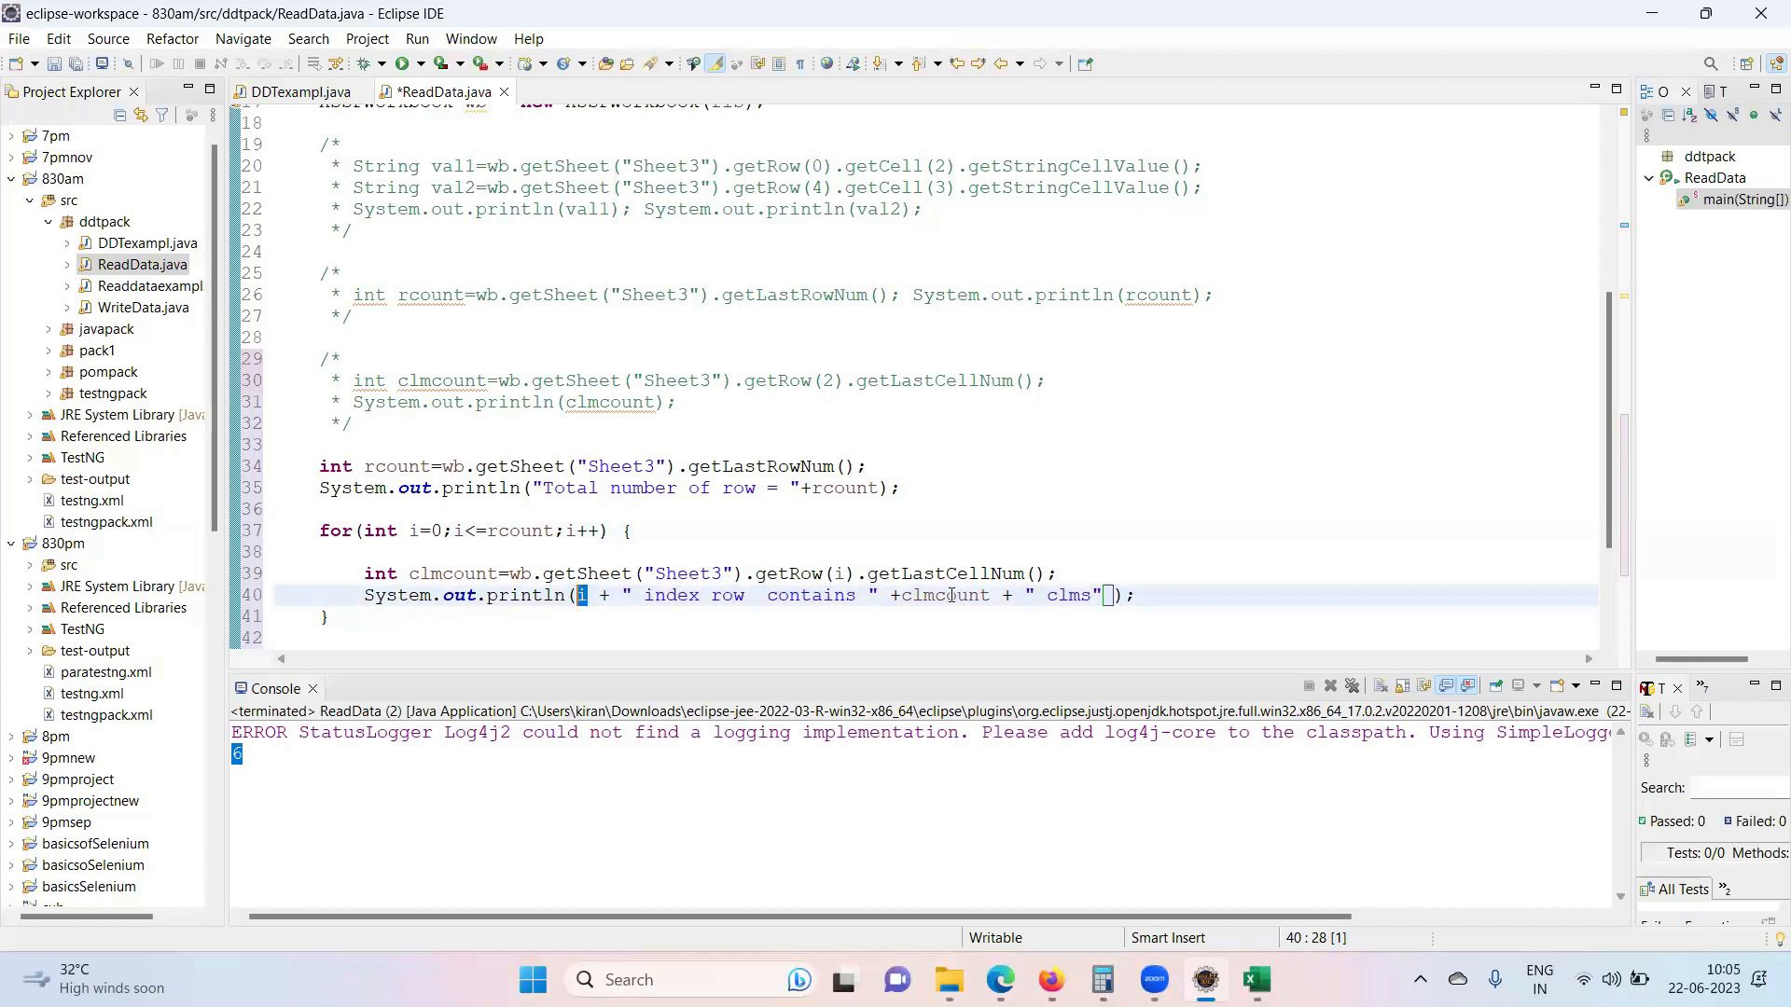
double_click(944, 595)
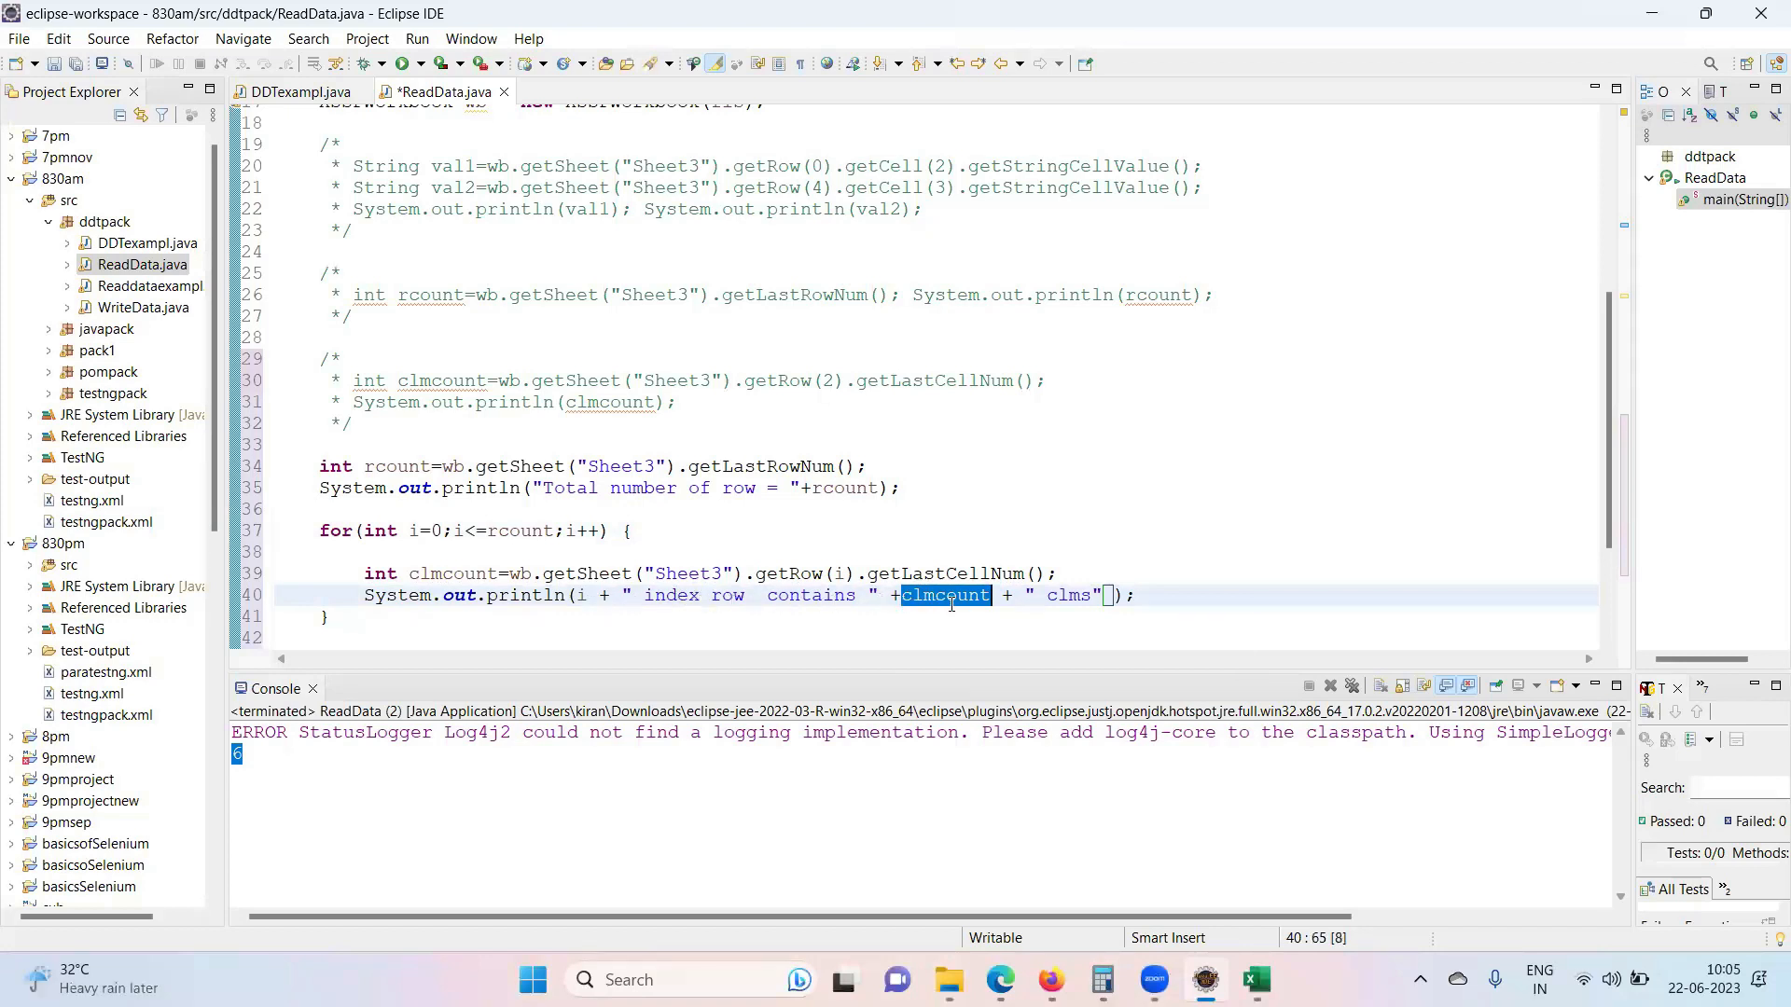
mouse_move(949, 595)
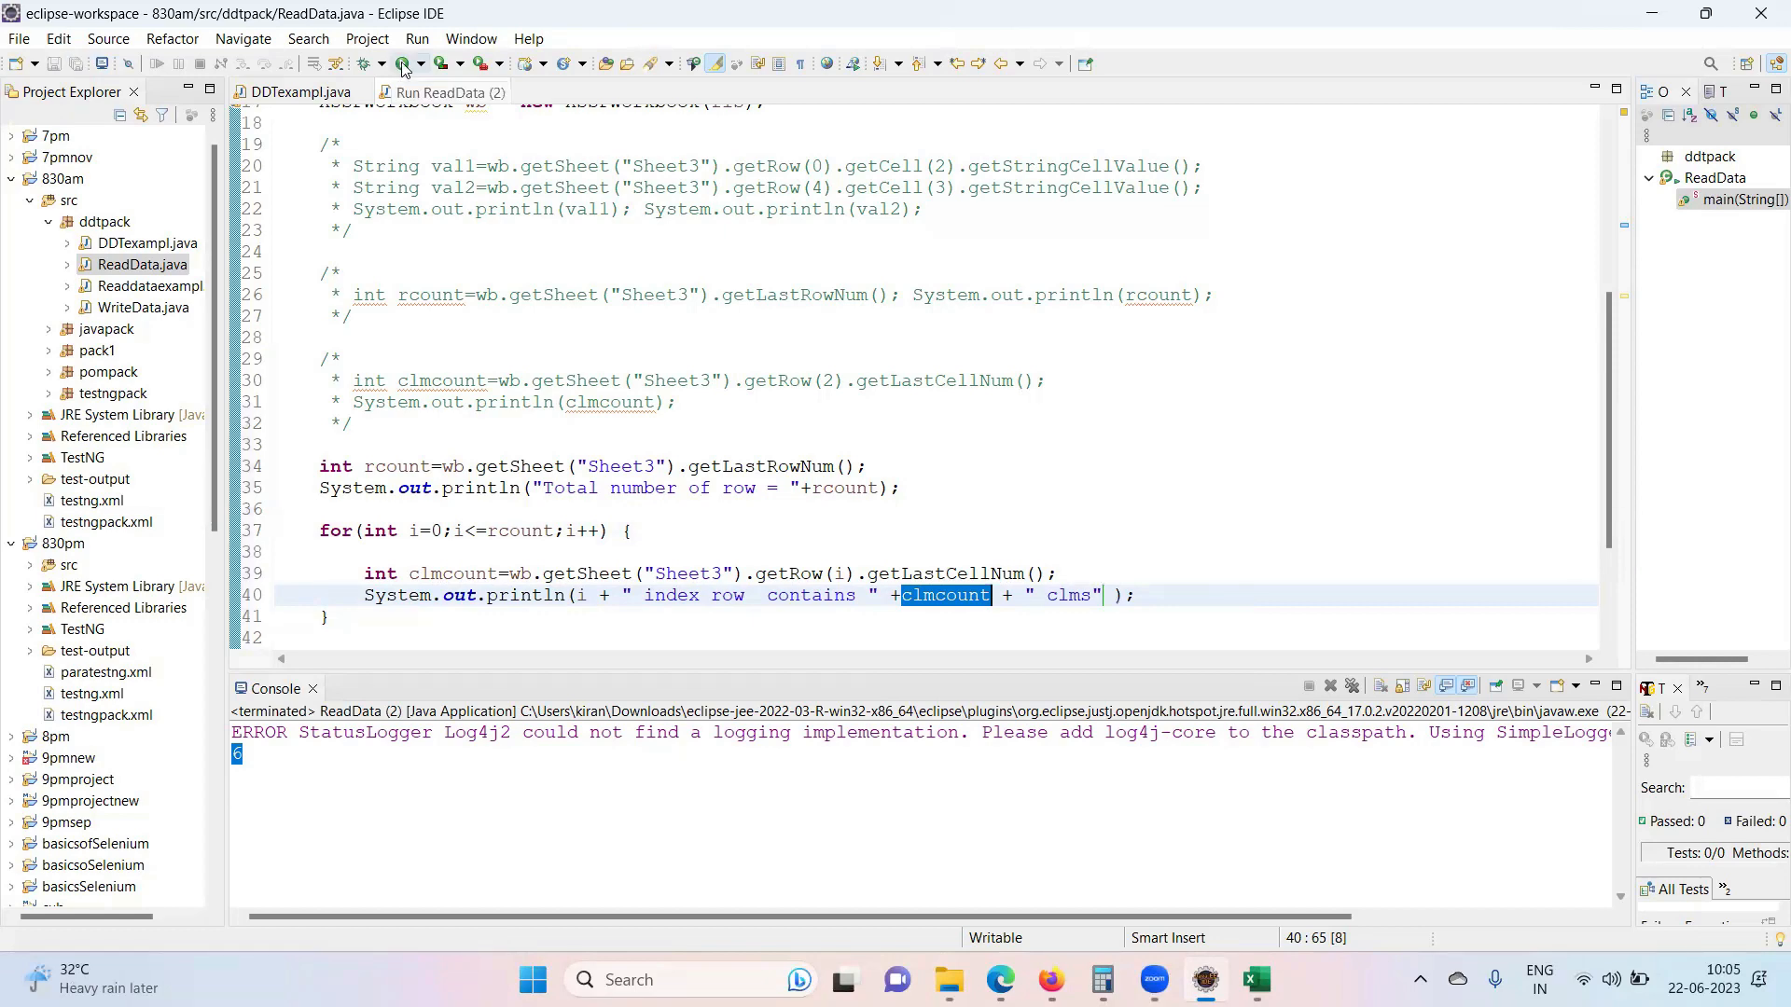
- Run ReadData to print total rows and per-row column counts, then bring up Sheet3 in Excel
click(399, 64)
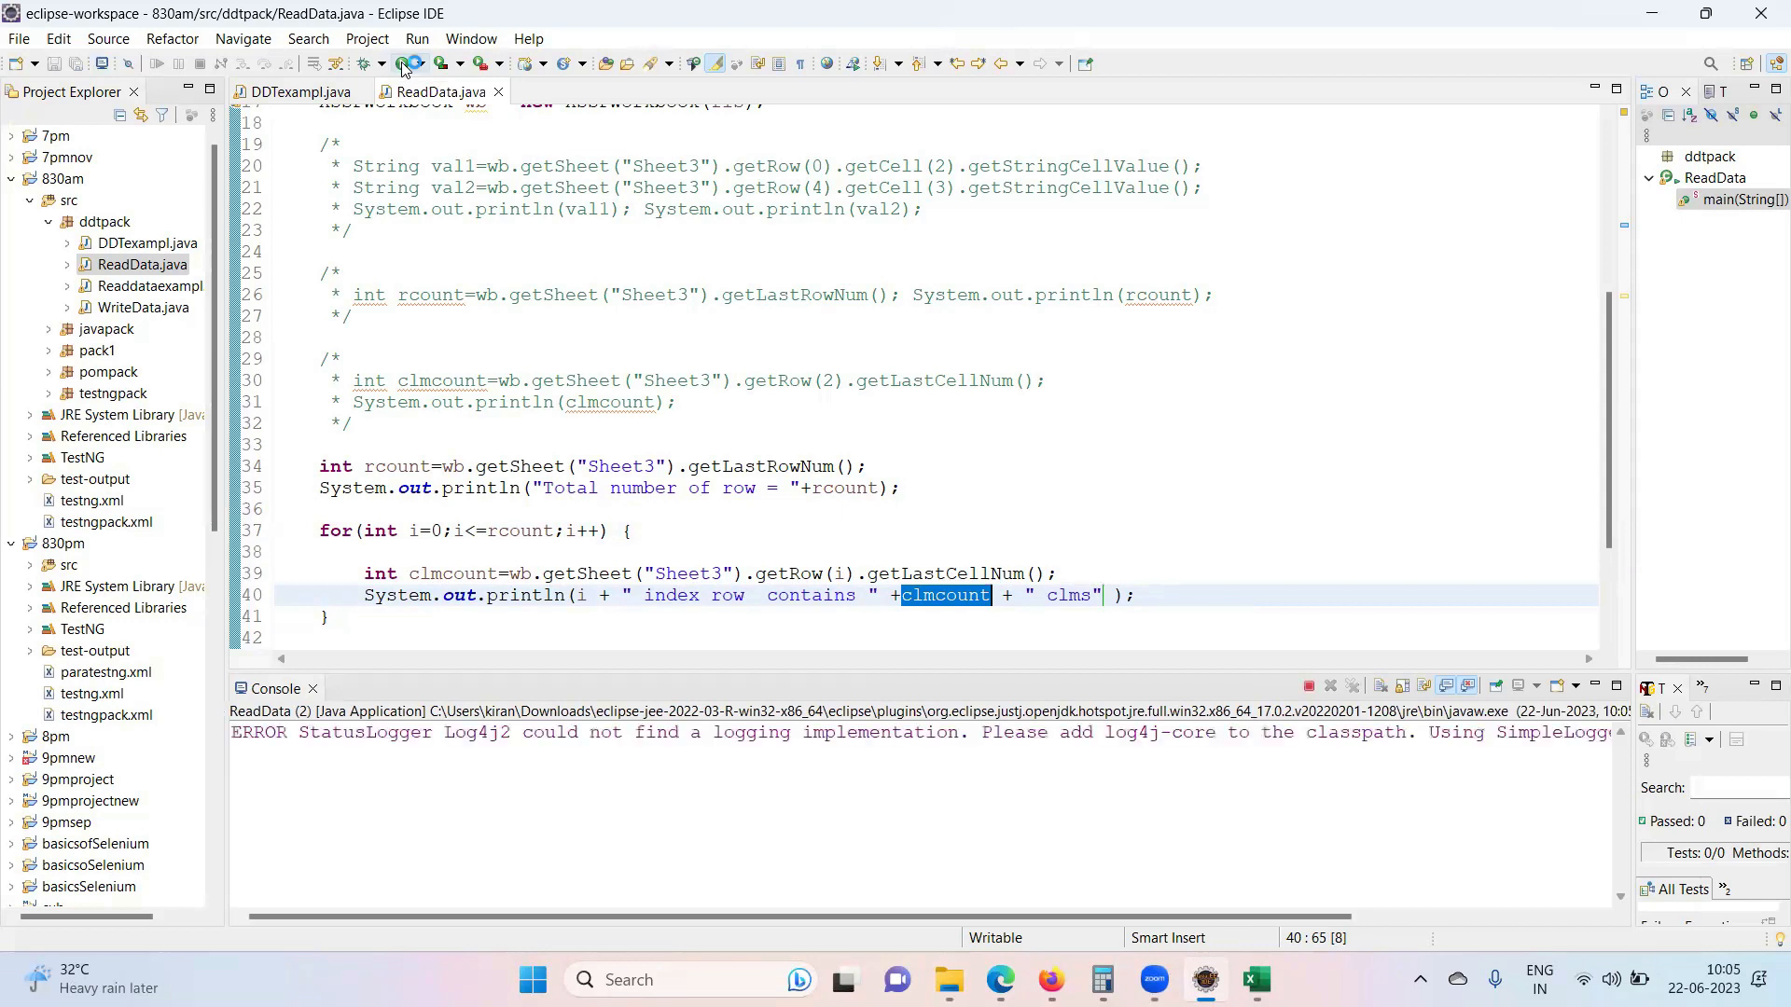
click(414, 63)
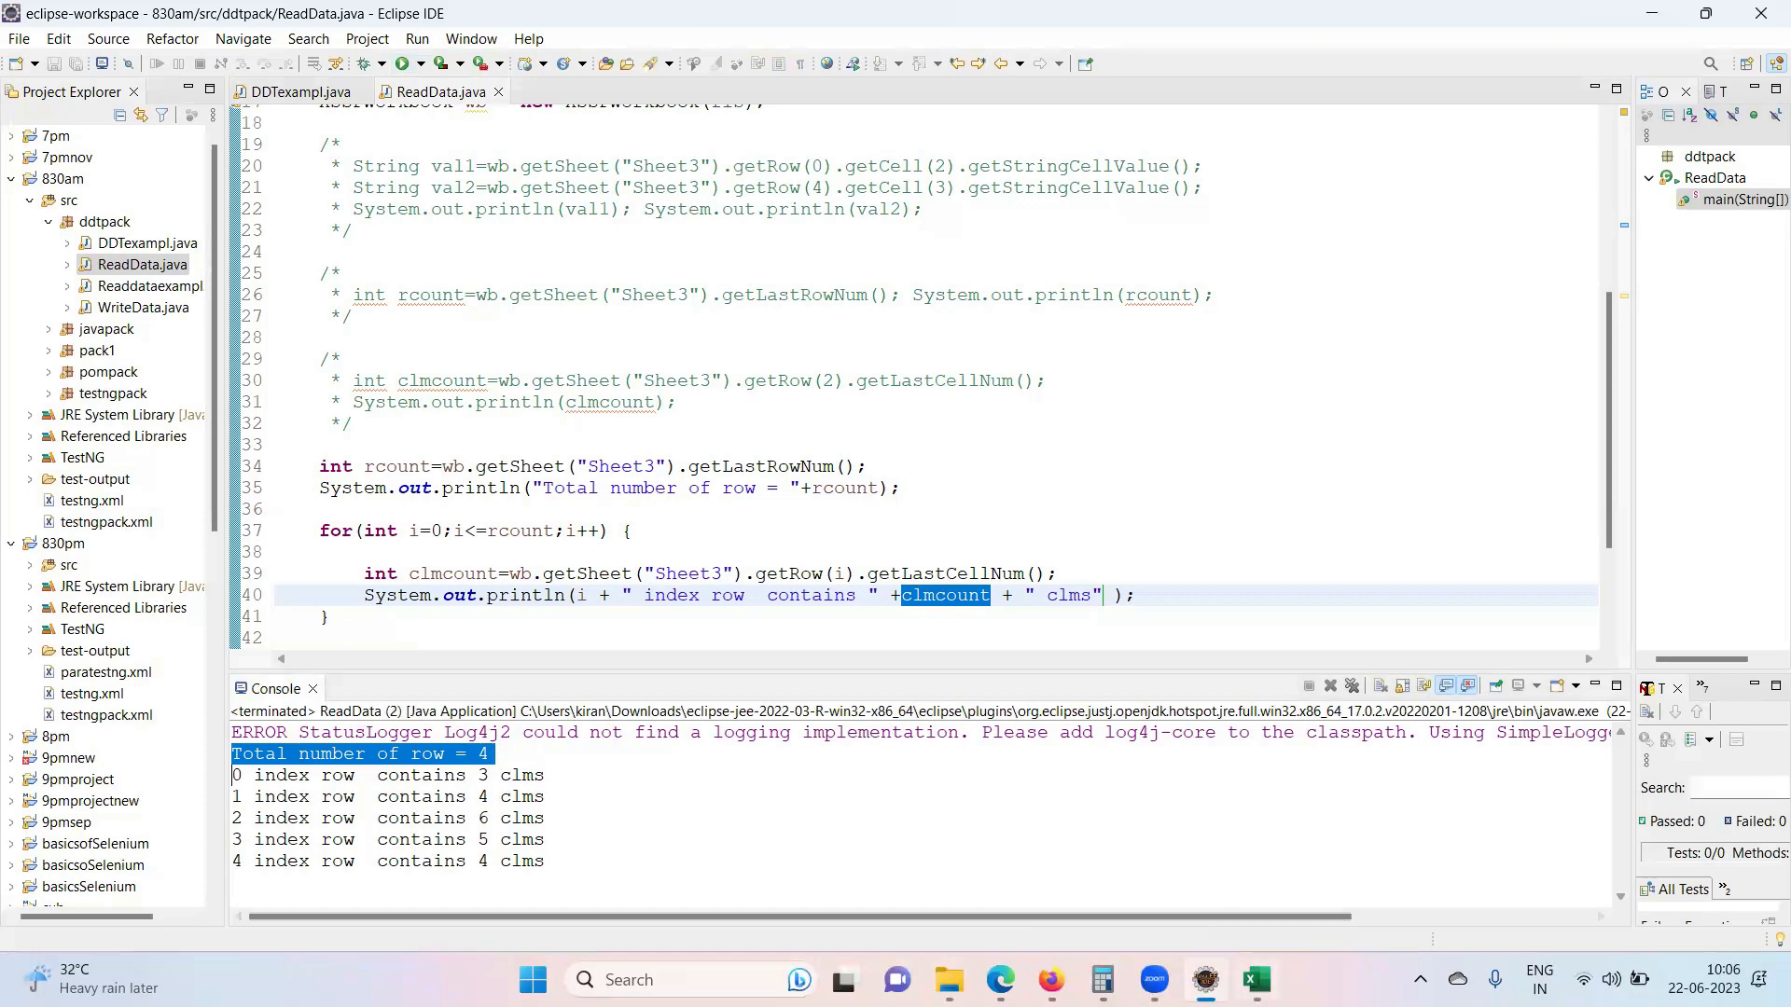
click(1253, 981)
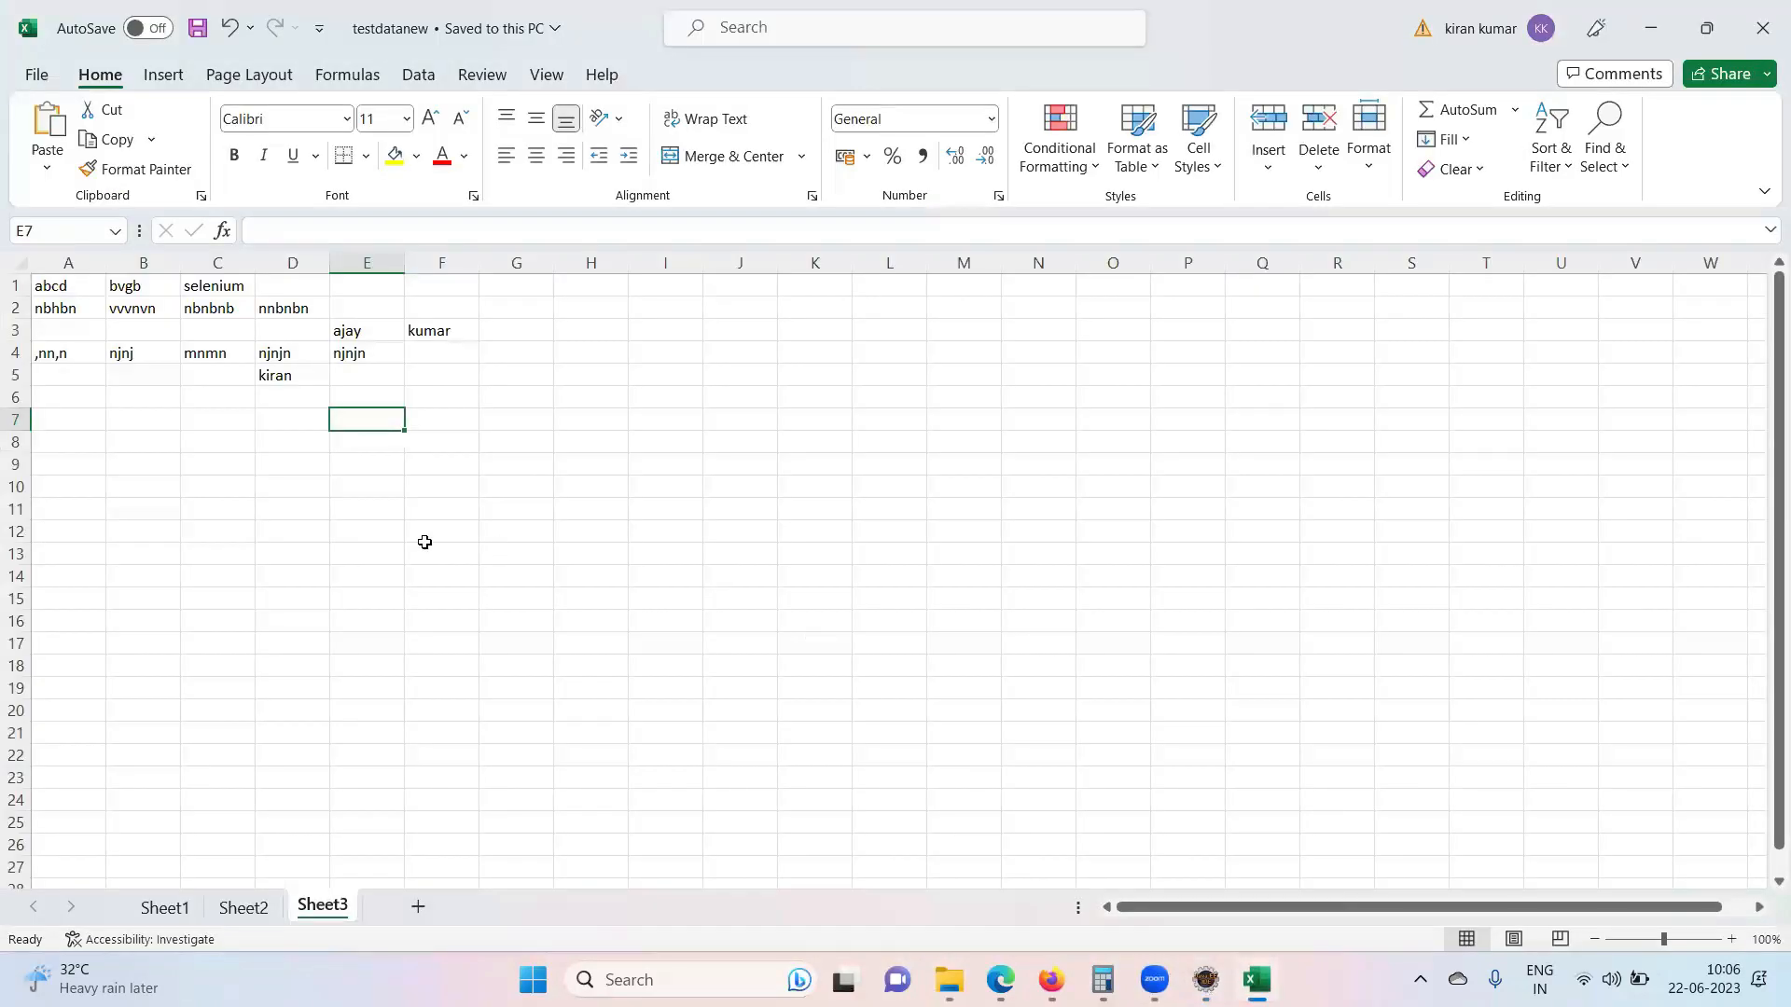